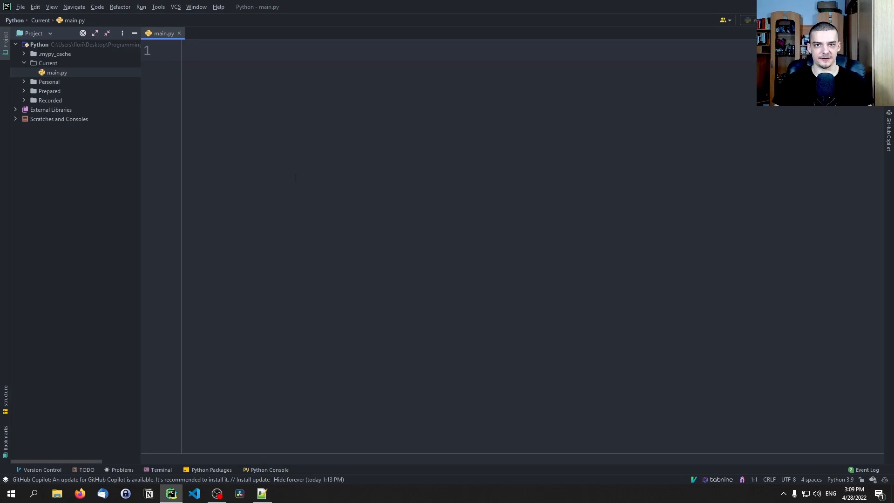
Step: Run pip install plotext in Command Prompt (already installed), then begin pip install numpy
click(10, 492)
text(pip in)
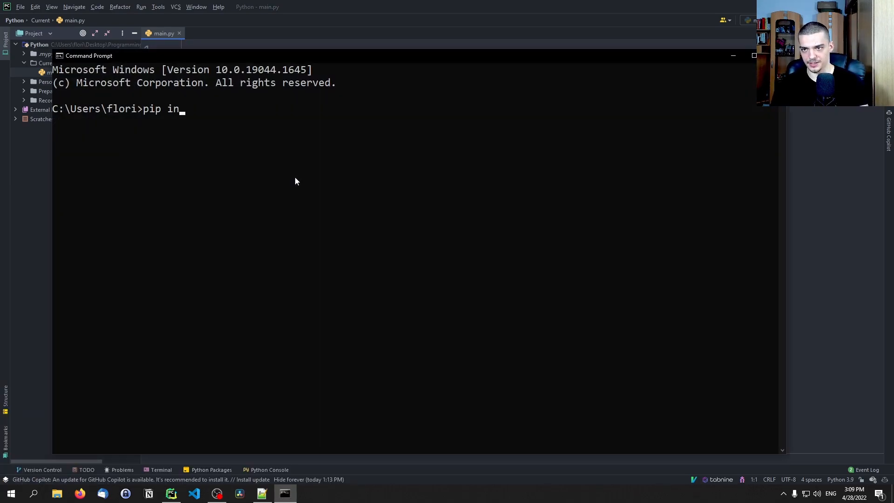
text(stall plotext)
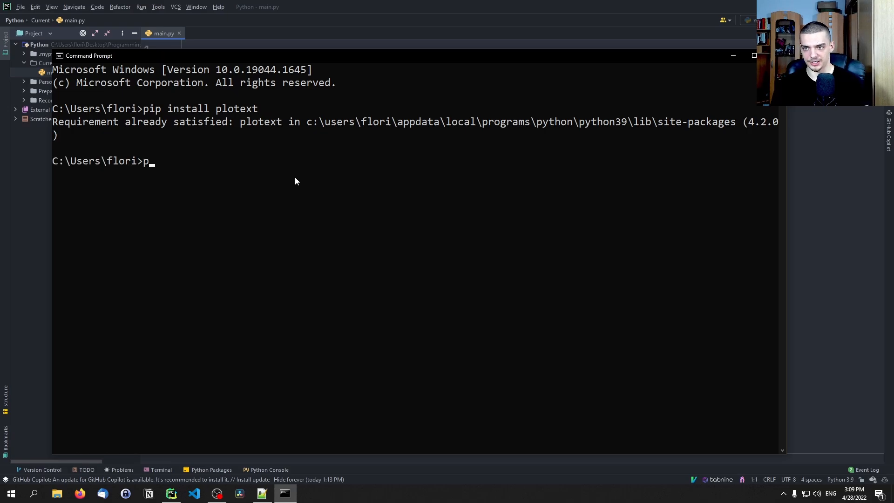
text(ip install n)
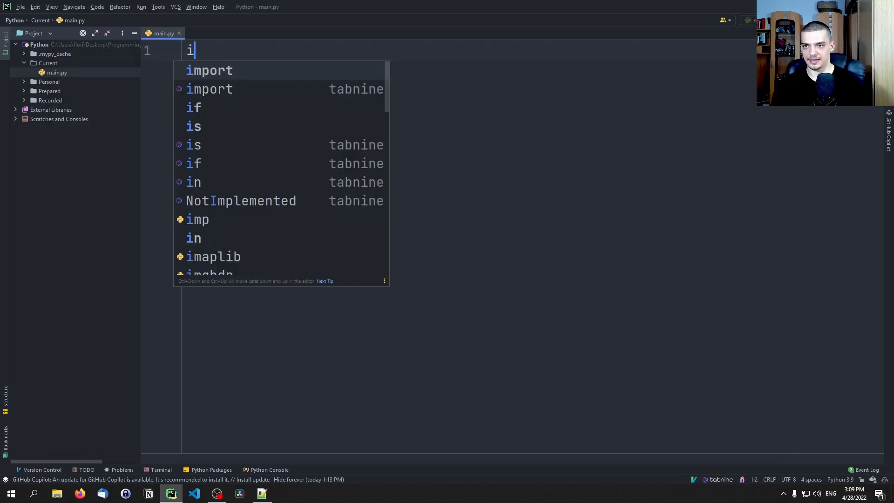
Step: Write 'import plotext' and 'import numpy as np' at the top of main.py
text(mport plotext)
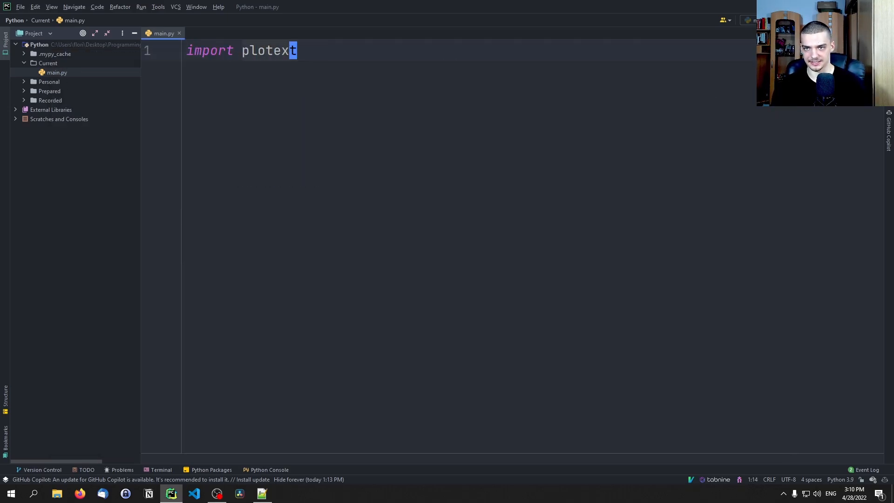
text(import numpy as np)
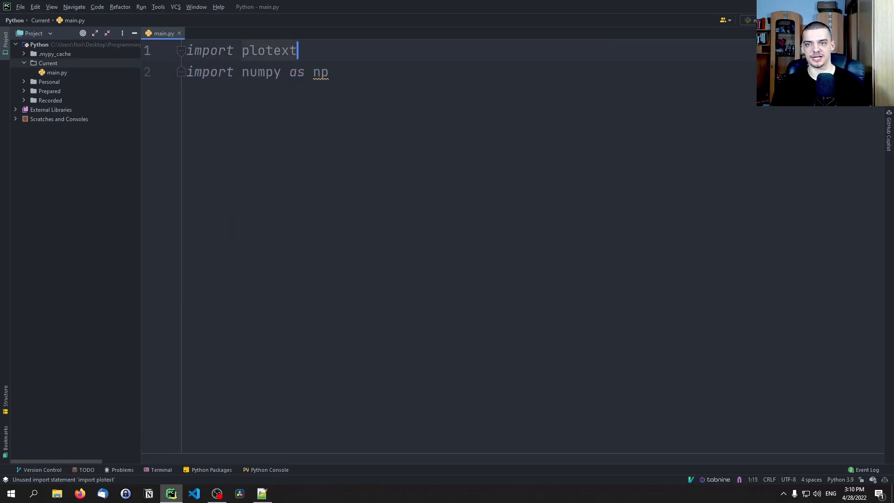
text(as plt)
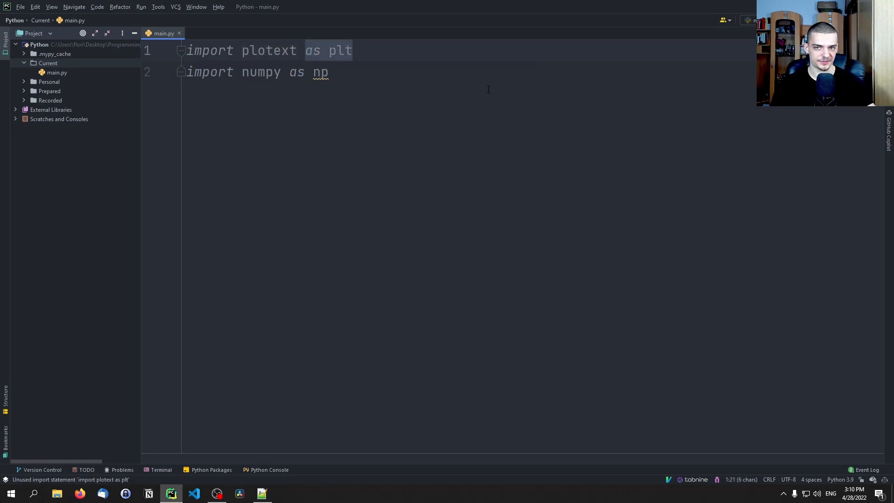
mouse_move(581, 129)
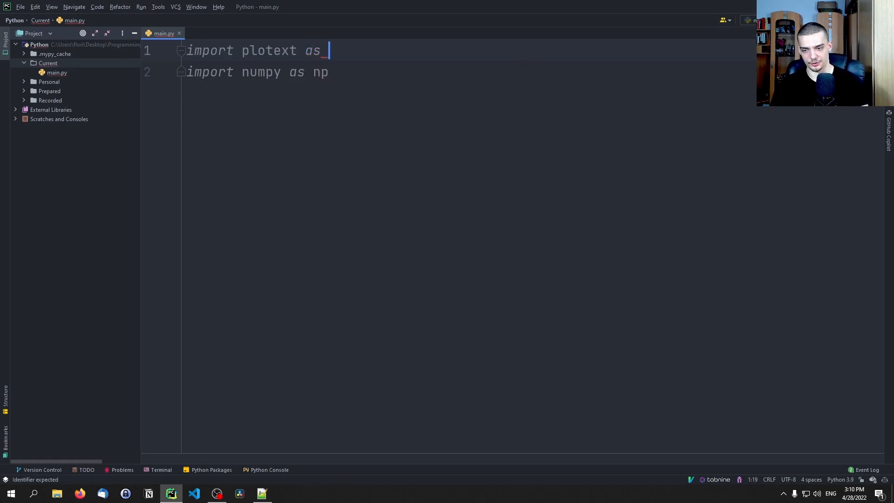
text(pltx)
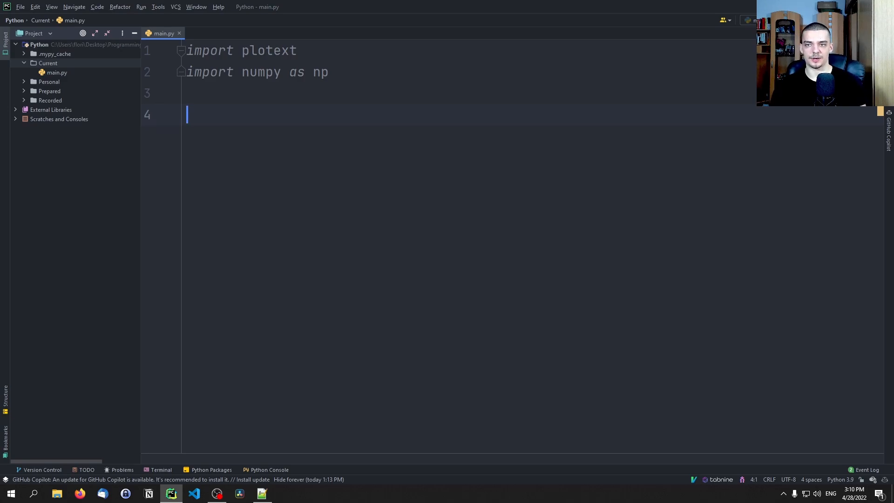
Step: Add X, y = np.random.random(100), plotext.scatter(X, y), title 'Random Data Points', and show()
text(X)
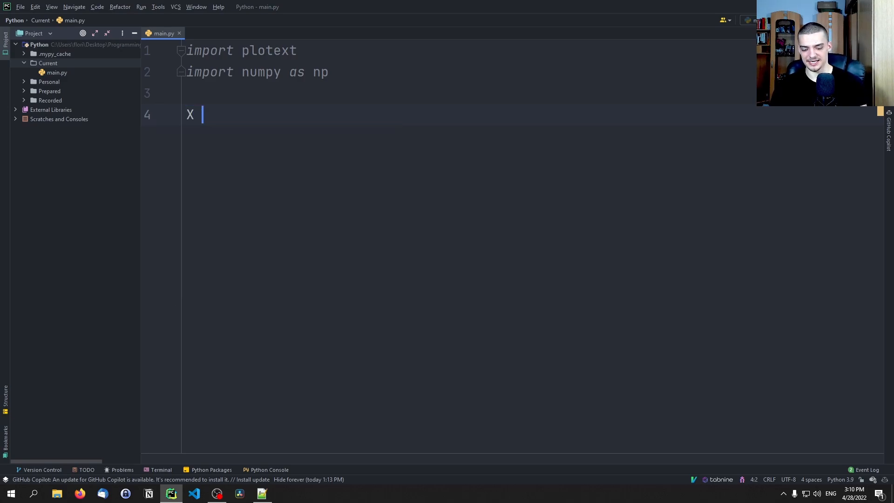
text(= np.r)
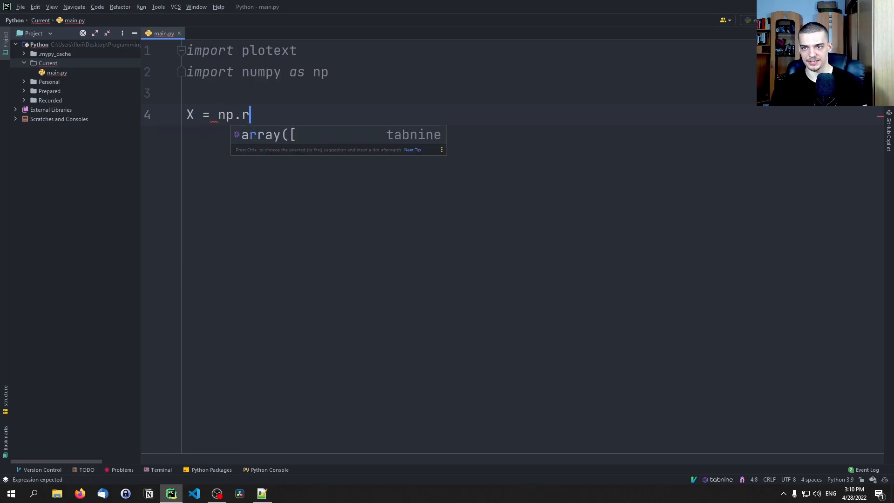
text(andom.random(100)
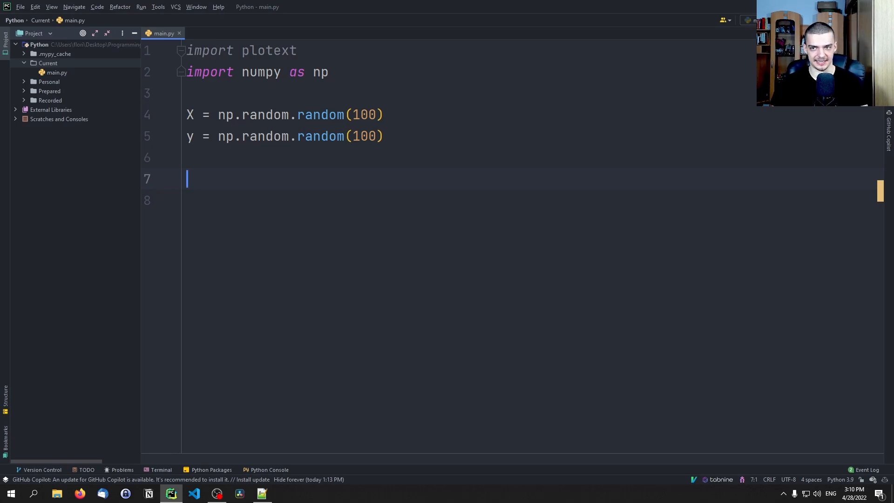
text(plotext)
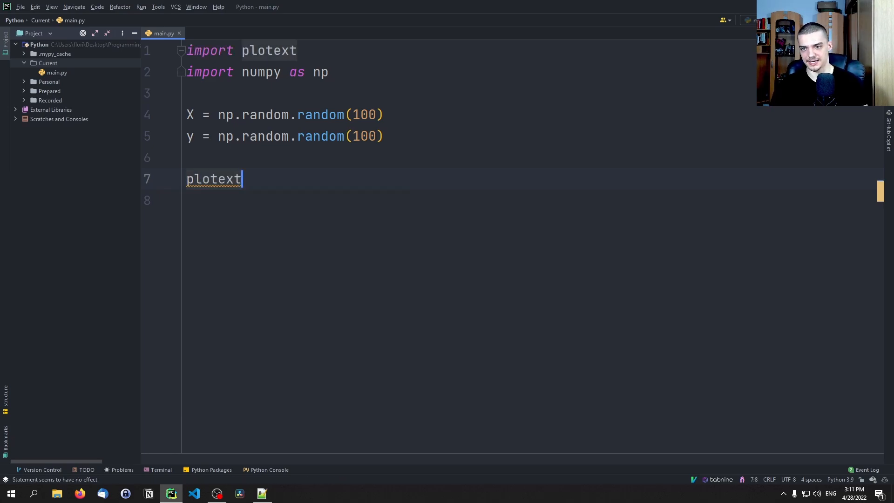
text(.scatter(X, y)
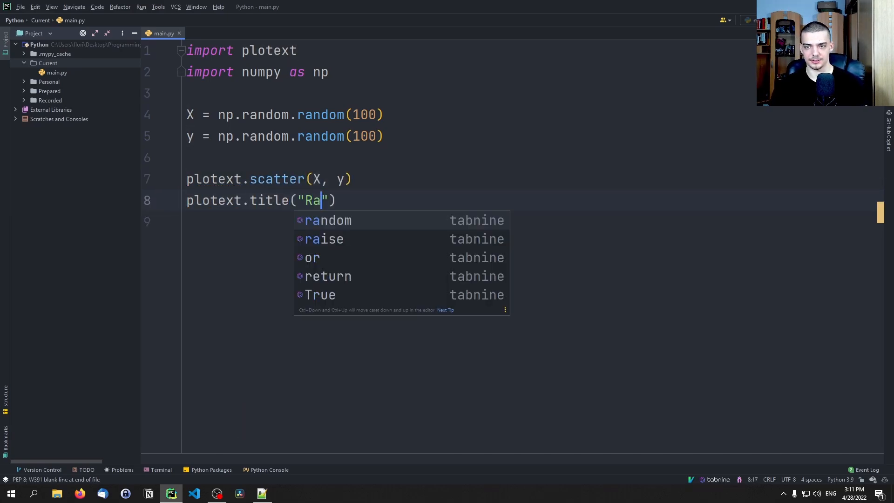
text(ndom Data Points)
click(533, 221)
text(plotext.show())
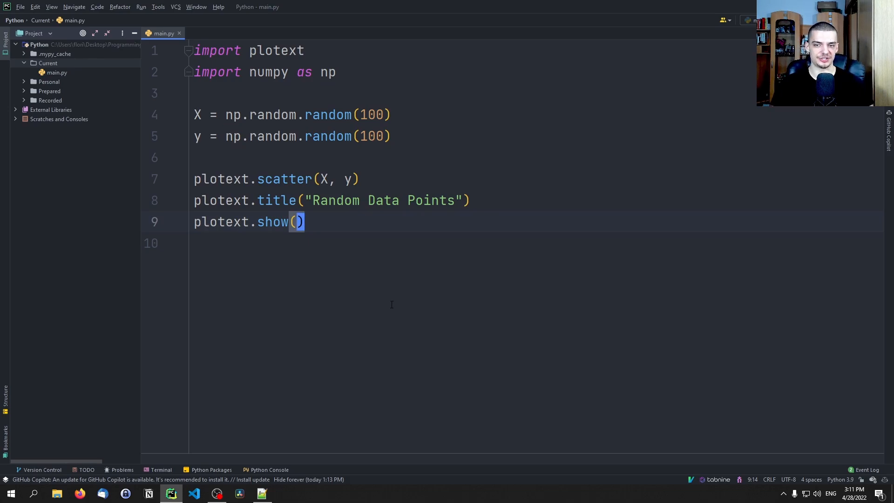
mouse_move(383, 304)
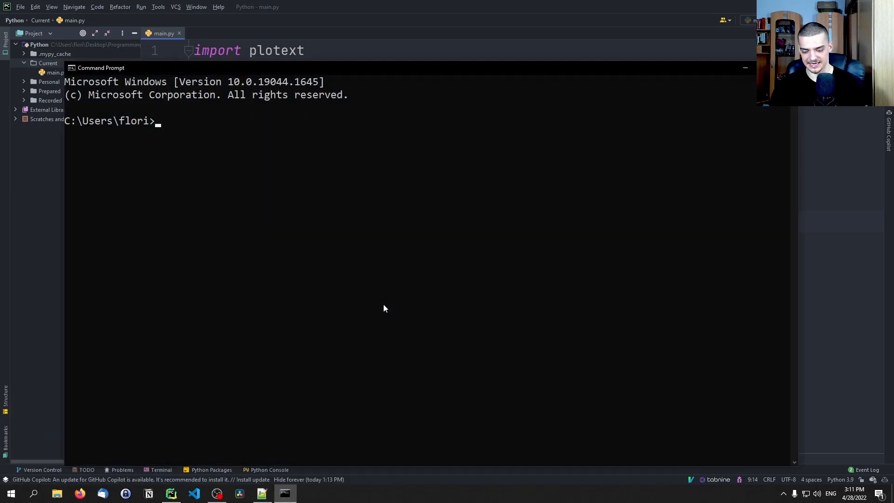
Step: Run pydir and cd Current in Command Prompt, then return to PyCharm
text(pydir)
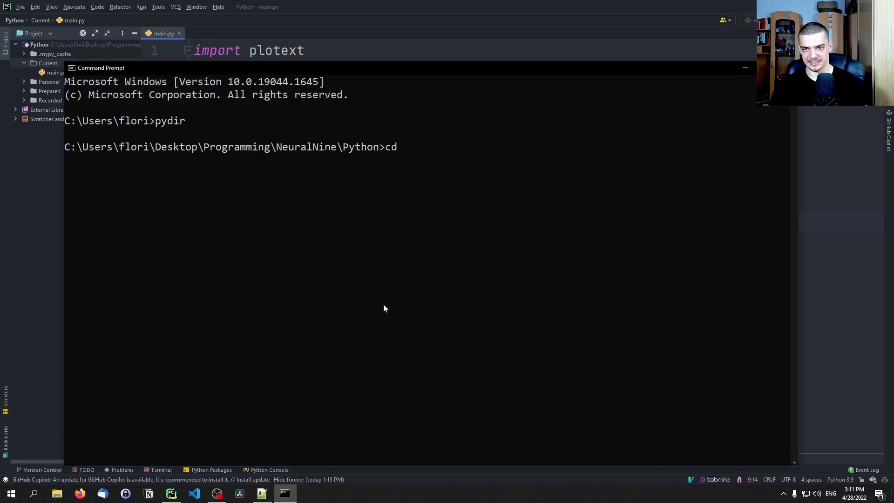
text(Current)
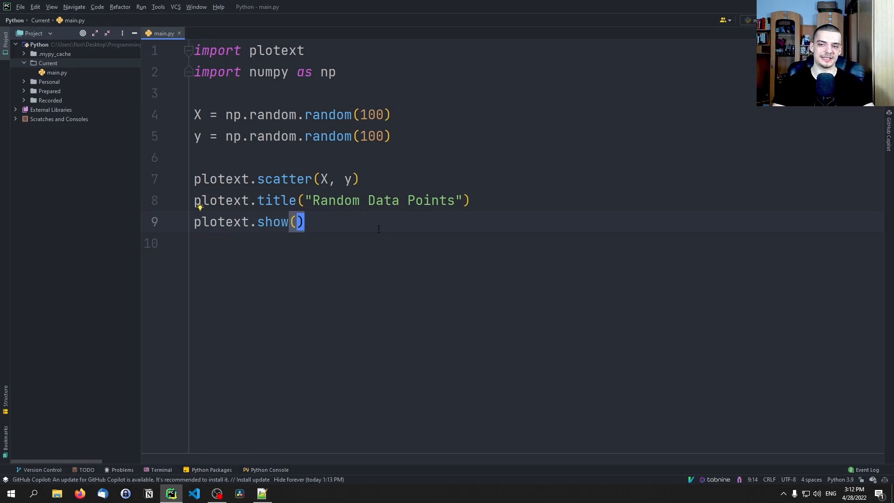
Step: Add plotext.clear_plot() after show(), followed by two blank lines
text(pl)
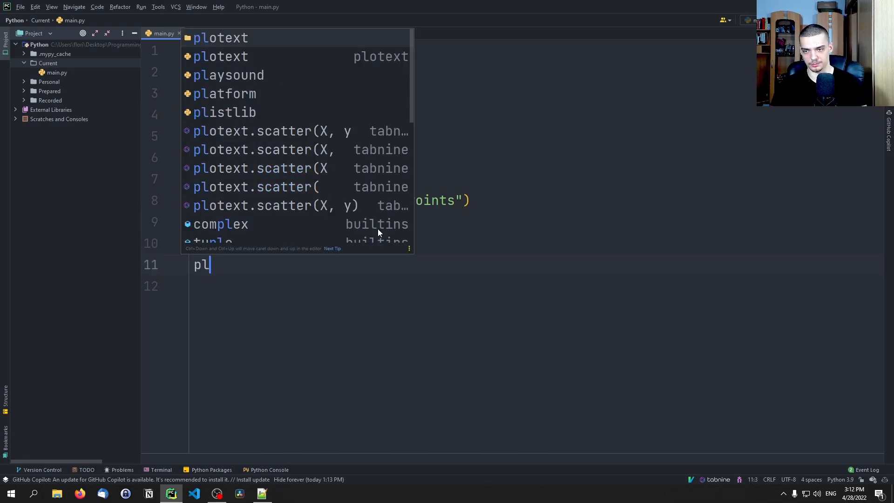
text(otext.clear_plot()
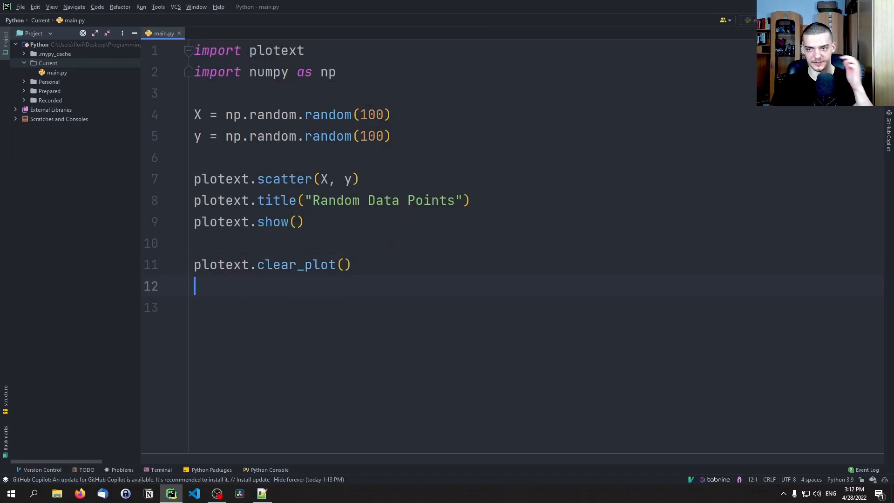
text(p)
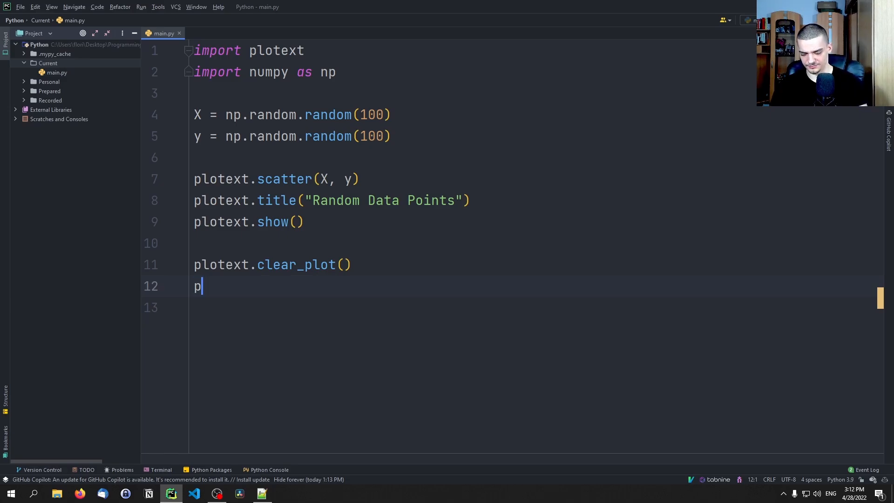
text(lotext.c)
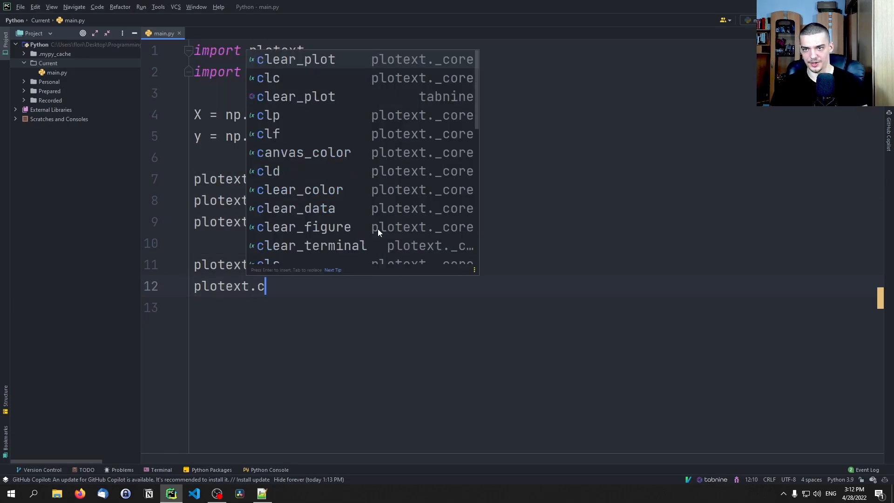
text(lear_plot()
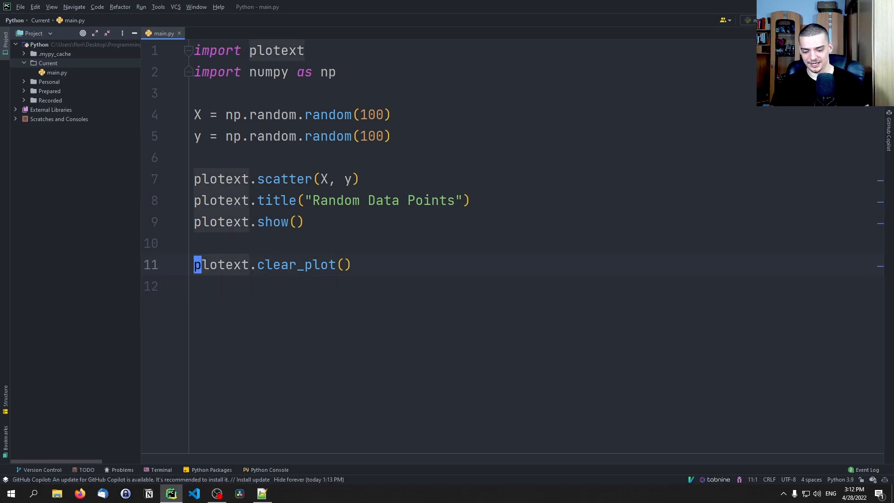
key(enter)
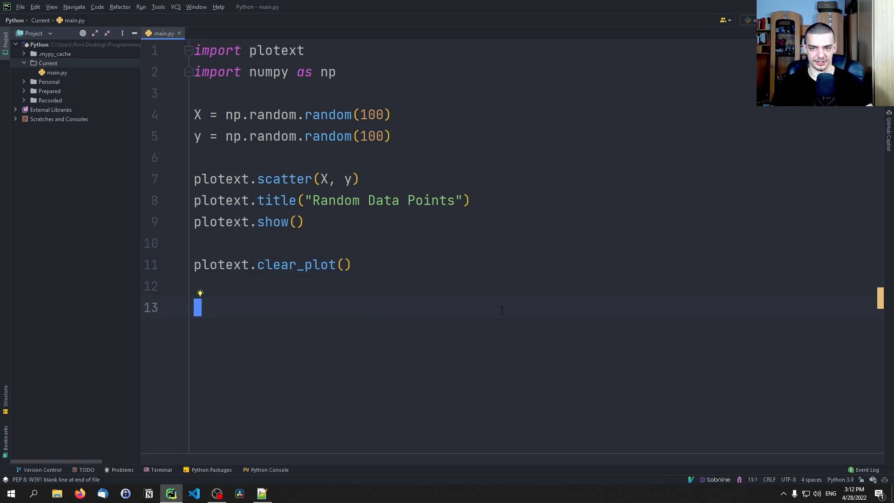
mouse_move(307, 309)
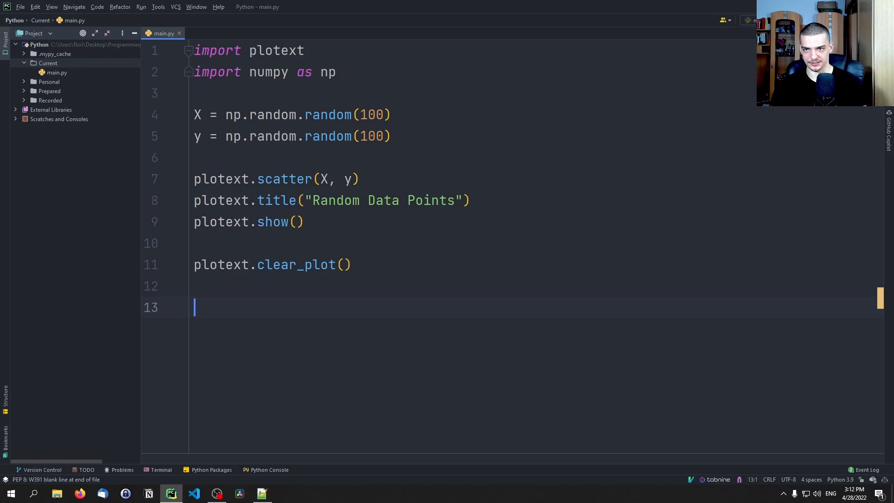
key(enter)
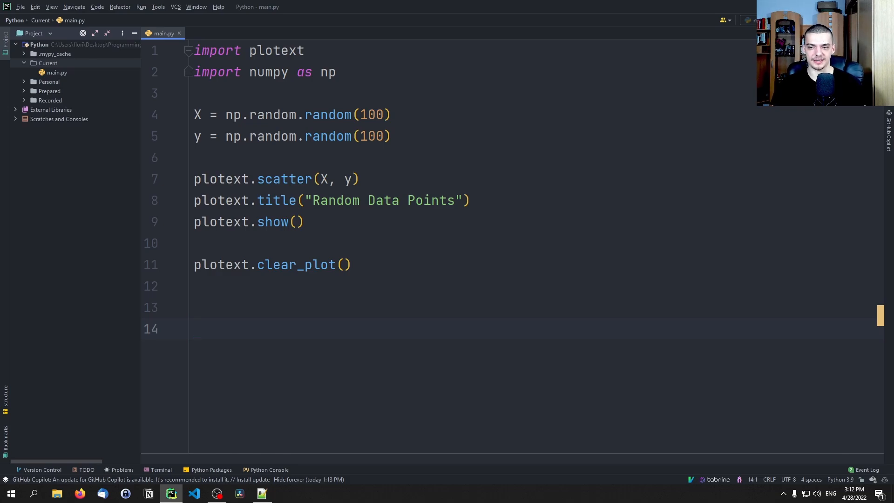
Step: Add y = plotext.sin(), plotext.plot(y) and title 'SIN', then open Command Prompt
text(y)
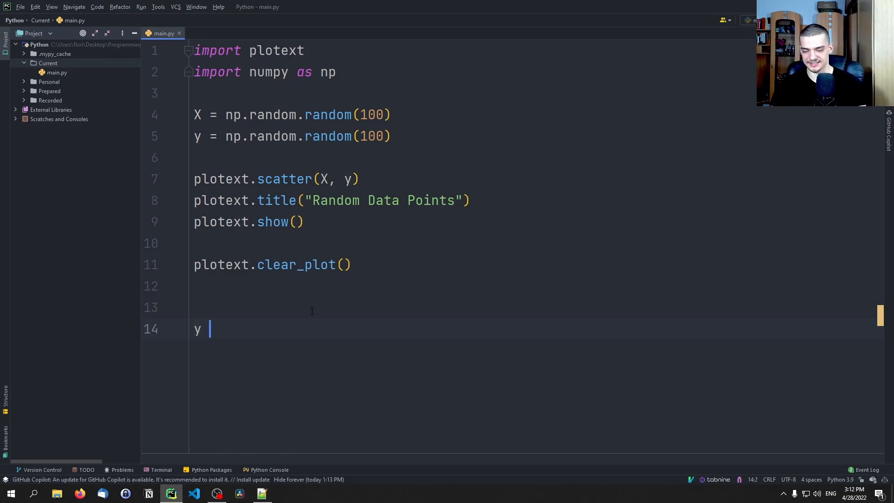
text(= plotext.sin()
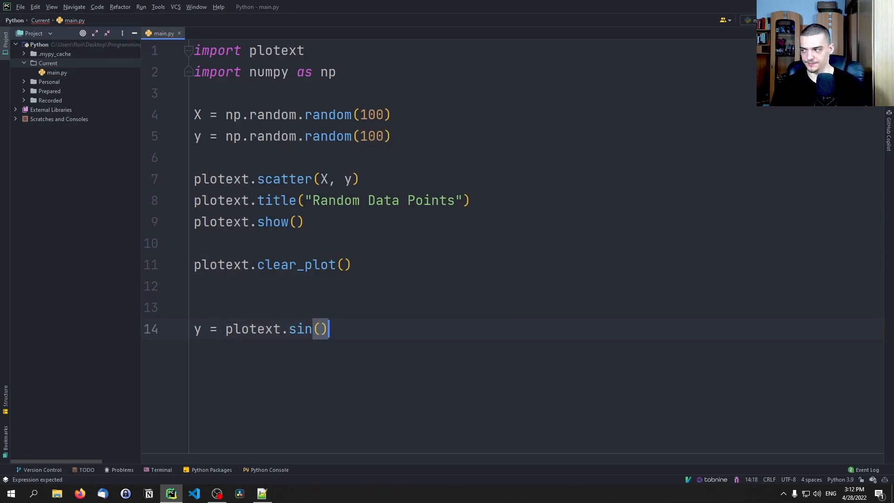
text(plotext.plot(y)
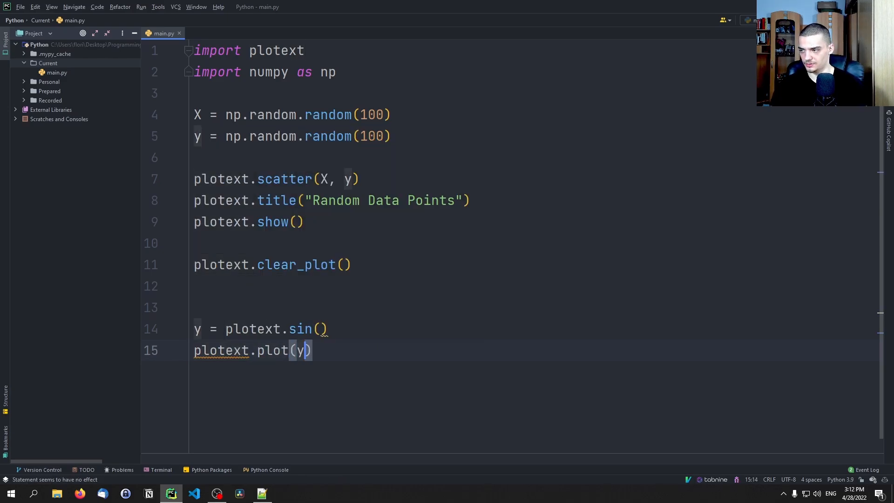
text(plotext.title("SIN)
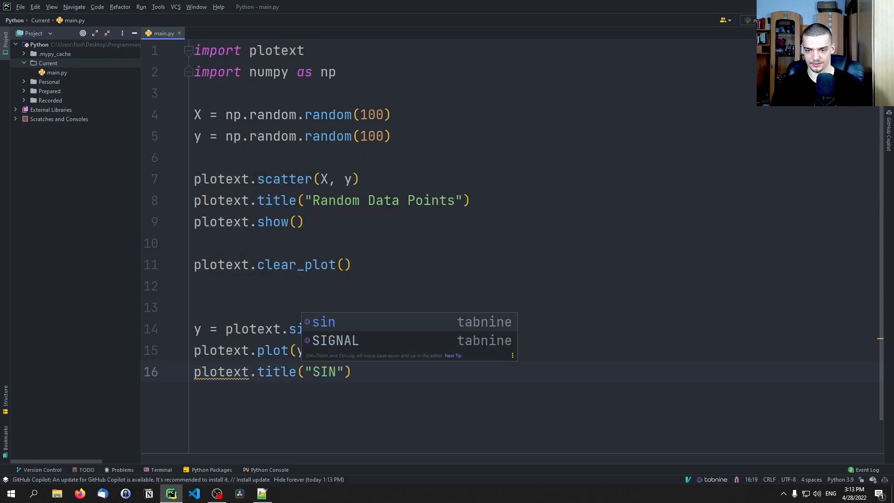
text(plot)
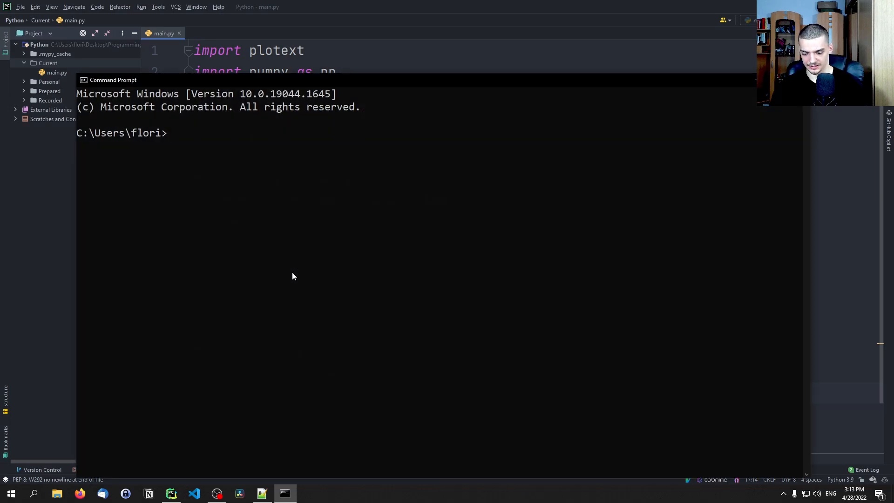
Step: Run pydir in Command Prompt, then replace the sine lines in main.py with a new X line
text(pydir)
text(X)
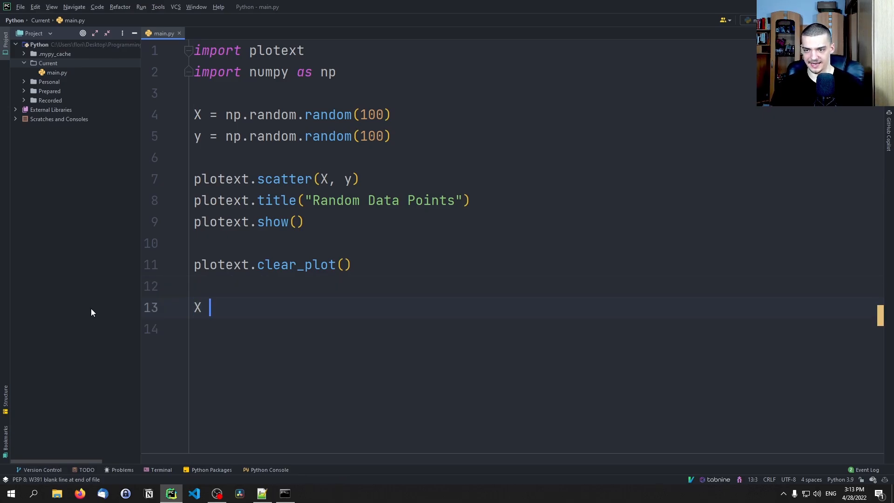
Step: Define X = np.arange(0, 10, 0.1), y = np.sin(X) and y2 = np.cos(X)
text(= np.arange(0, 10, 0)
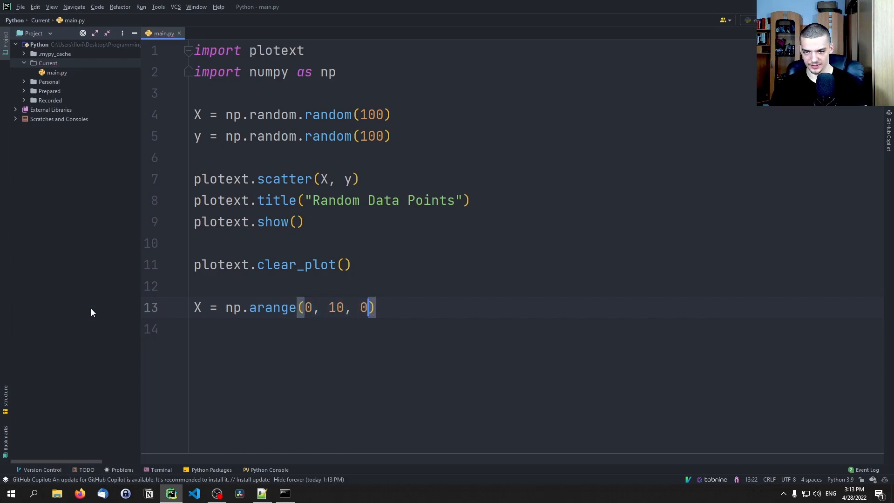
text(.1))
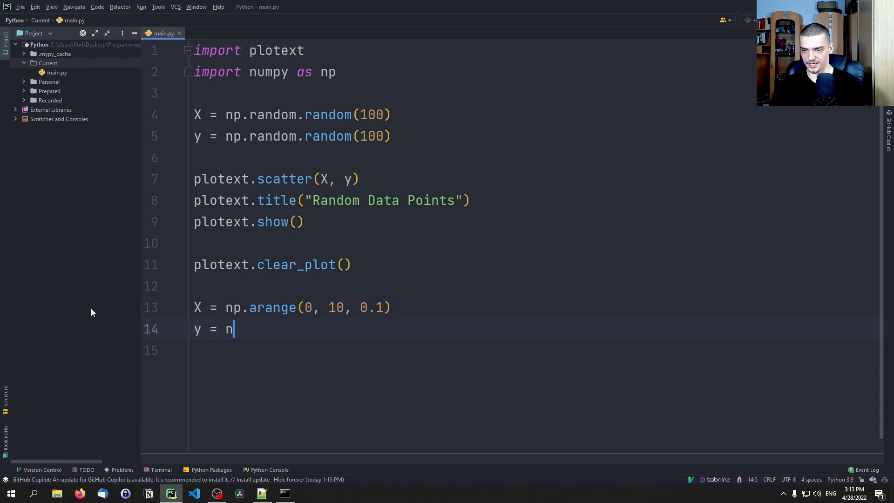
text(p.sin(X))
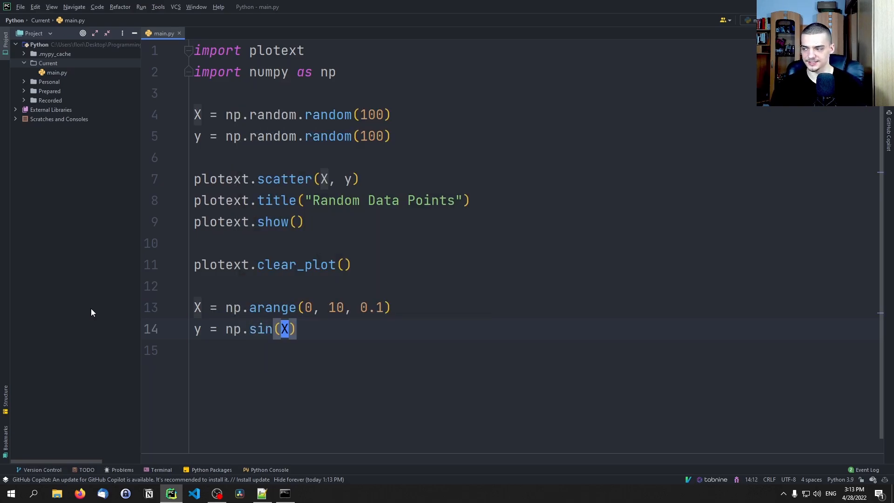
text(y2)
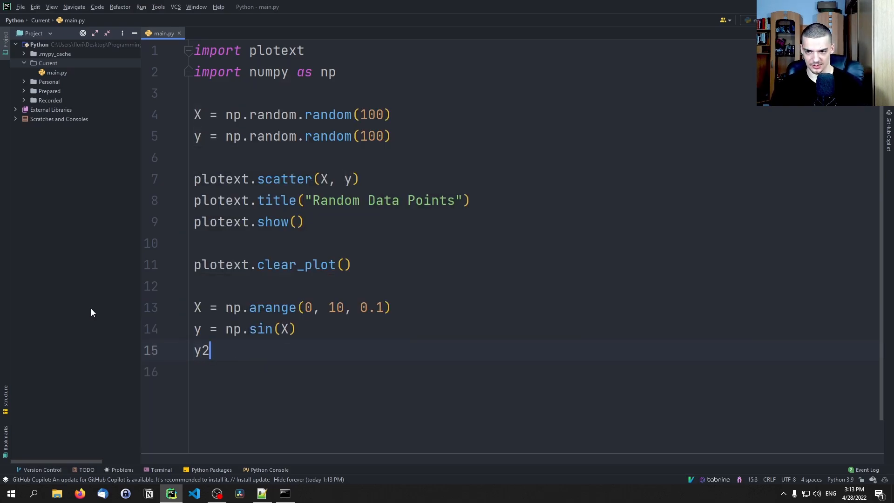
text(= np.con)
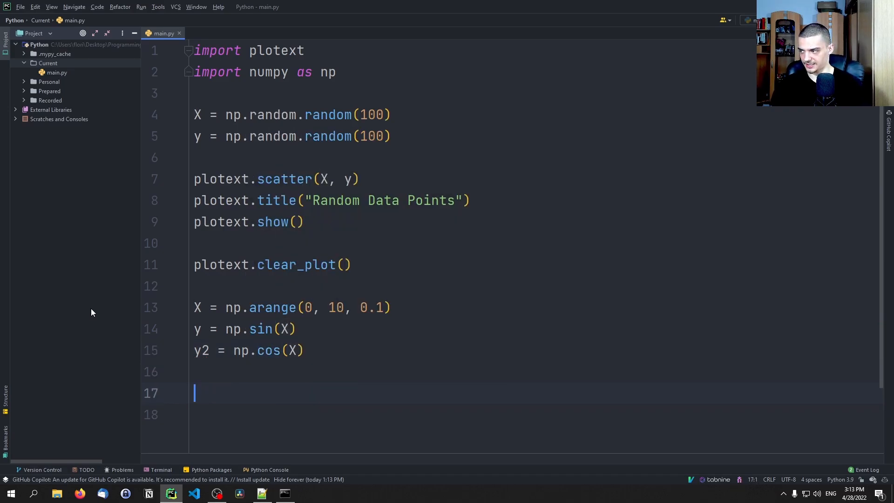
Step: Plot y and y2 against X labelled 'Sin' and 'Cos', titled 'Sin & Cos', and show
text(plotext.plot())
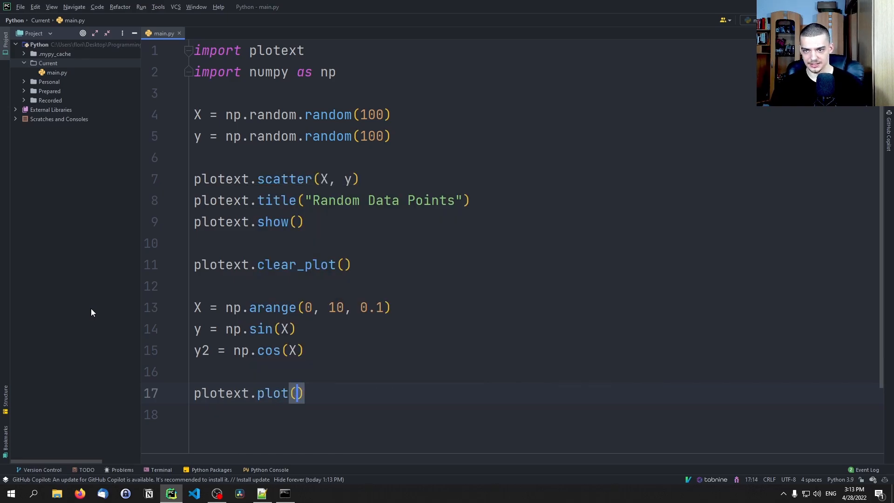
text(X, y)
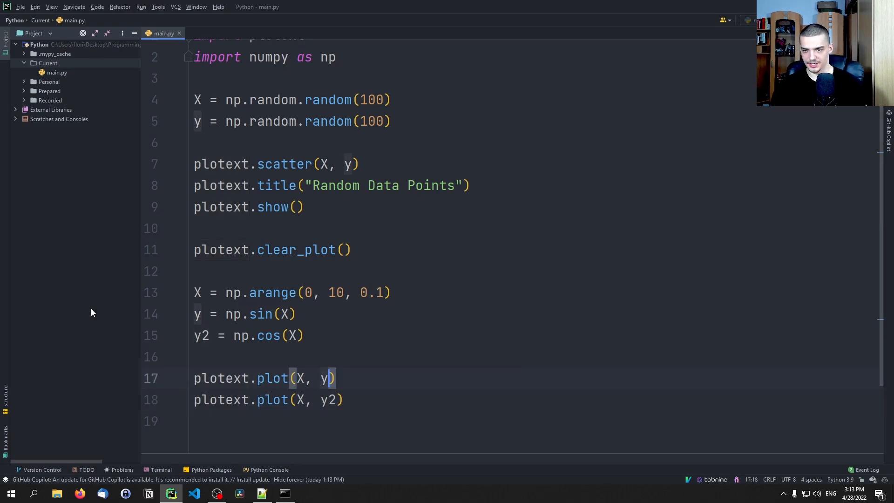
text(, label=")
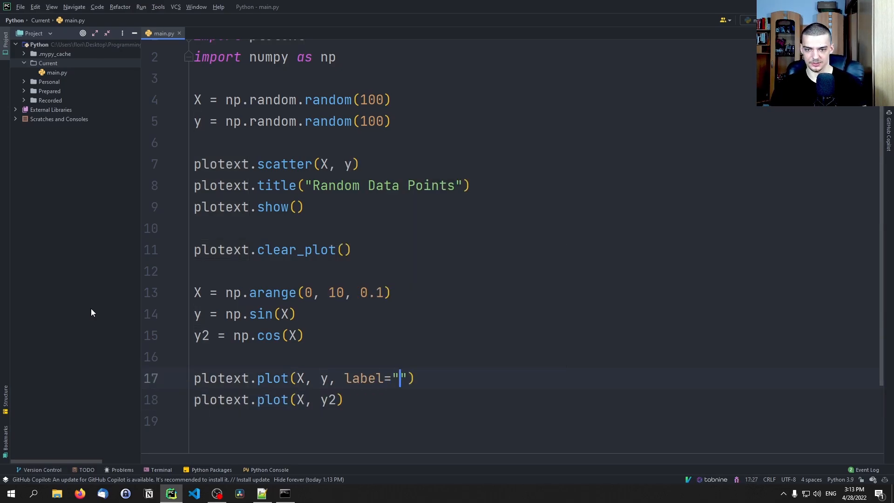
text(Sin)
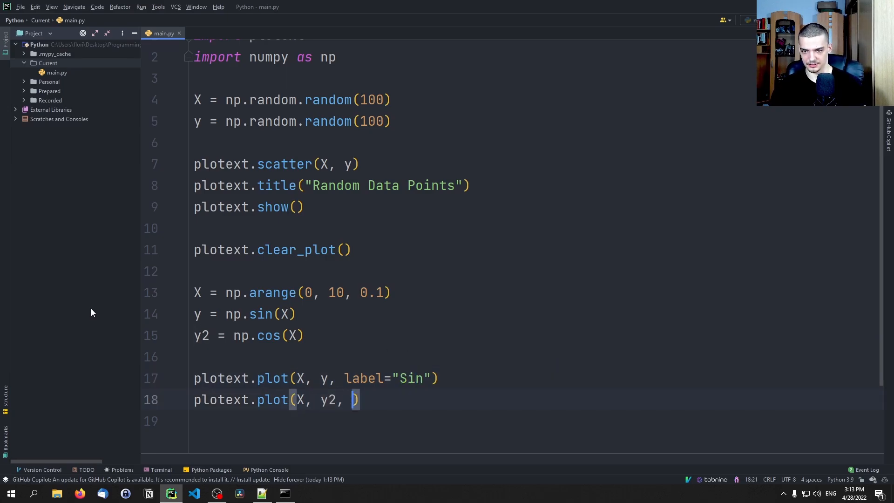
text(label="Cos")
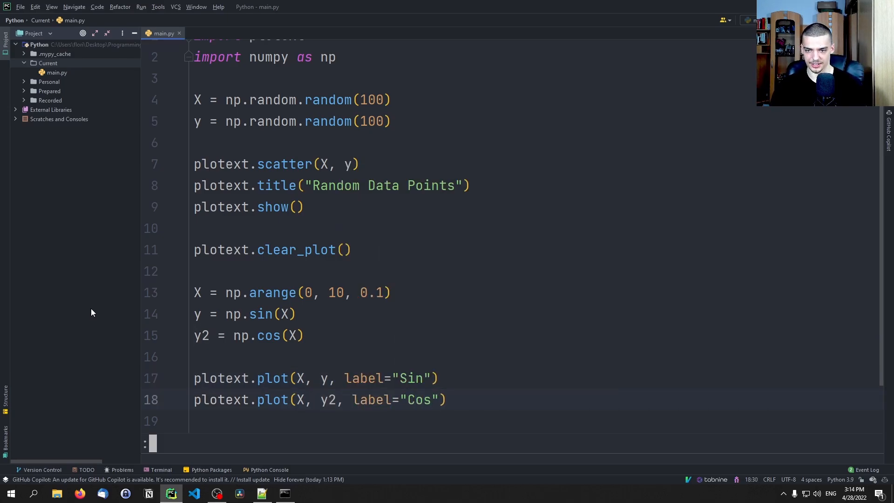
text(pl)
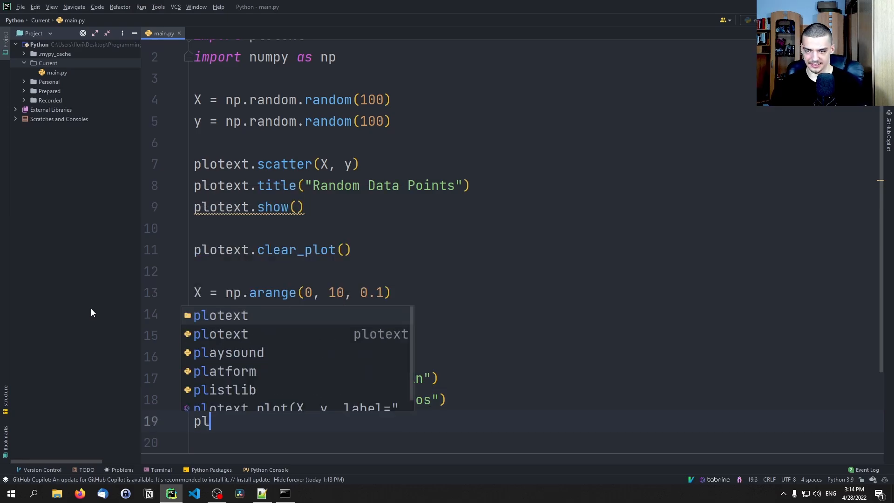
text(otext.title(""))
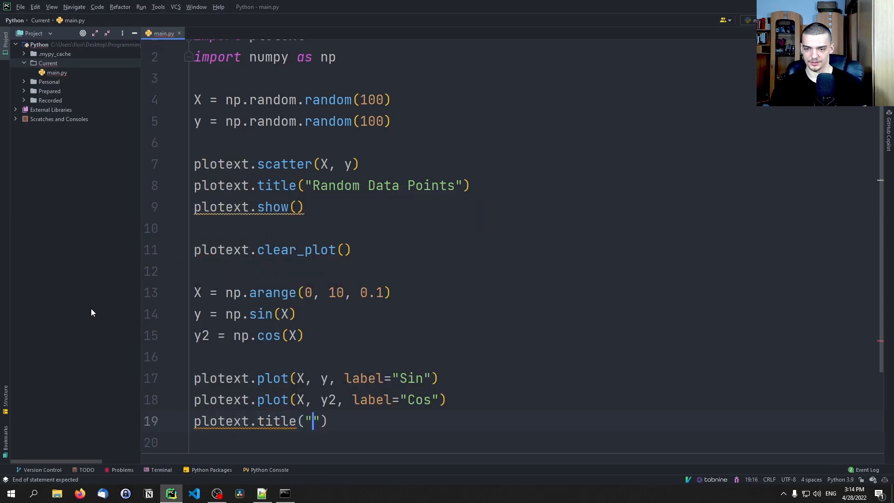
text(Sin & Cos)
click(531, 442)
text(plotext)
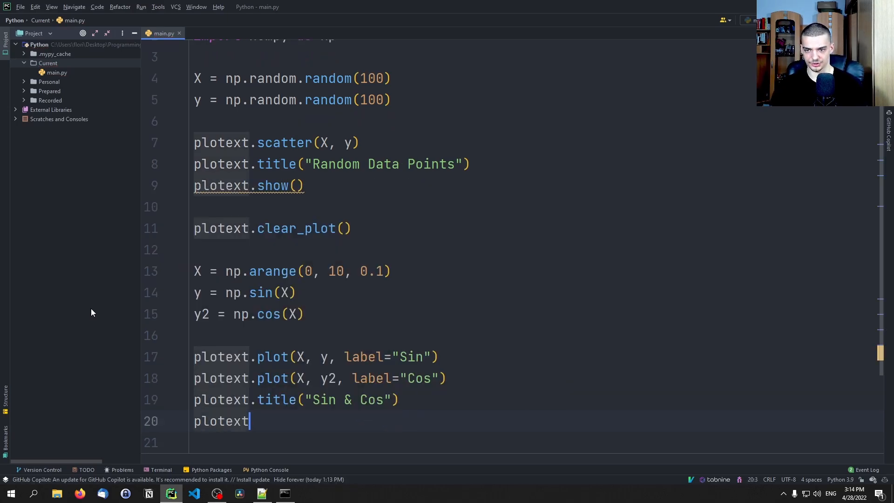
text(.show())
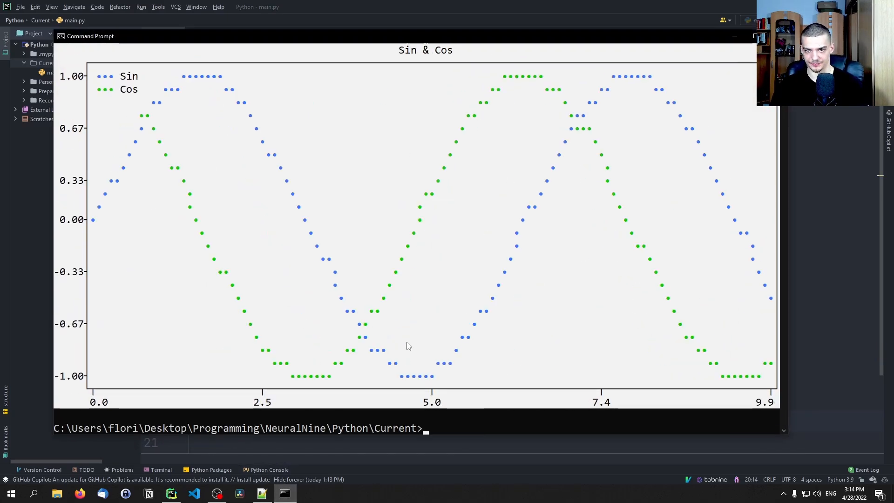
mouse_move(194, 256)
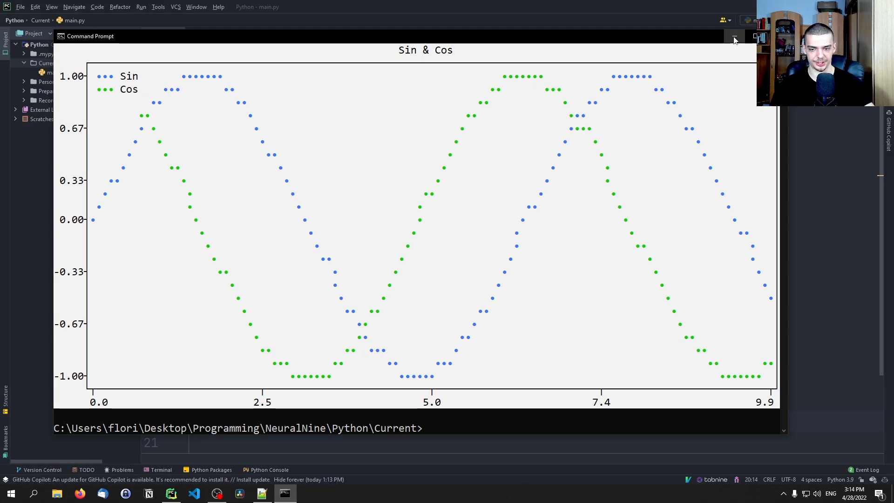
Step: Close the Command Prompt window displaying the Sin & Cos plot
click(734, 37)
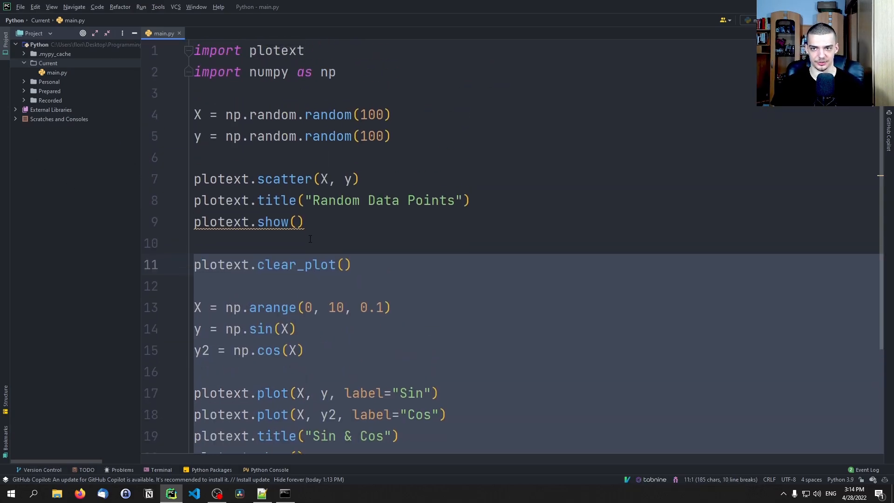
Step: Replace the earlier examples with l = 1000, an x range starting at 1, and frames = 50
scroll(down, 3)
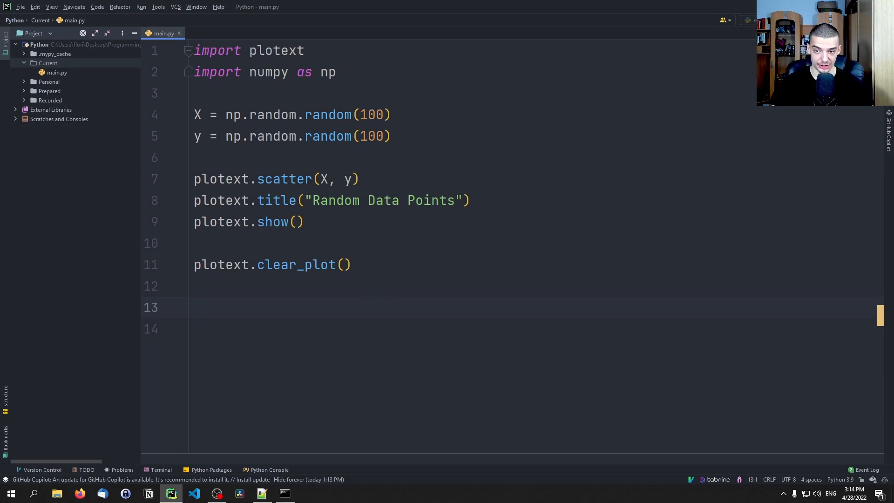
key(enter)
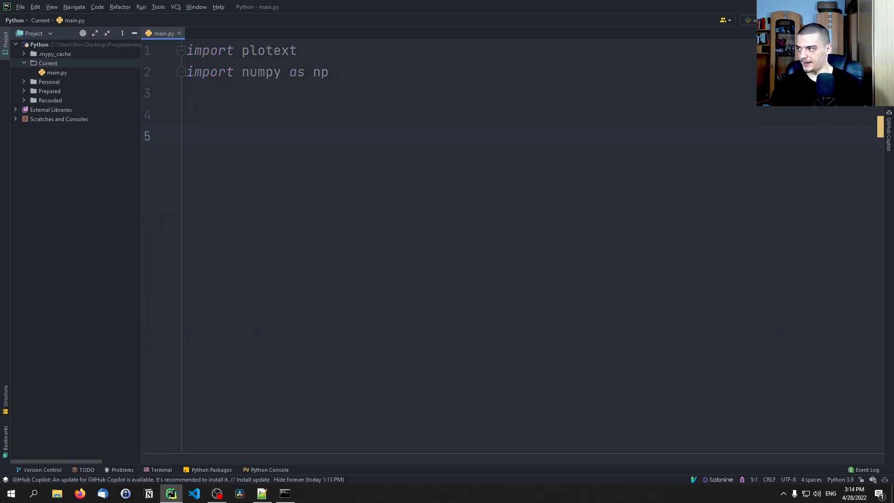
text(l = 1000)
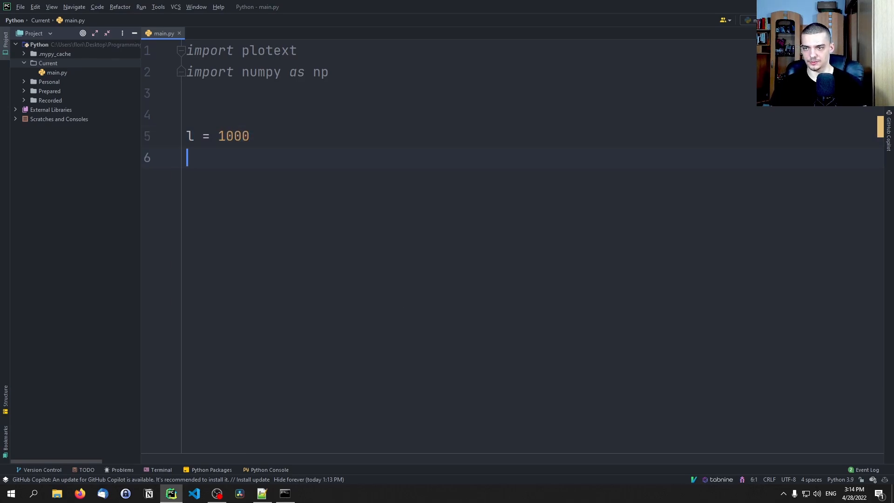
text(x =)
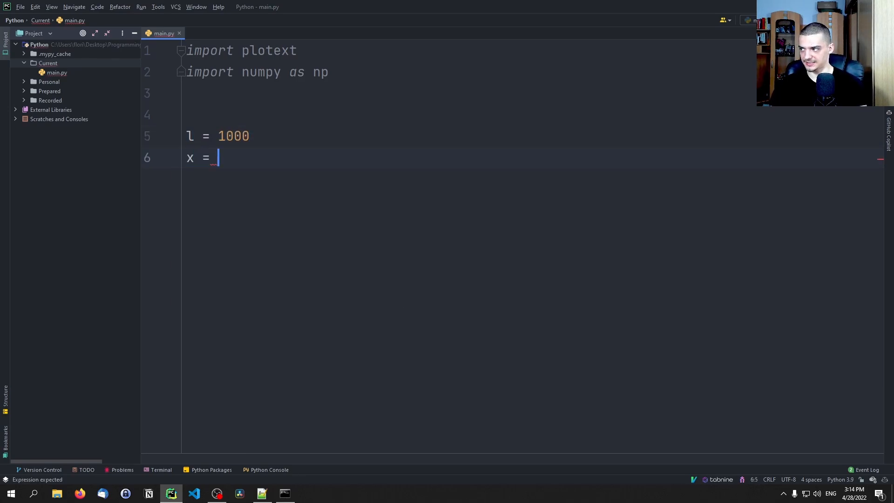
text(range()
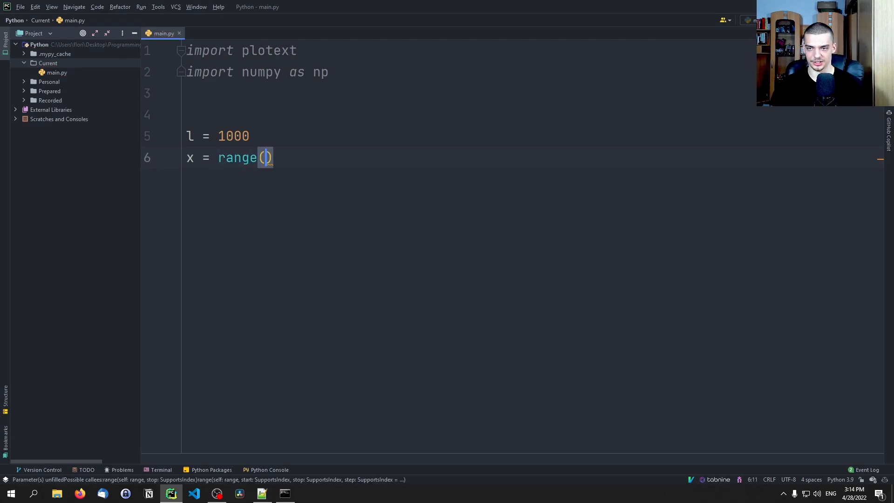
text(1, l)
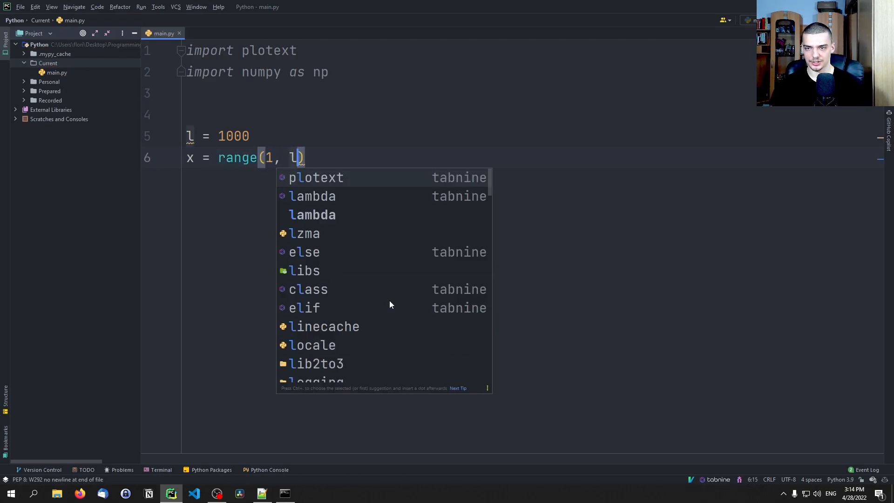
key(Escape)
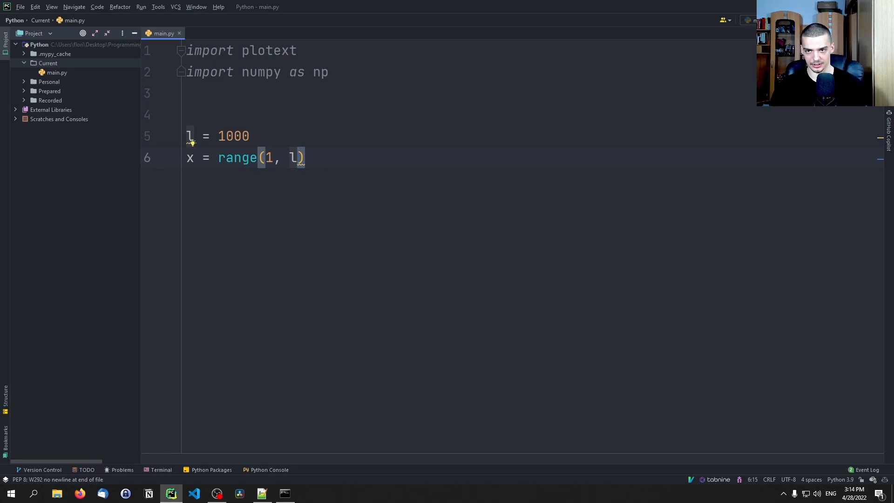
text(+1)
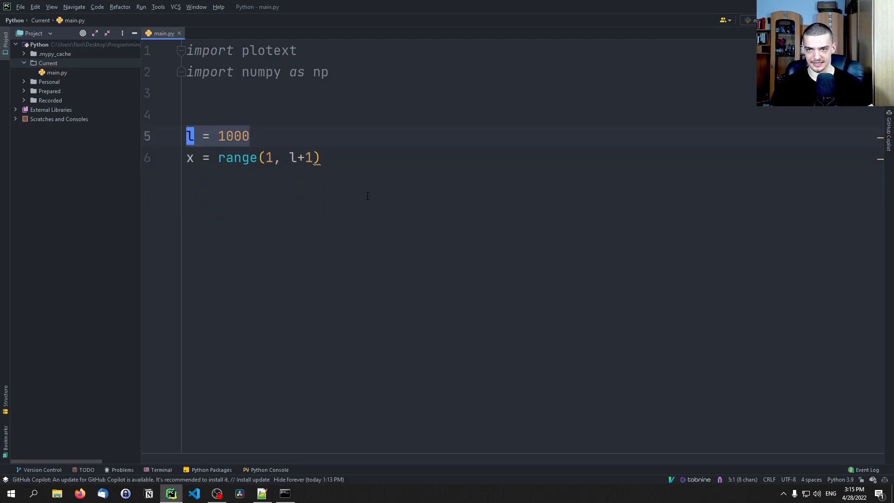
text(f)
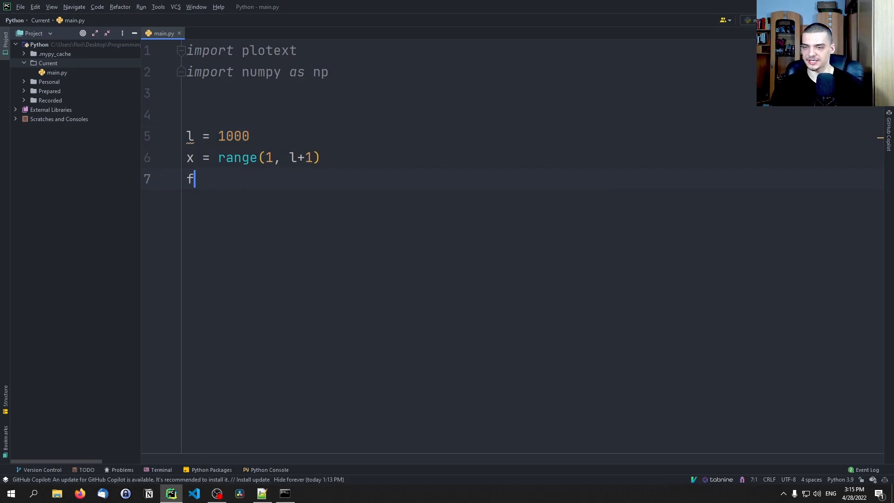
text(rames = 50)
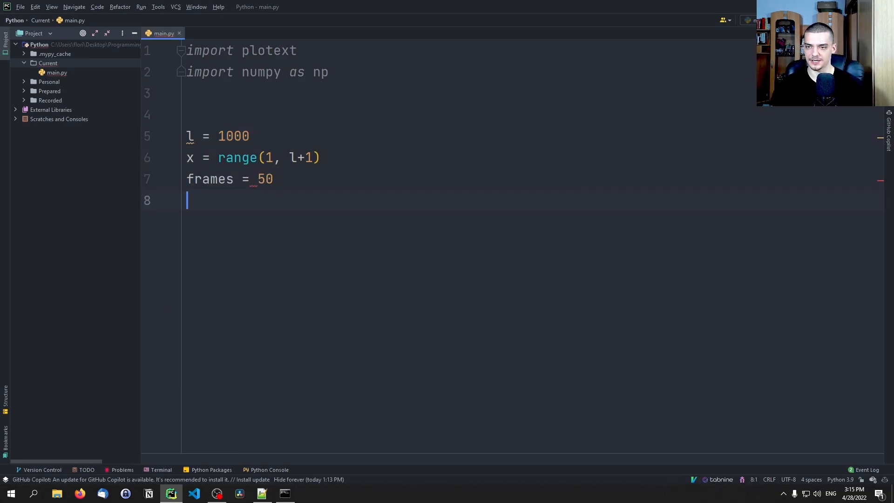
Step: Title the plot 'Sine Animation', call plotext.clc(), and start 'for i in range(frames):'
text(plo)
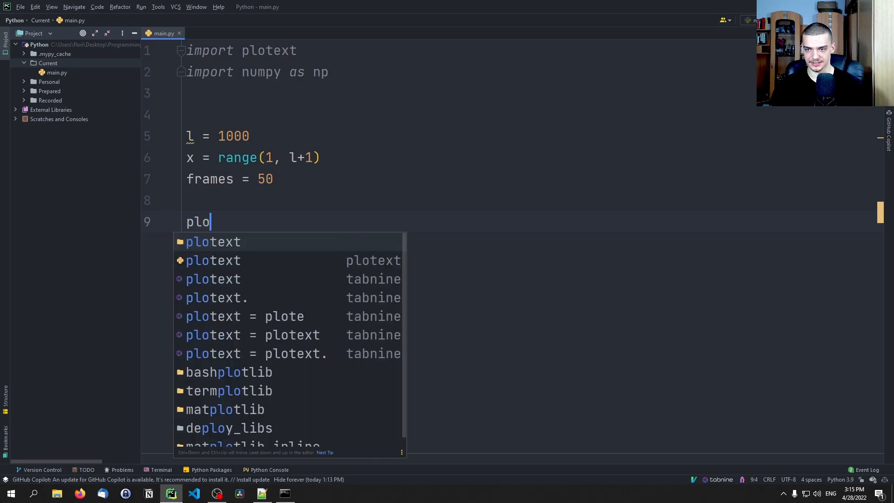
text(text.title("Si")
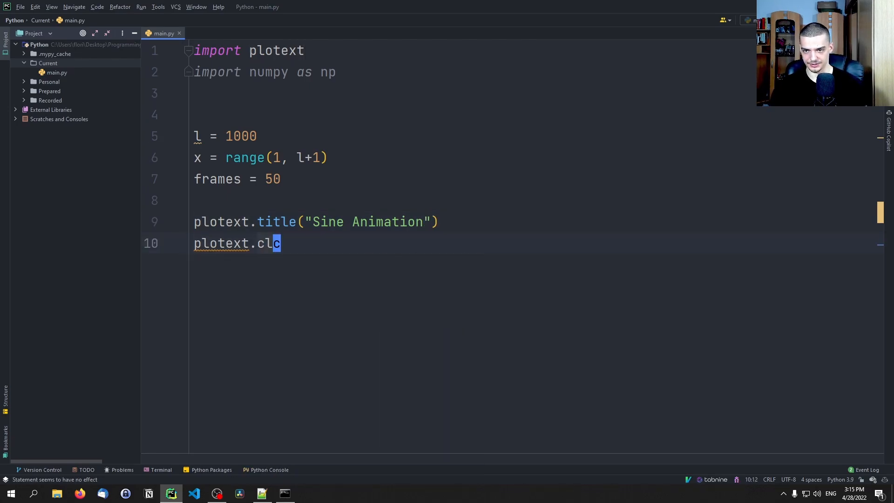
key(enter)
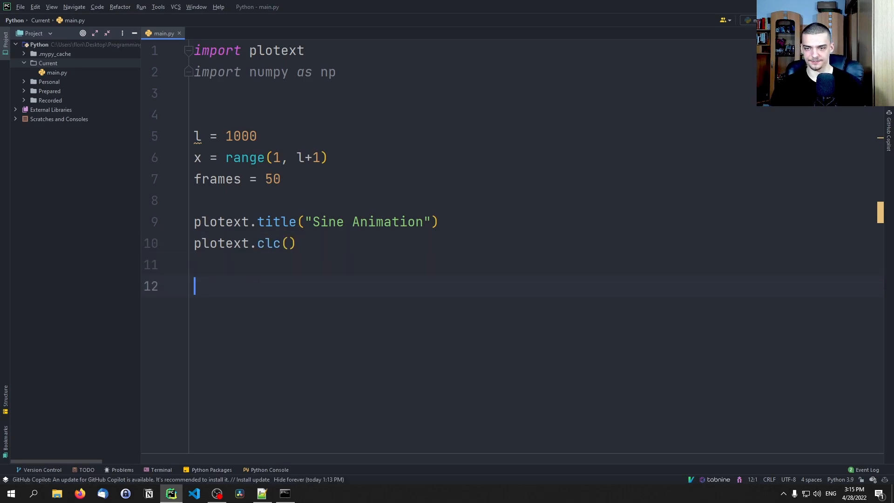
text(for i in r)
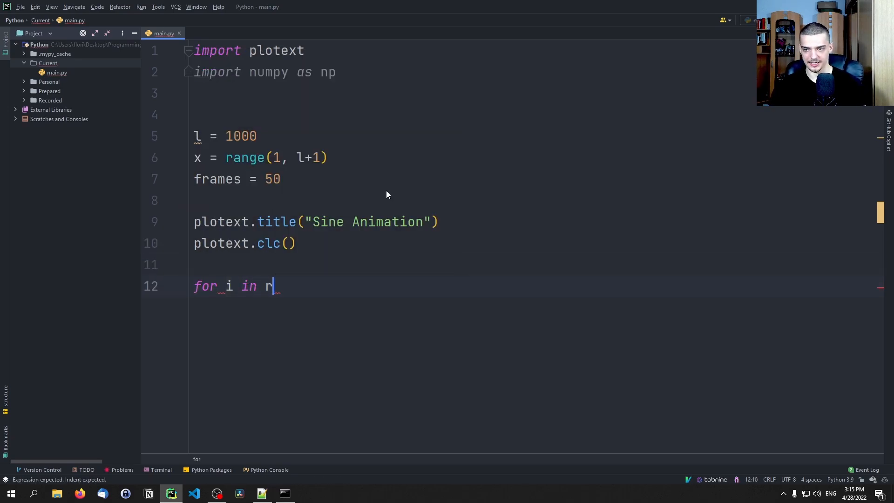
text(ange()
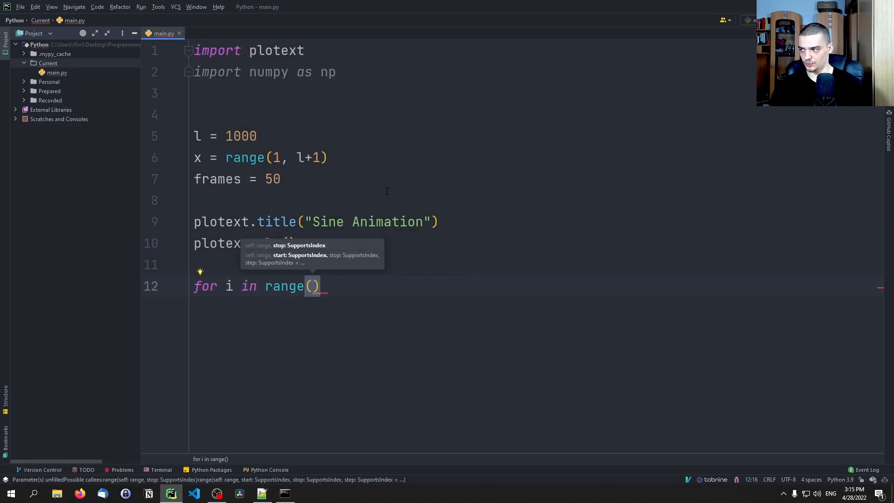
text(frames):)
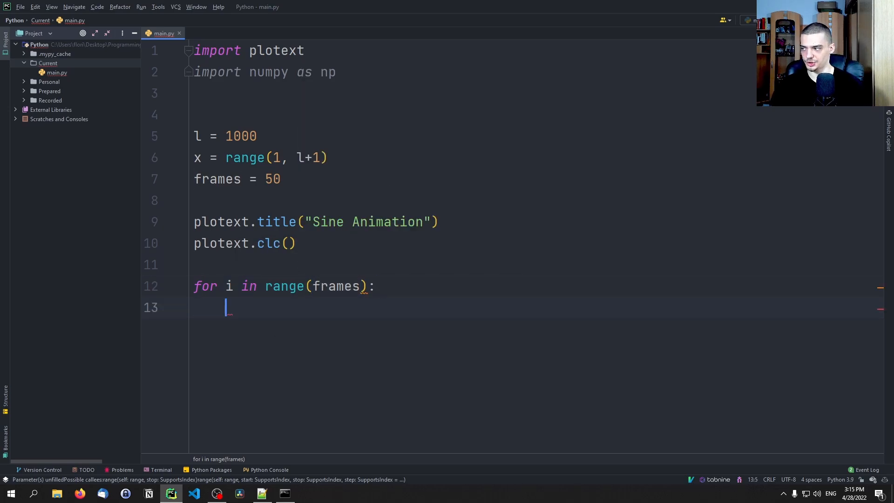
Step: In the loop, compute y = plotext.sin(1, 4, l, 2*i/frames) and limit the x-axis to 0–400
text(plotext.clt()
text(plotext.cld()
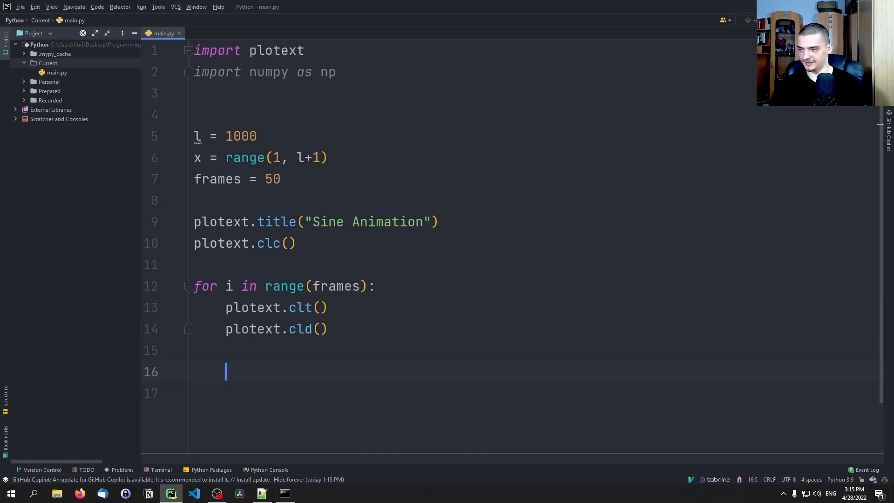
text(y = plotext)
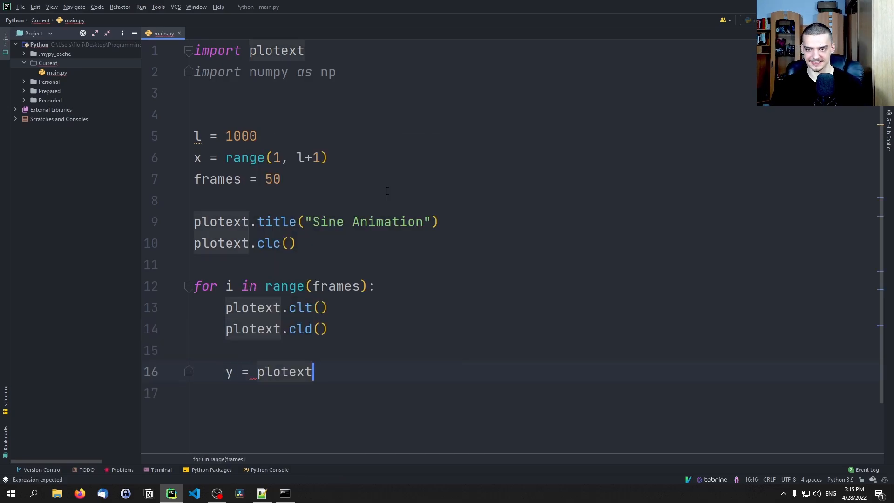
text(.sin())
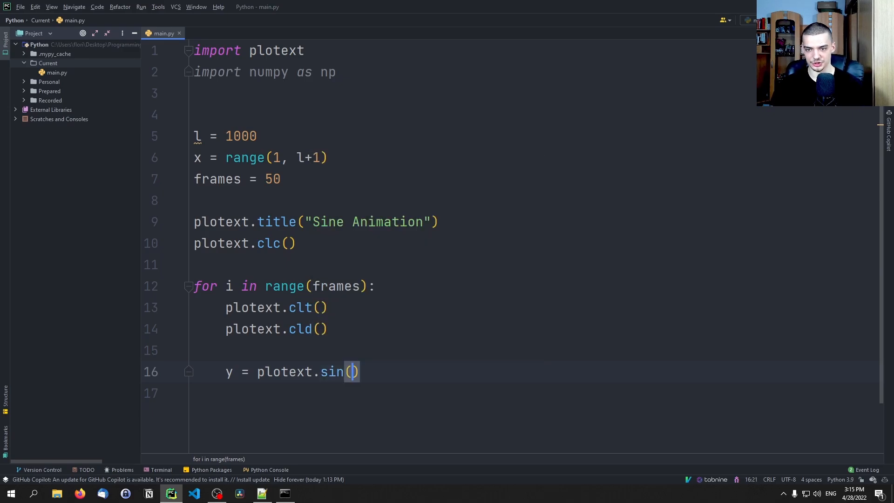
text(1)
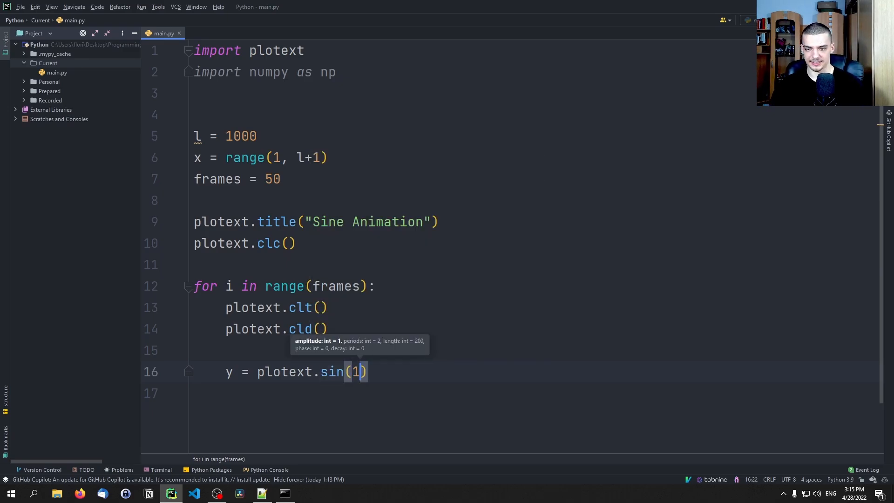
text(, 4,)
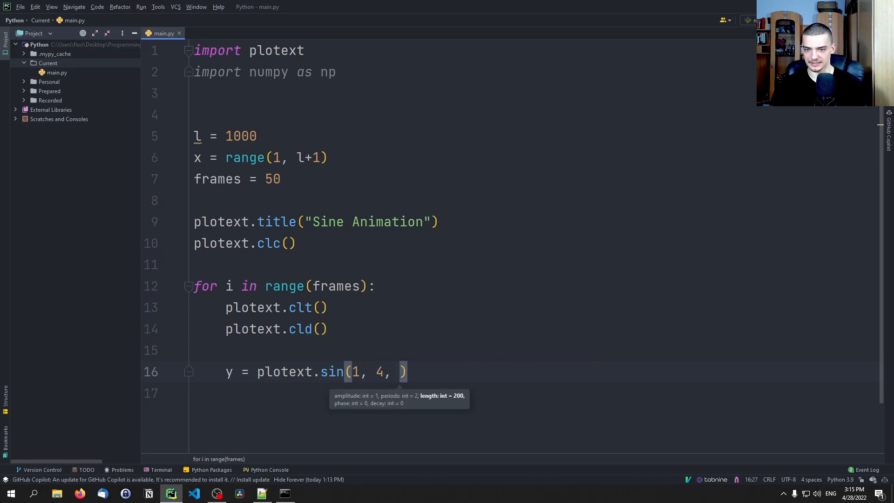
text(l, p)
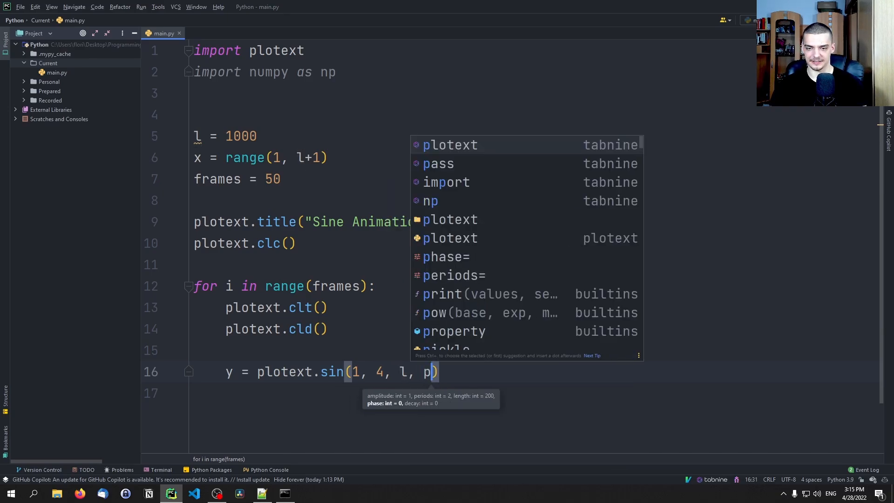
text(2)
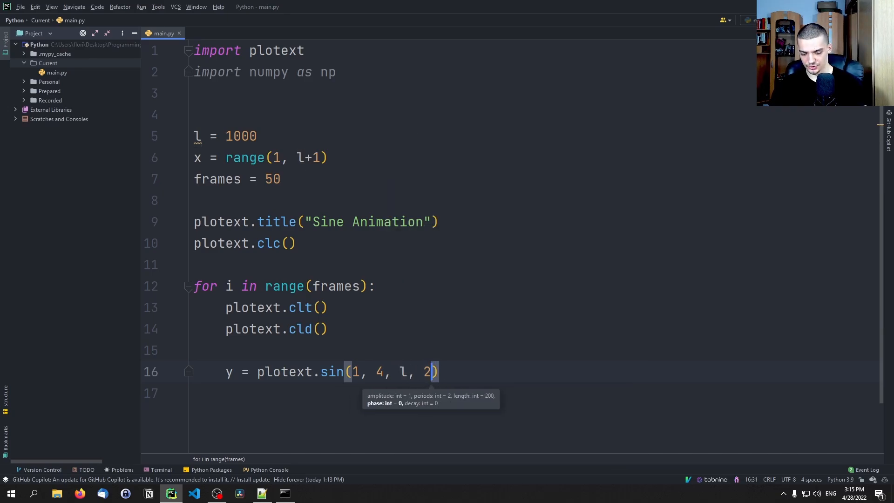
text(* i / frames)
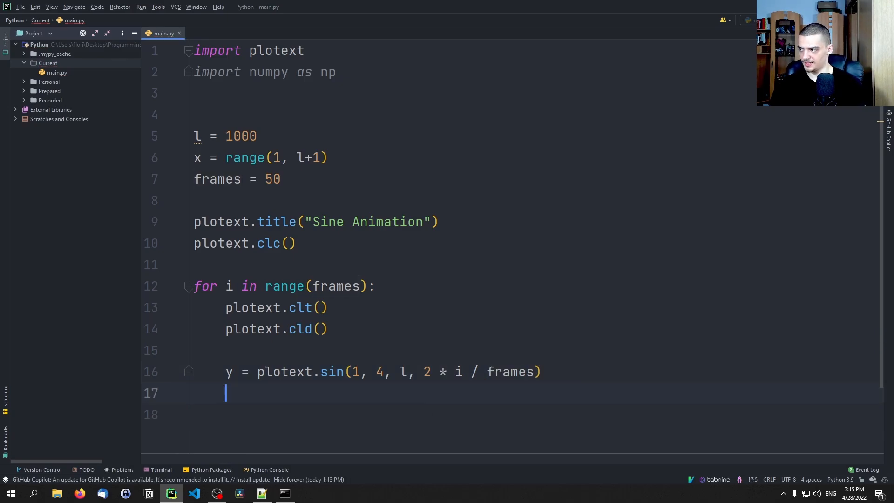
text(plotext)
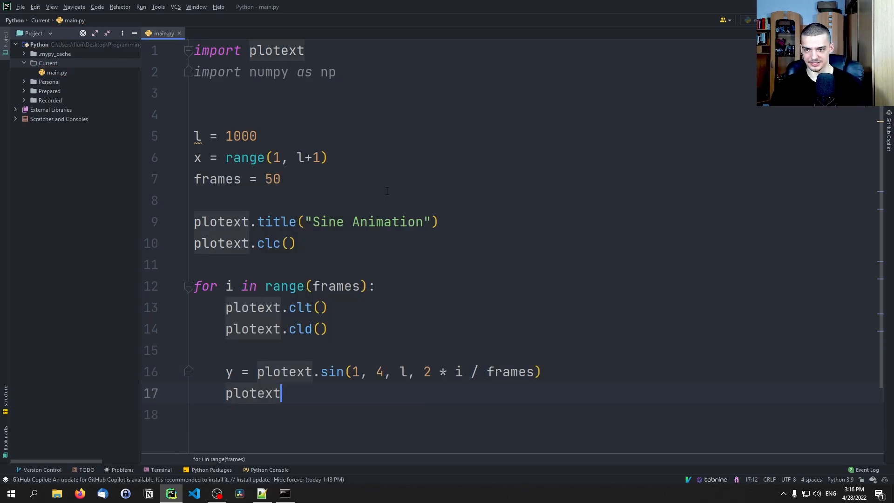
text(.xlim)
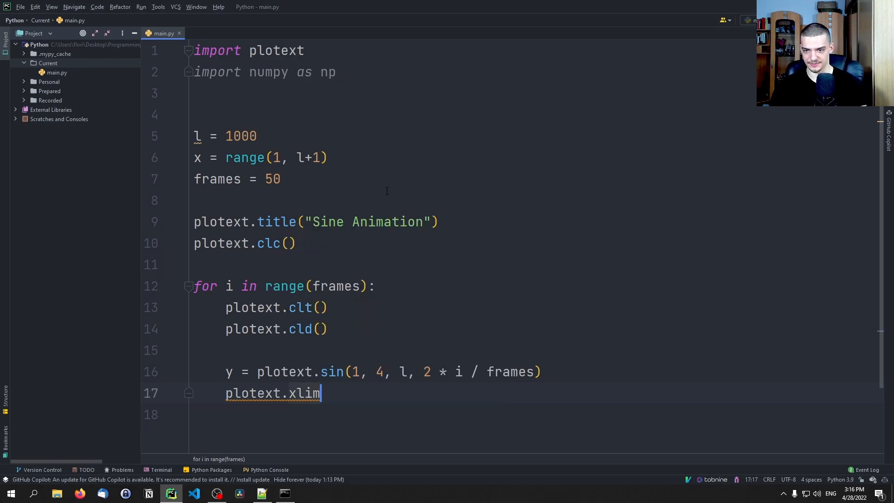
text((0, 400))
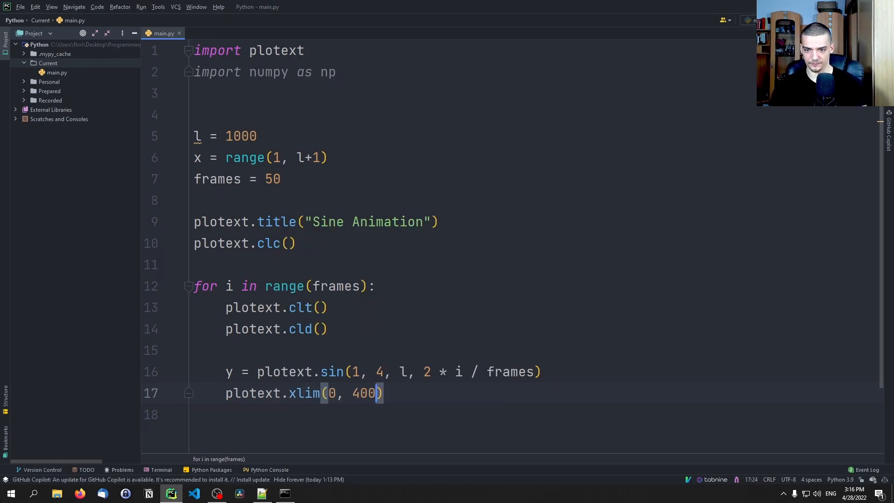
Step: Plot x, y with red dot markers, show each frame, then call clear_plot() after the loop
text(pl)
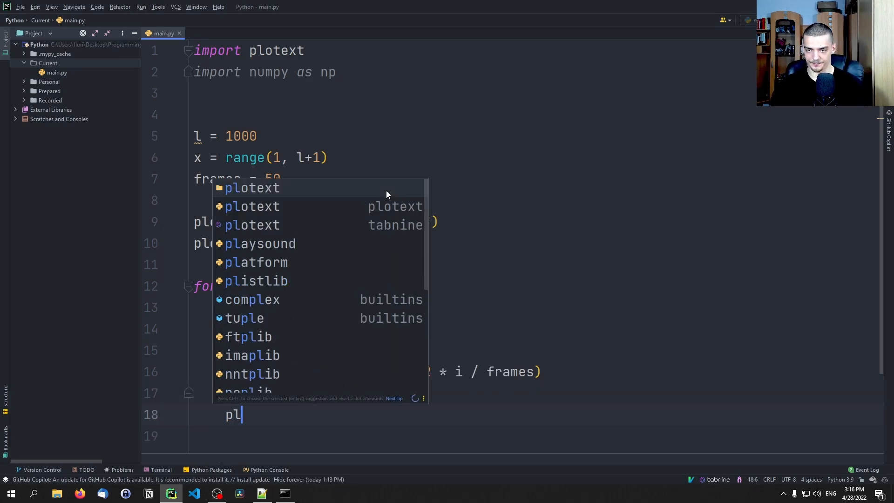
text(otext.plot)
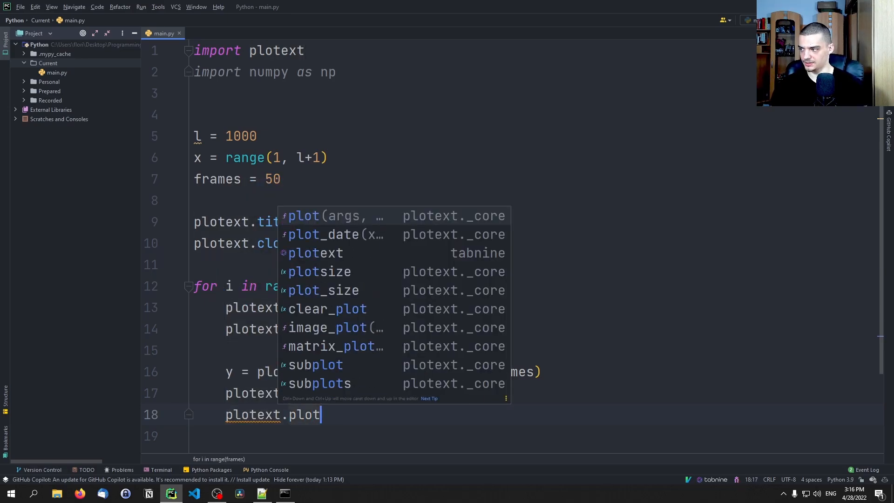
text((x, y, m)
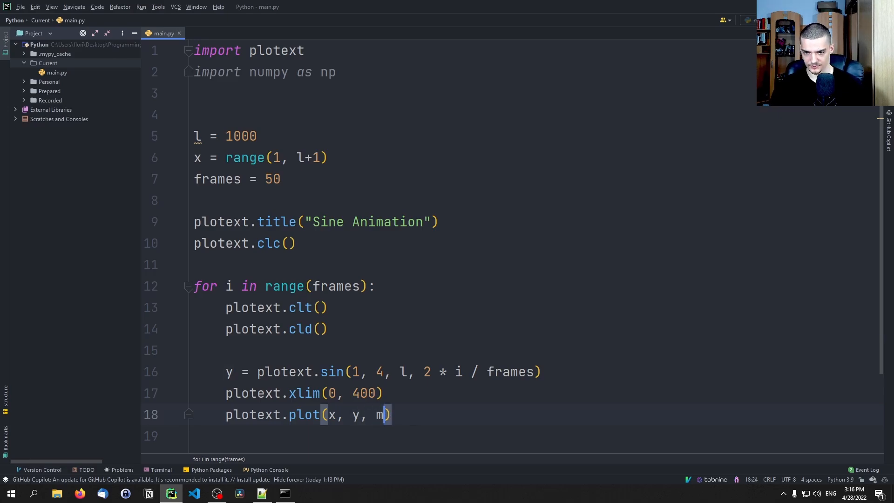
text(arker="dot")
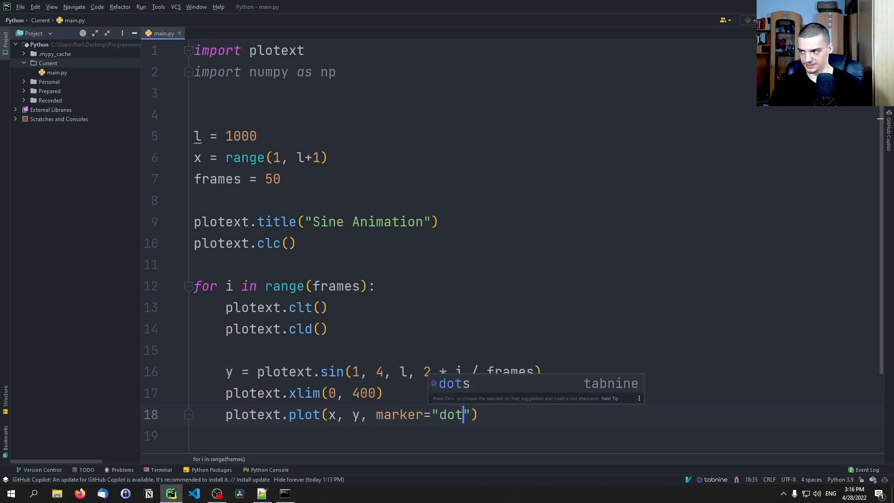
text(, color=)
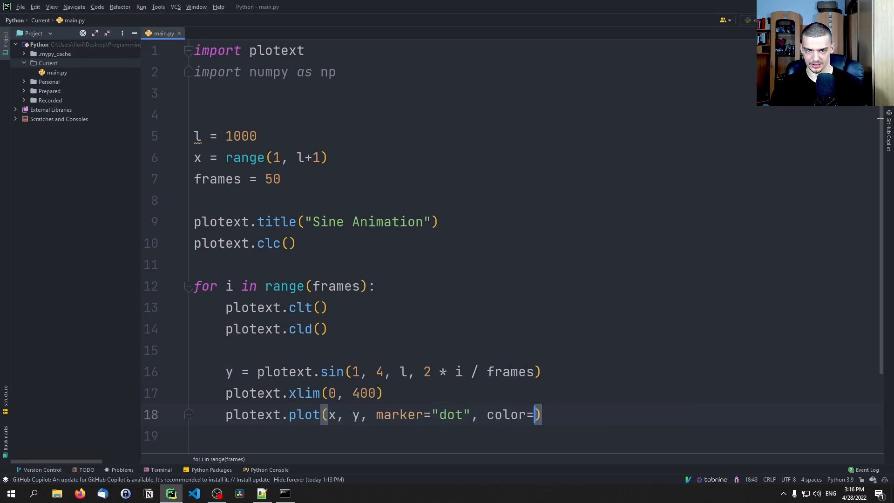
text(red")
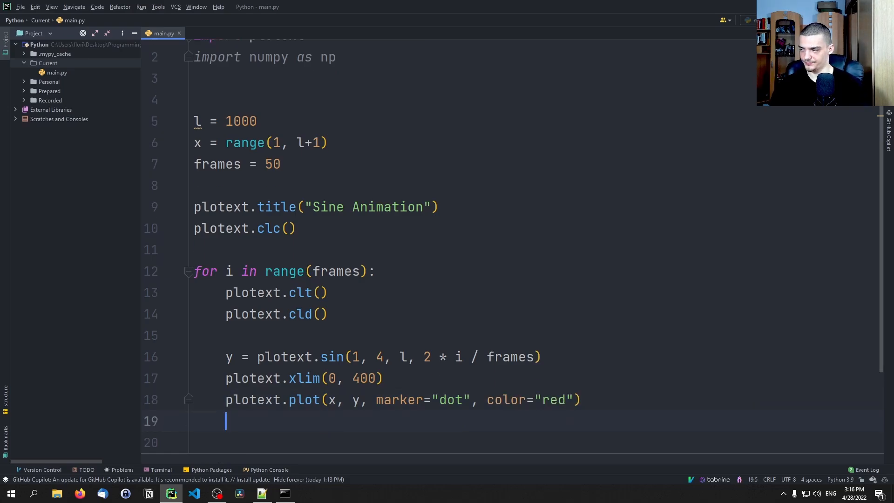
text(plotext.sleep(0.01)
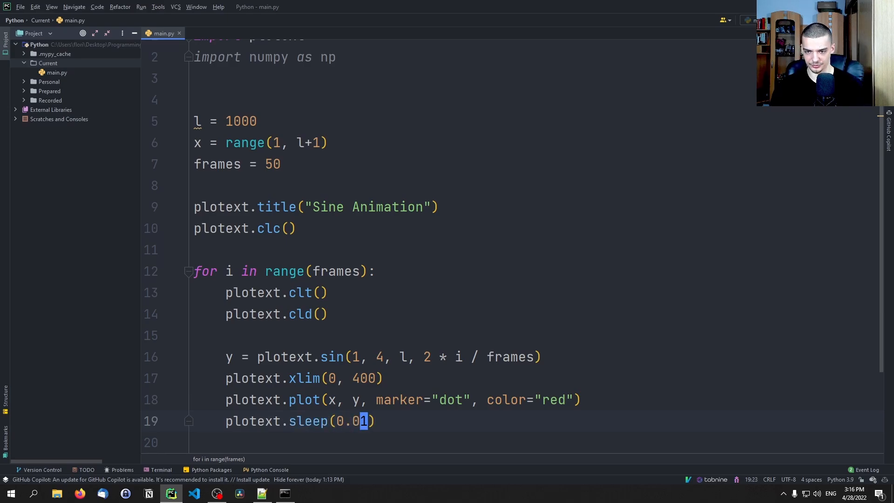
text(plotext)
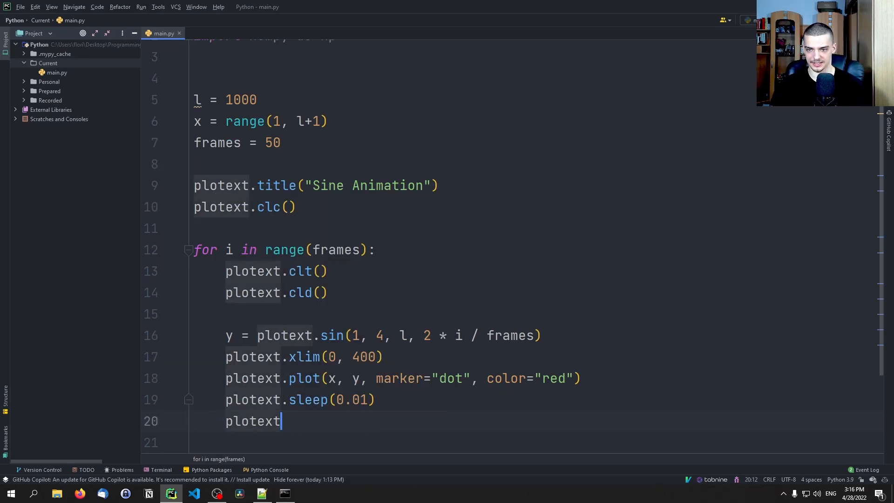
text(.show())
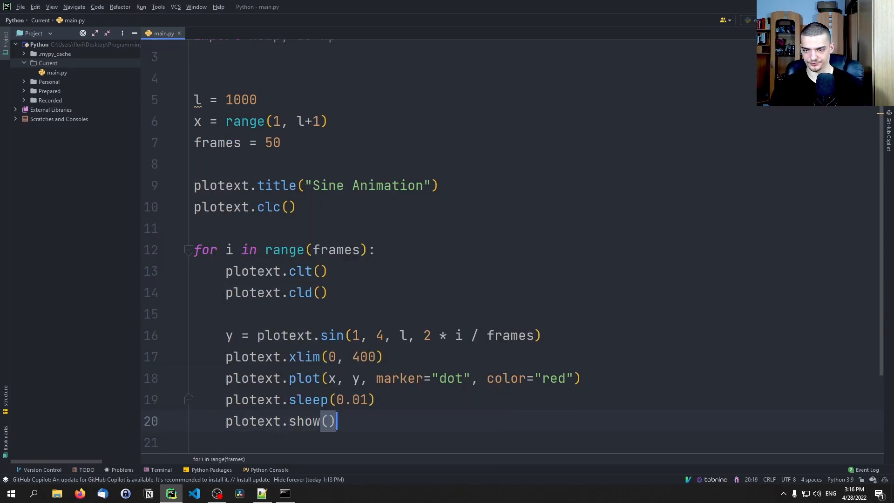
text(p)
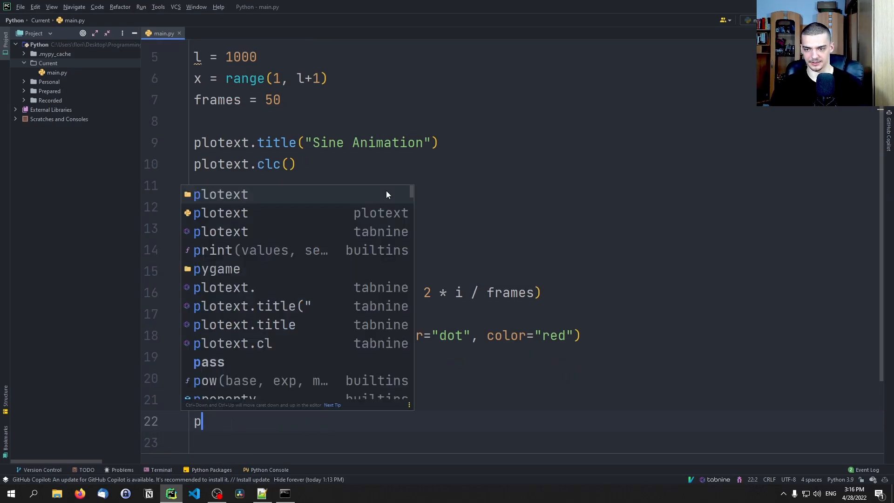
text(lotext.cö)
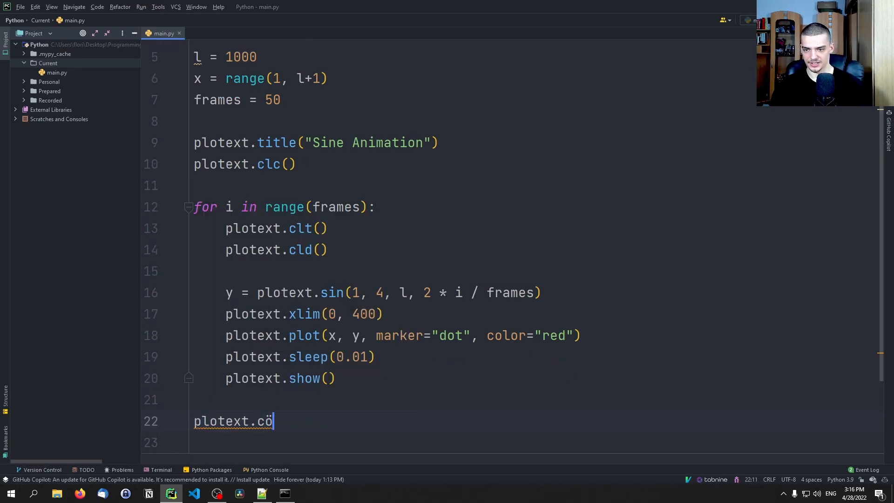
text(clear_plot())
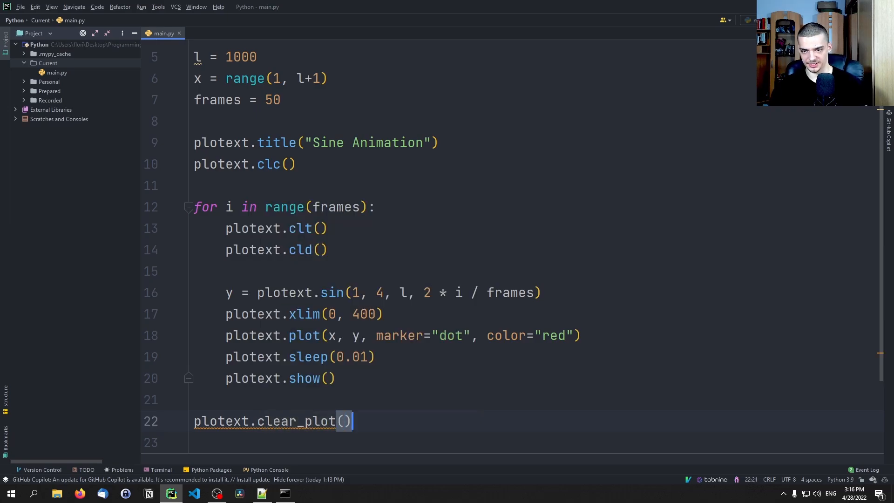
Step: Run main.py with Shift+F10, then click into the editor to delete the sine animation code
key(shift+f10)
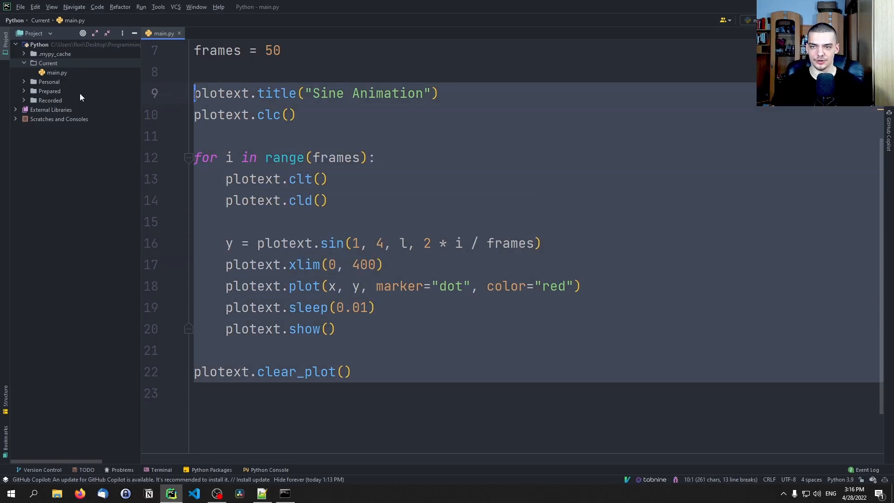
click(197, 157)
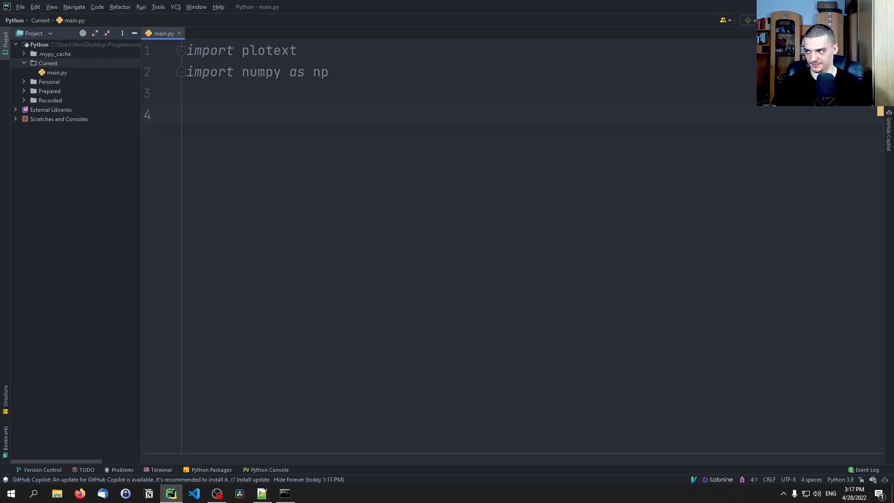
mouse_move(280, 208)
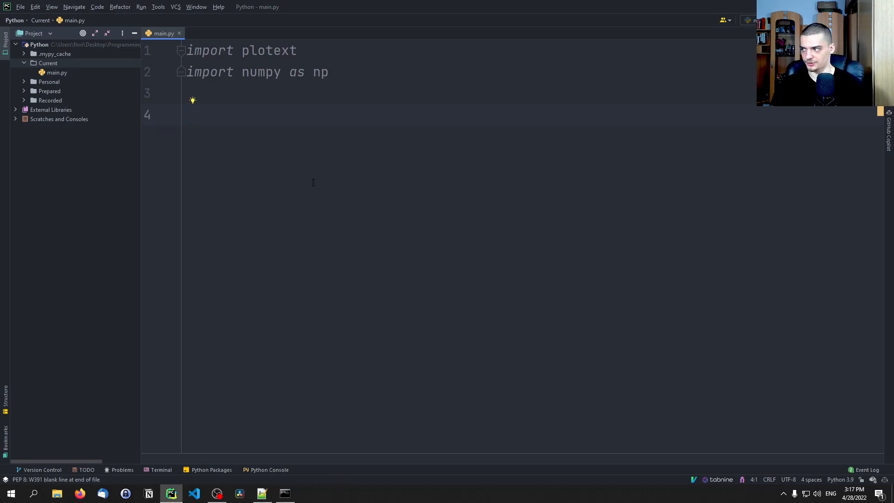
Step: Define a languages list and votes [140, 48, 12, 65, 101]
text(languages = ["Python", "Java",)
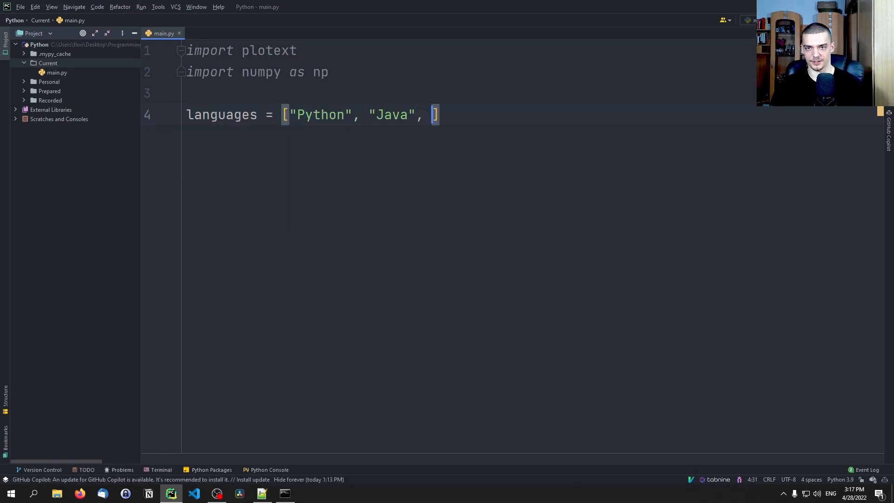
text("C", "g)
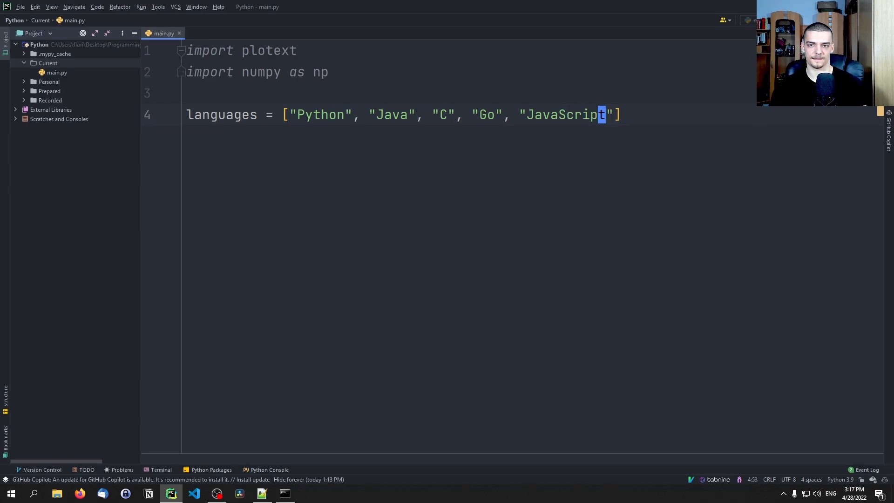
text(votes)
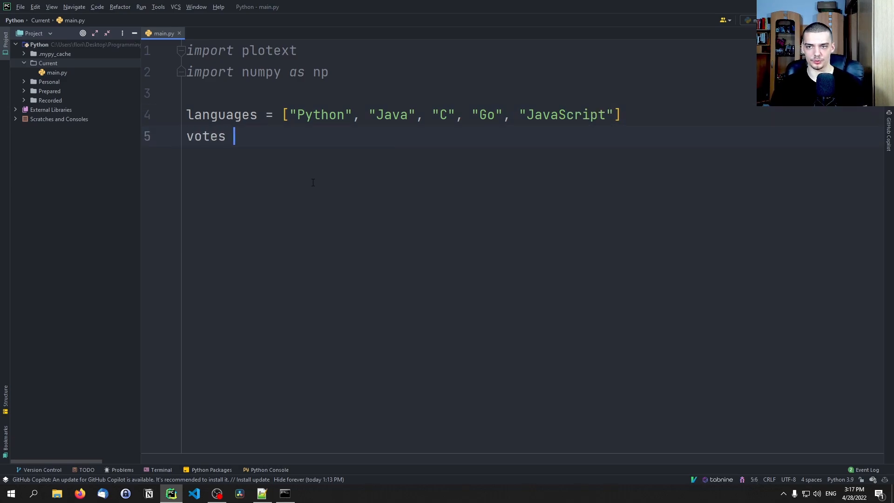
text(= [])
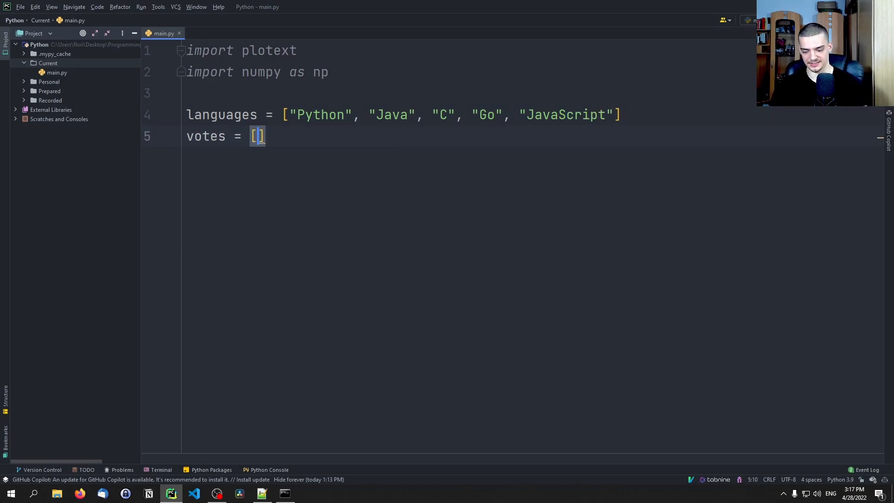
text(140,)
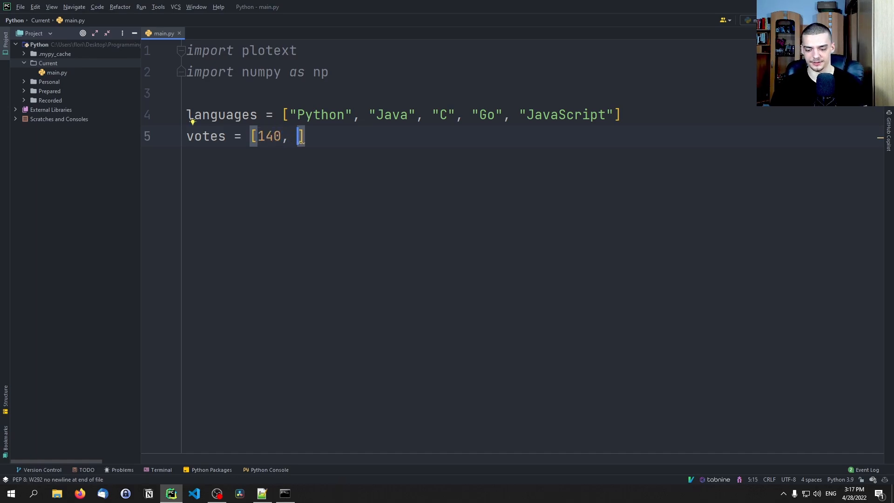
text(48,)
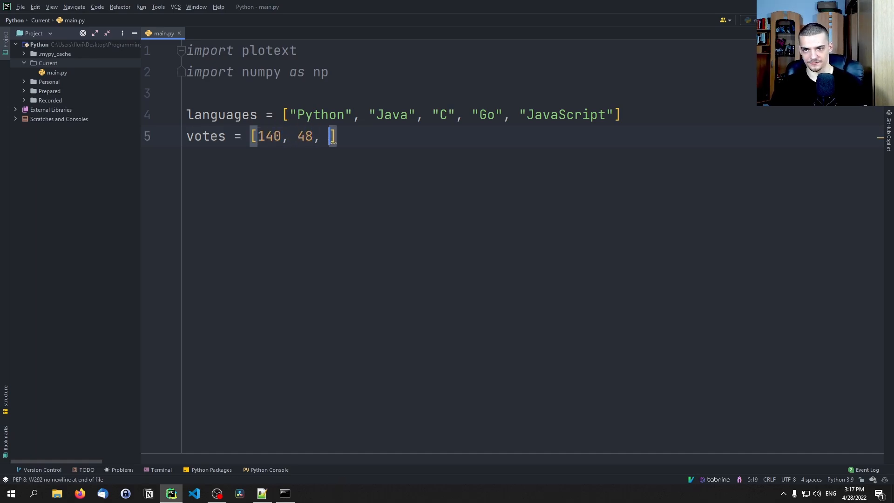
text(1)
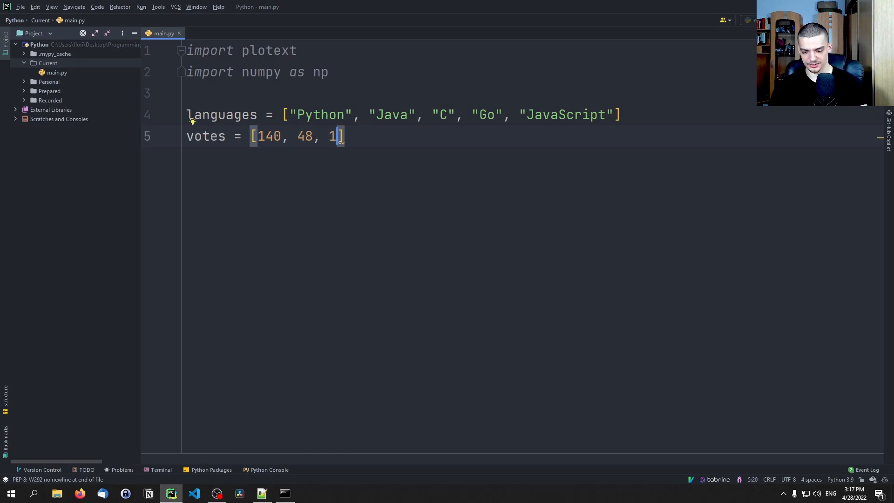
text(2,)
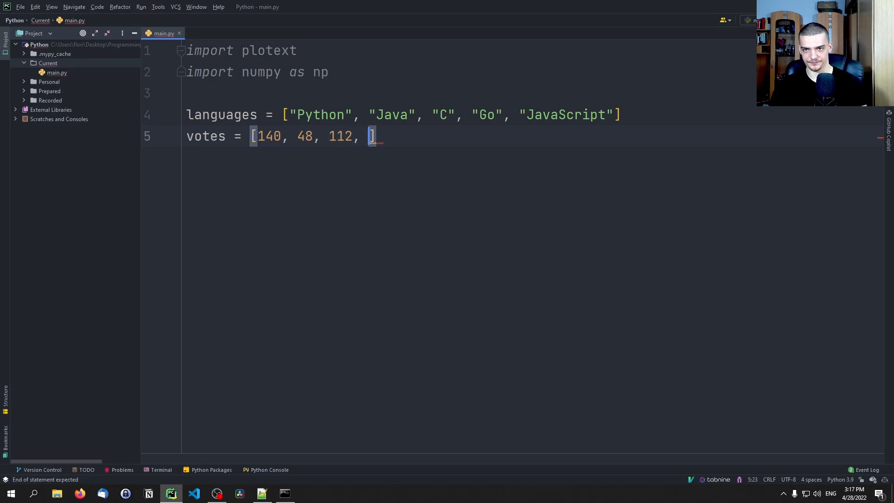
text(65,)
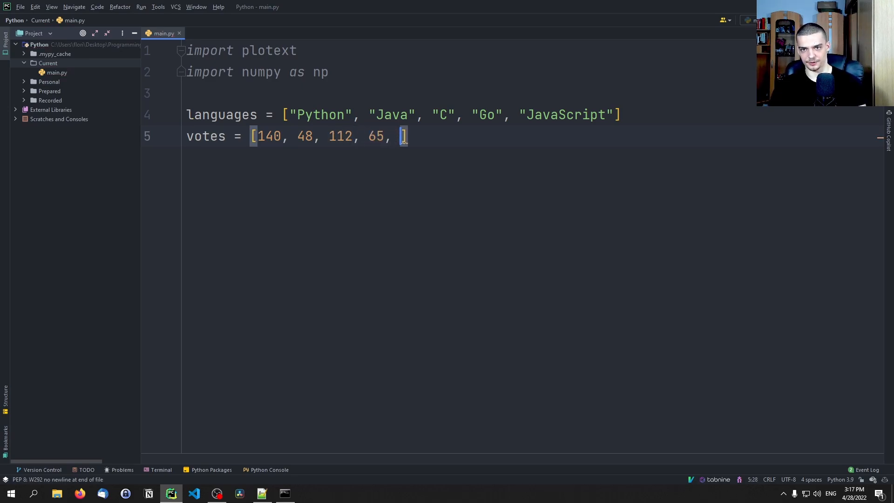
text(101)
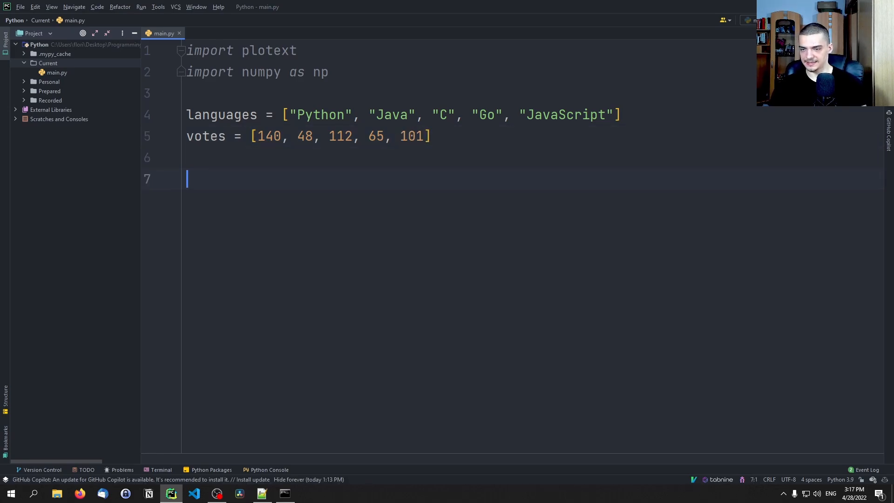
Step: Add plotext.title("Bar Chart"), plotext.bar(languages, votes) and plotext.show()
text(plotext.tt)
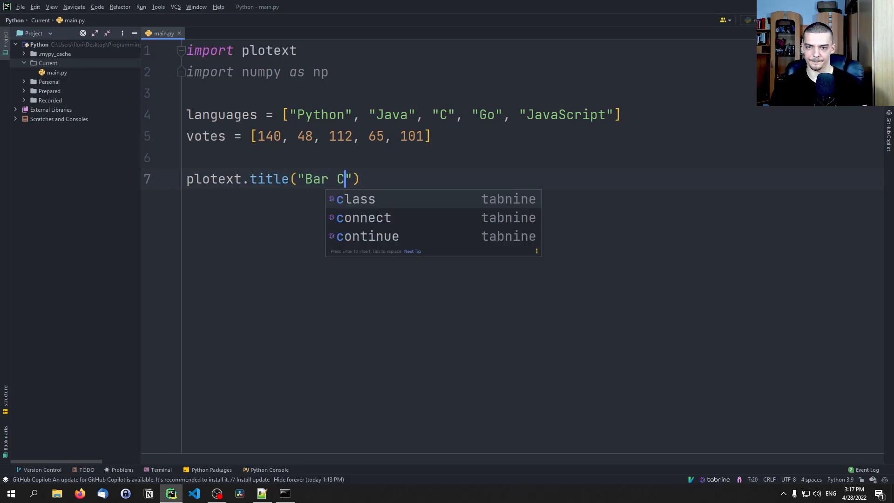
text(hart"))
text(plotext.bar()
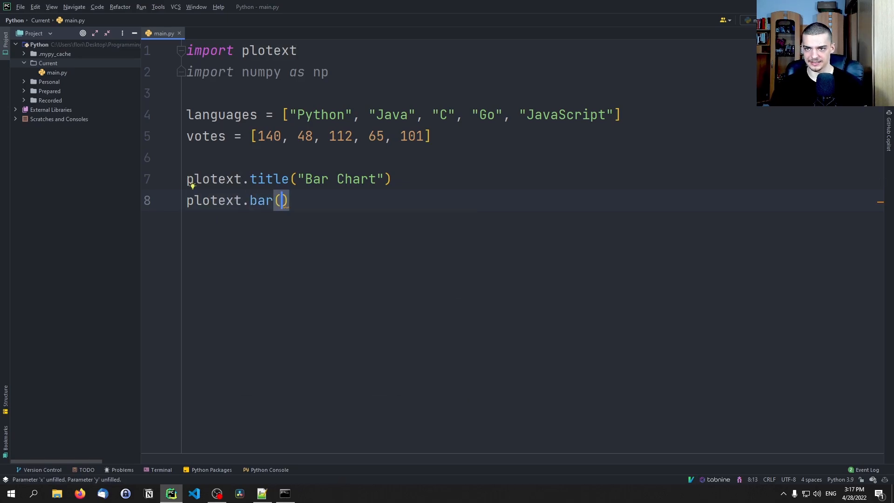
text(languages, votes)
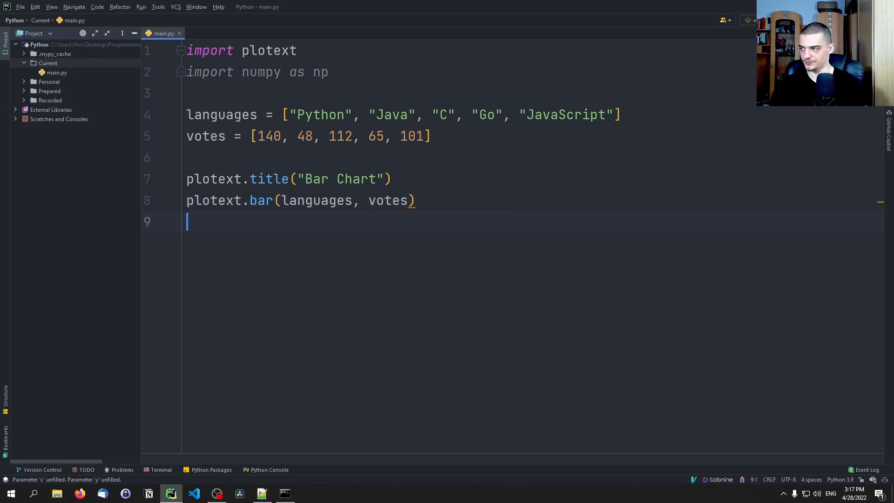
text(plotext.show)
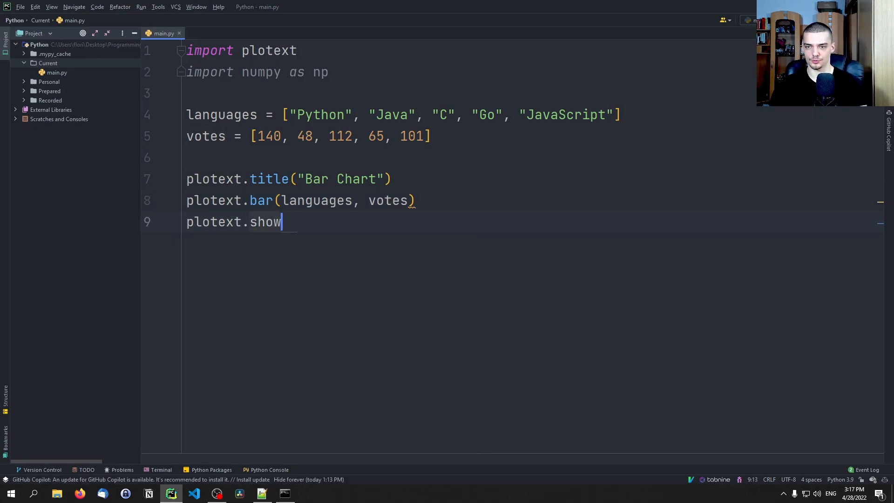
text(())
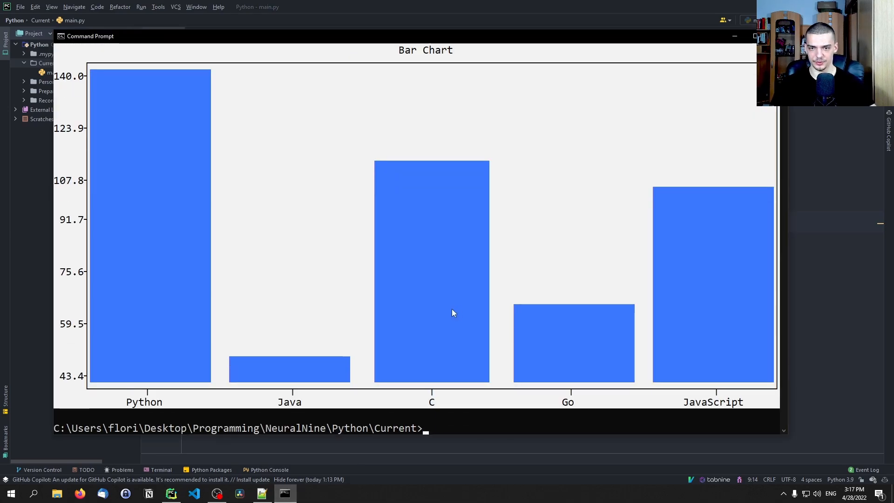
mouse_move(467, 398)
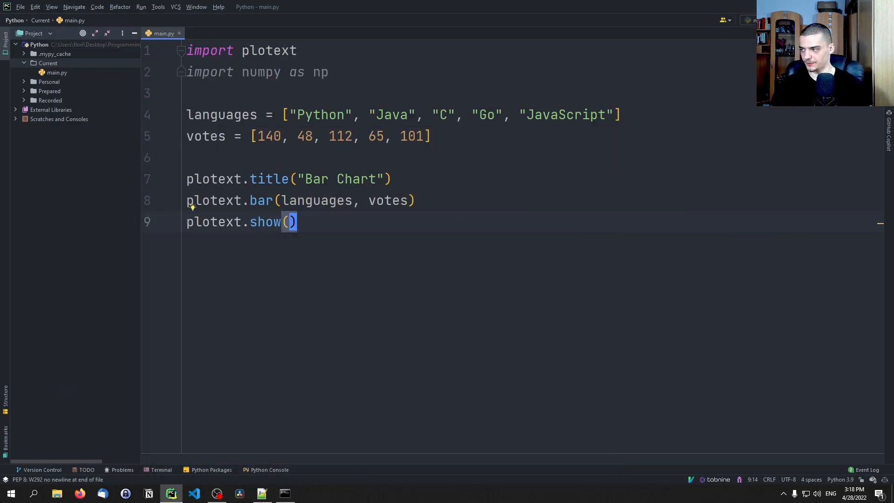
mouse_move(395, 221)
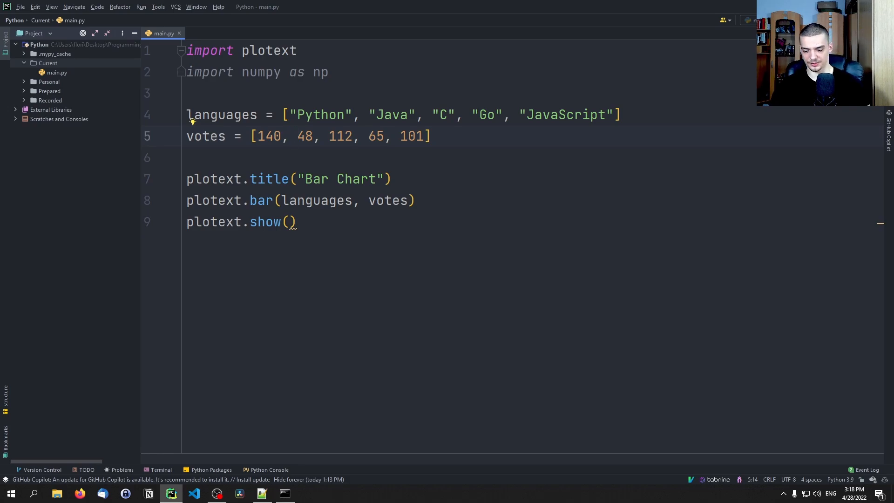
Step: Define male_votes and female_votes lists of per-language vote counts
text(male_vot)
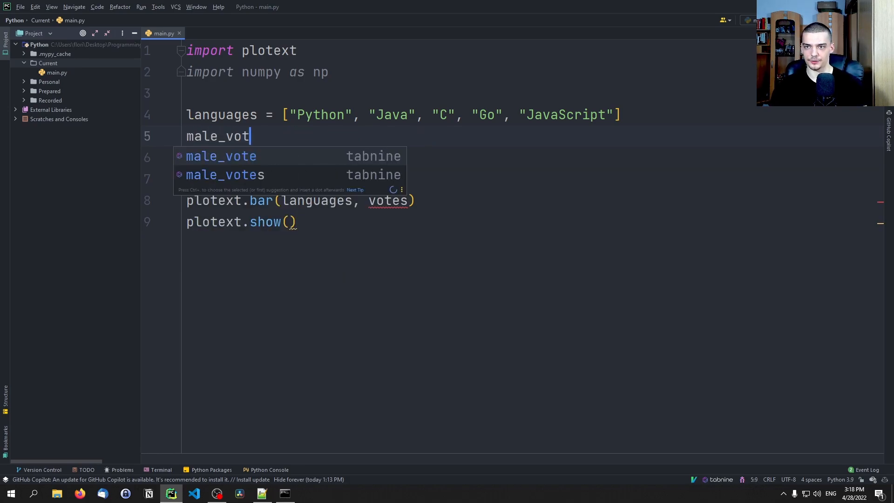
text(es = [10,)
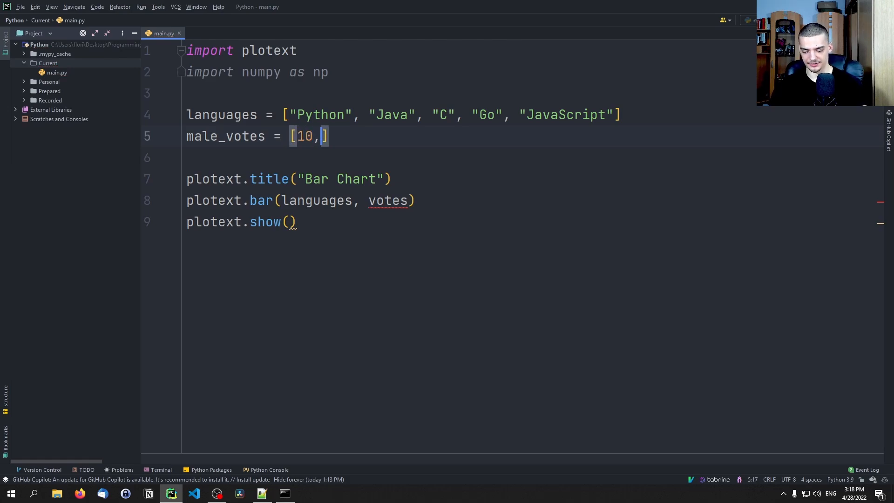
text(20, 10,)
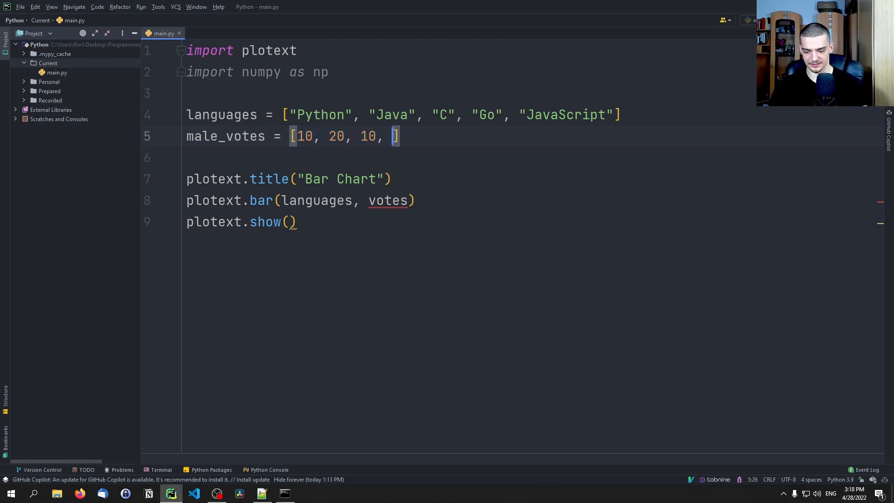
text(40, 2)
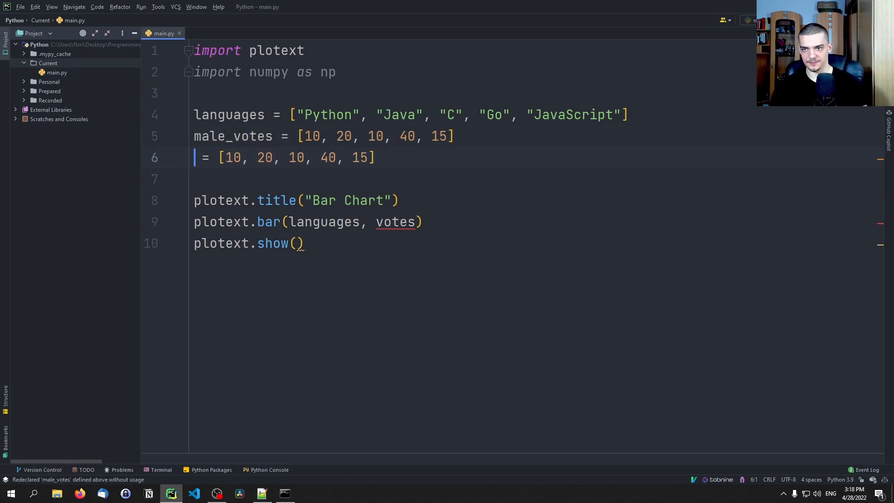
text(female_votes)
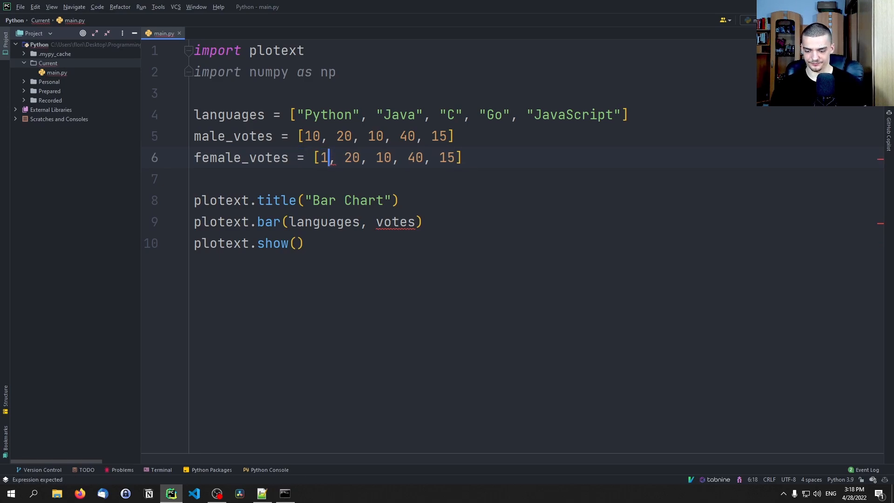
text(5,)
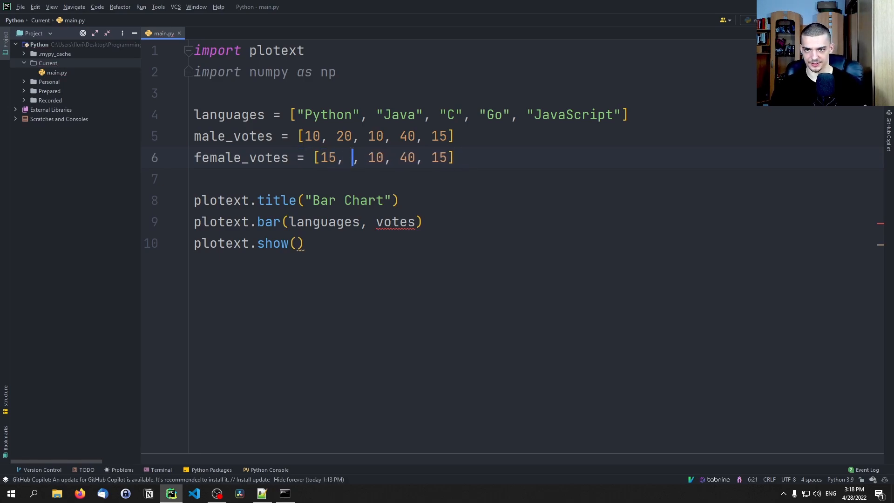
text(5, 1)
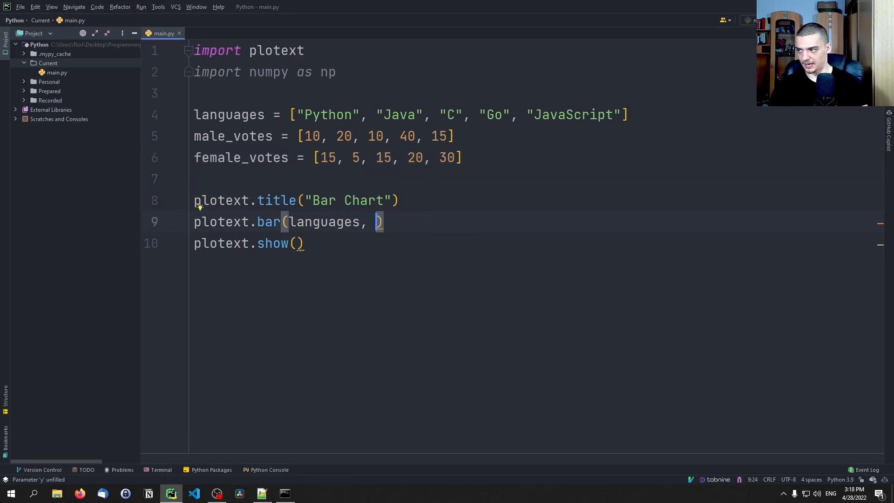
Step: Pass [male_votes, female_votes] labelled Male and Female, and rename bar to multiple_bar
text([)
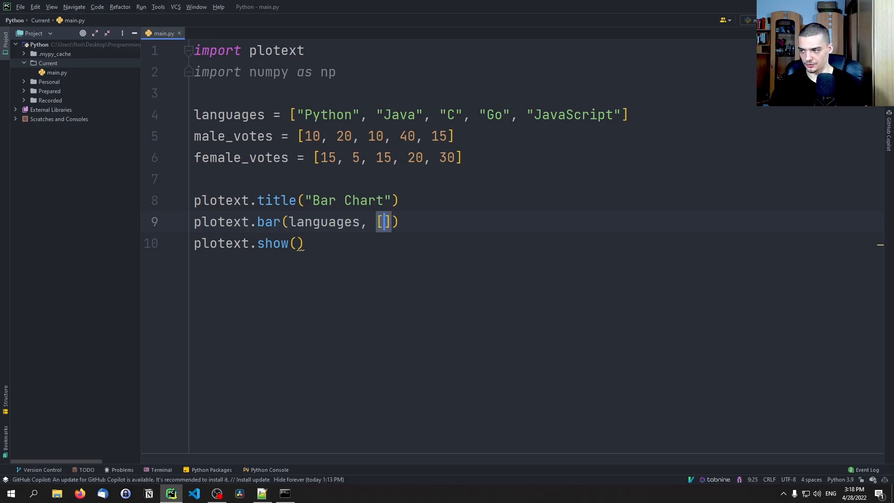
text(male_votes, female_votes)
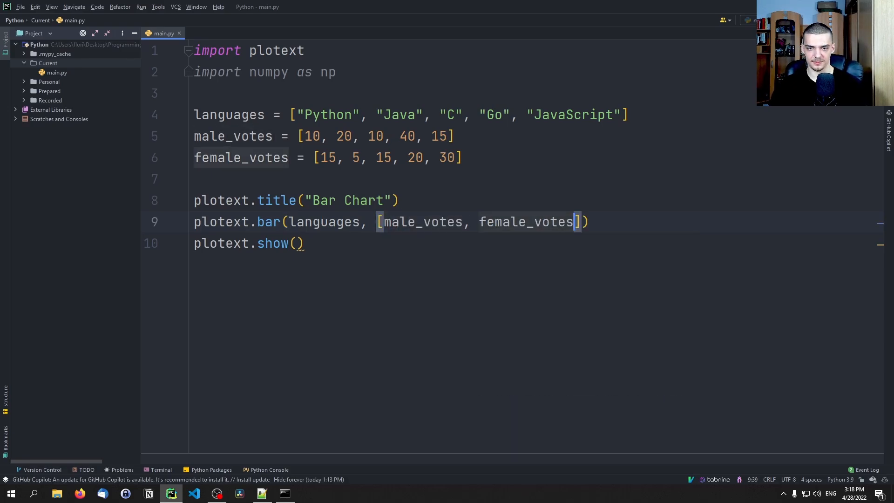
text(, label=[")
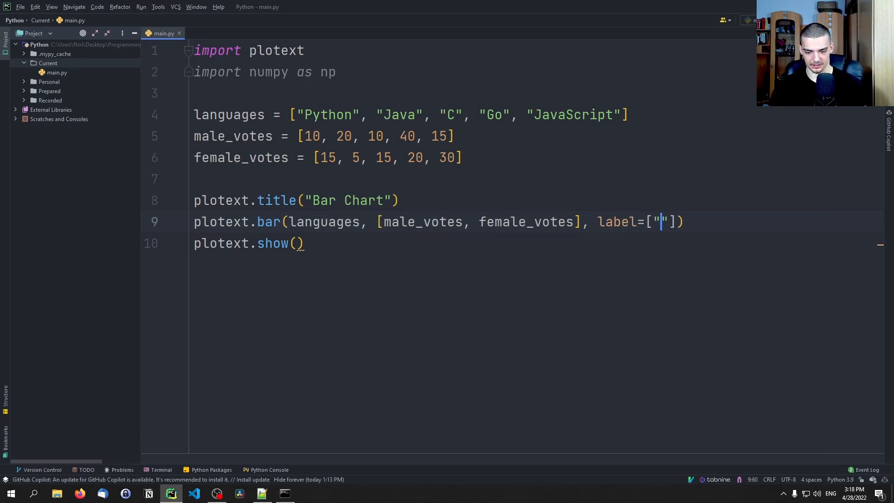
text(Male", "fe)
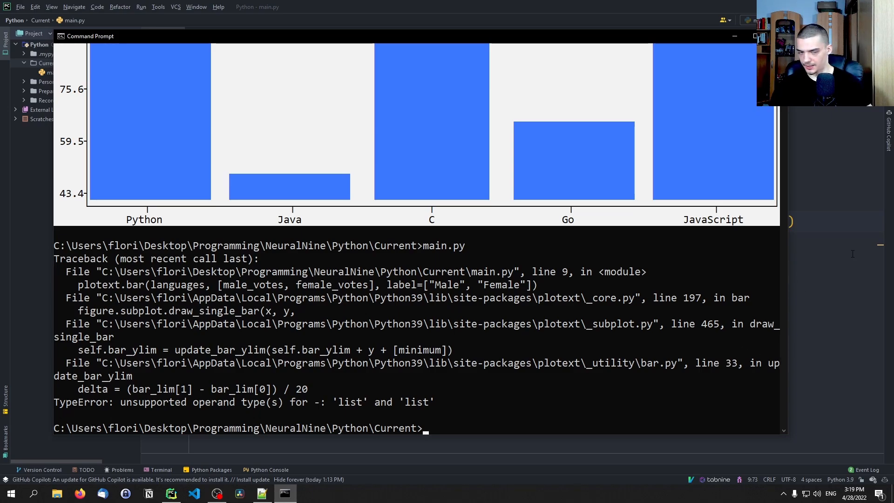
click(170, 494)
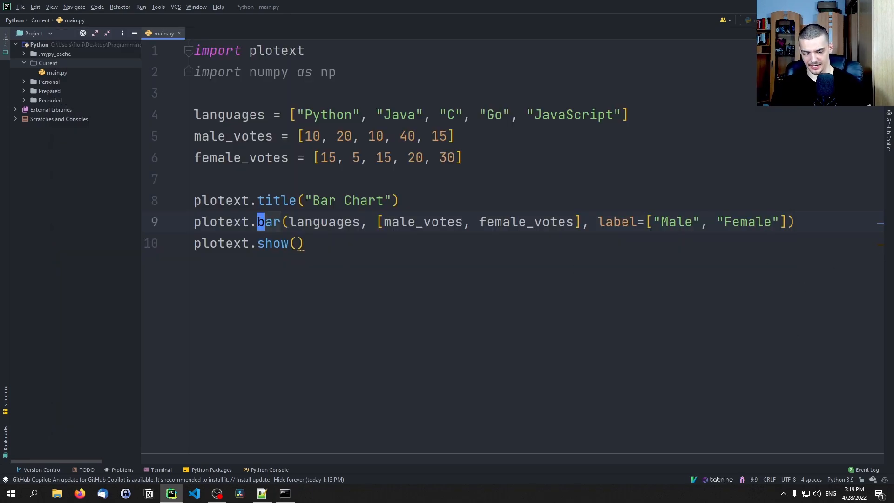
text(multiple_bar()
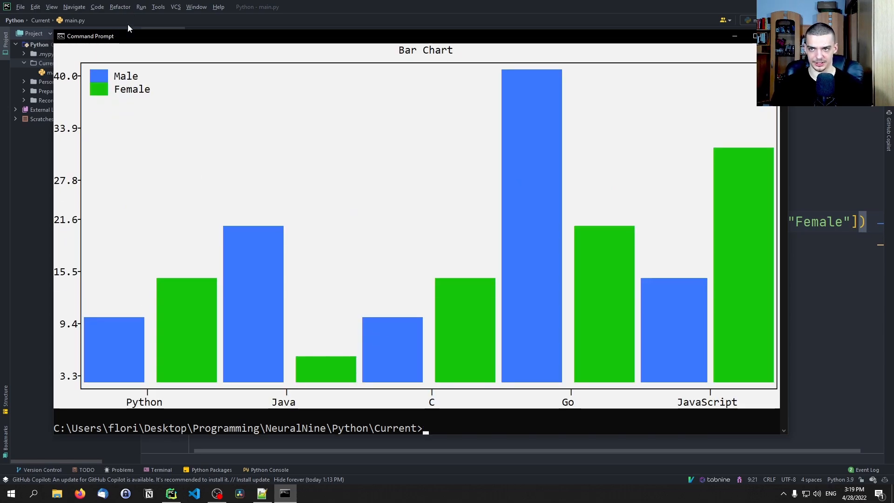
mouse_move(250, 396)
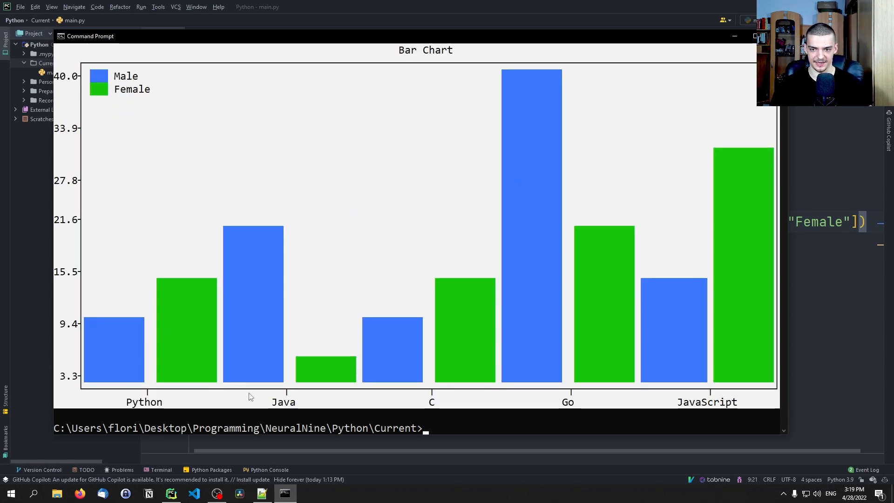
mouse_move(551, 285)
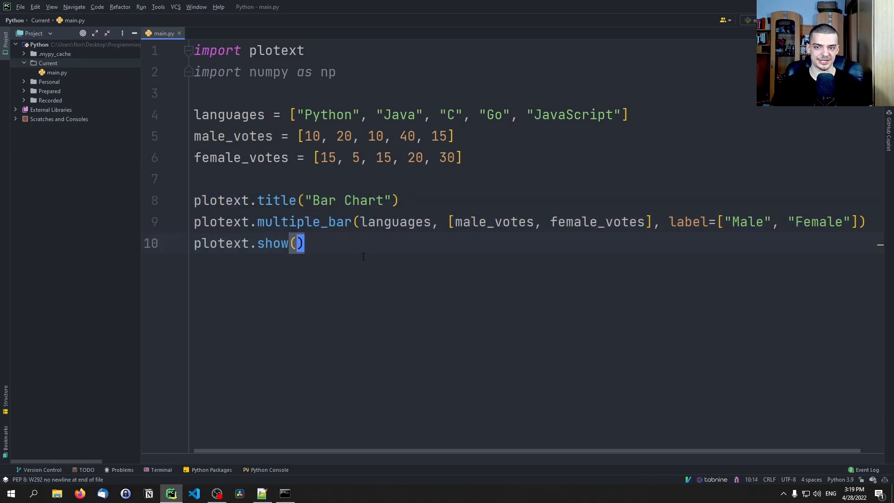
Step: Add blank lines after the show() call in main.py
key(enter)
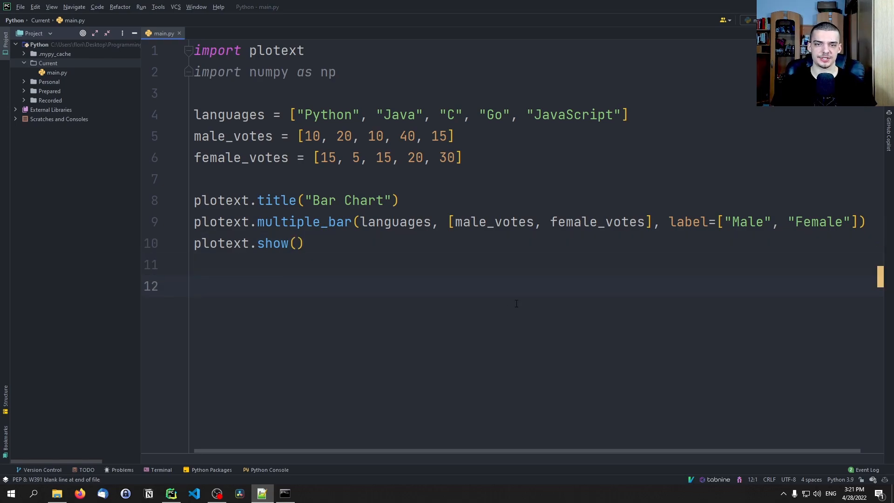
mouse_move(409, 283)
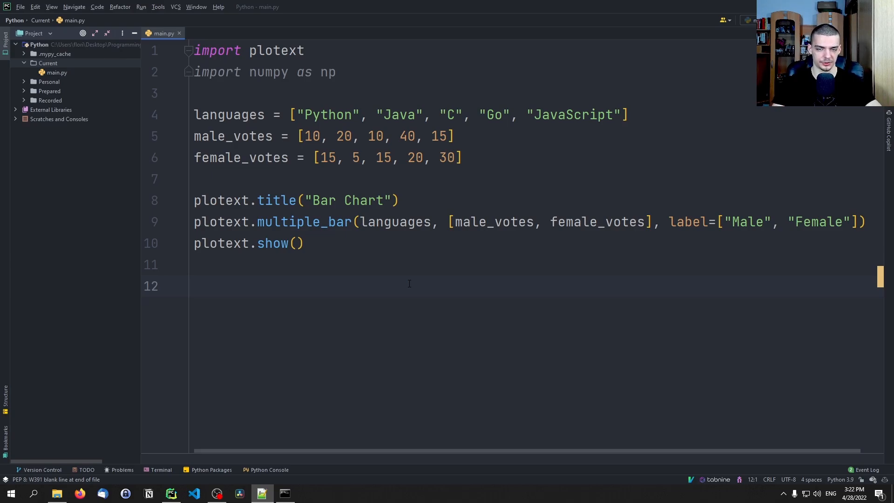
mouse_move(374, 247)
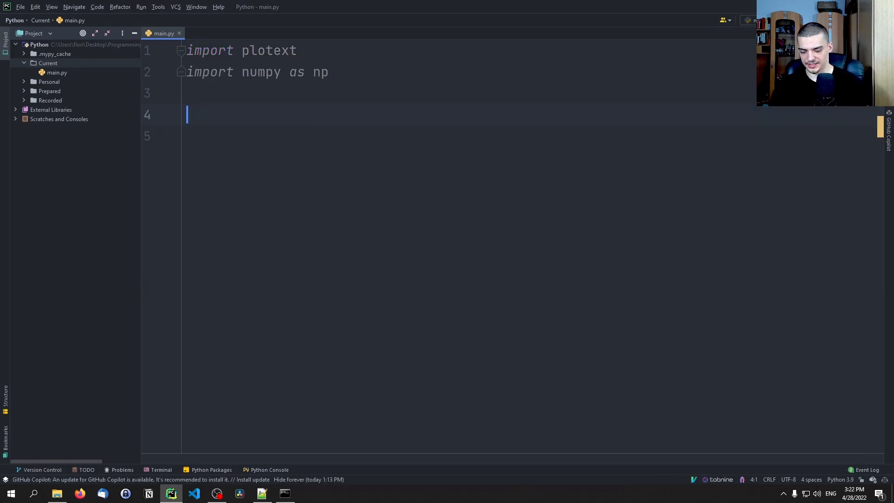
Step: Generate 100-sample normal arrays: student_ages (14, 5), worker_ages (40, 20), guru_ages (80, 10)
text(student)
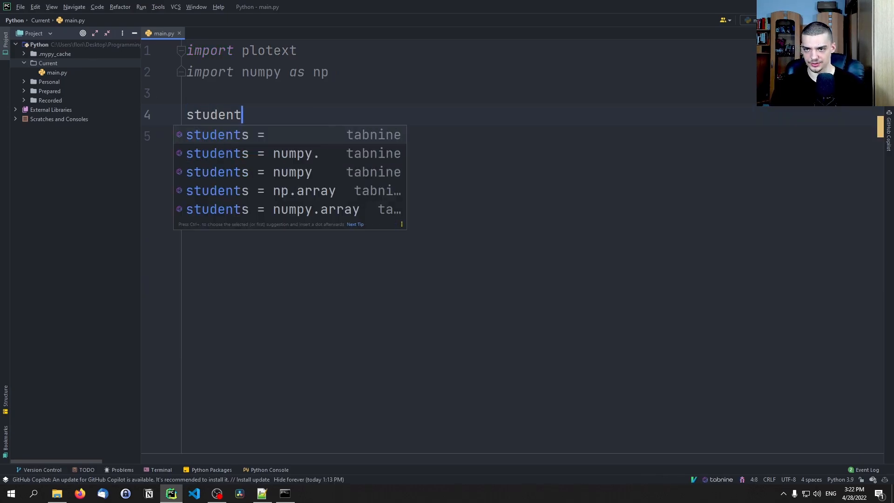
text(_ages = n)
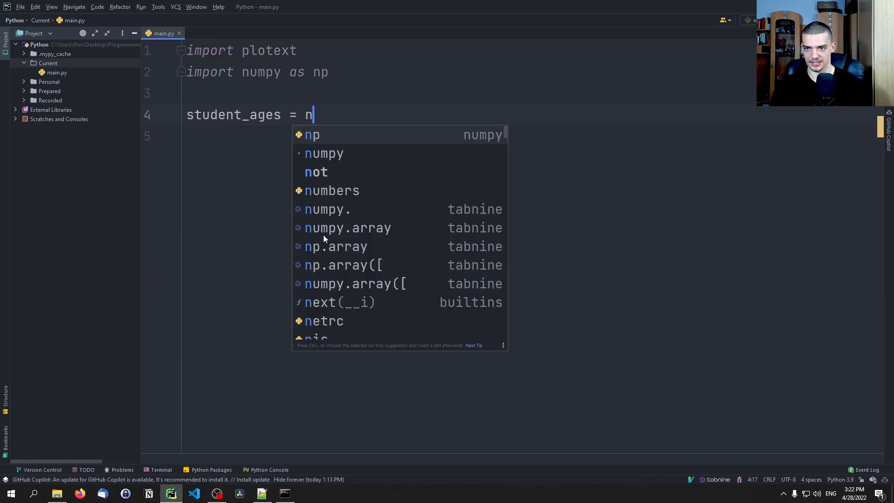
text(.random.normal()
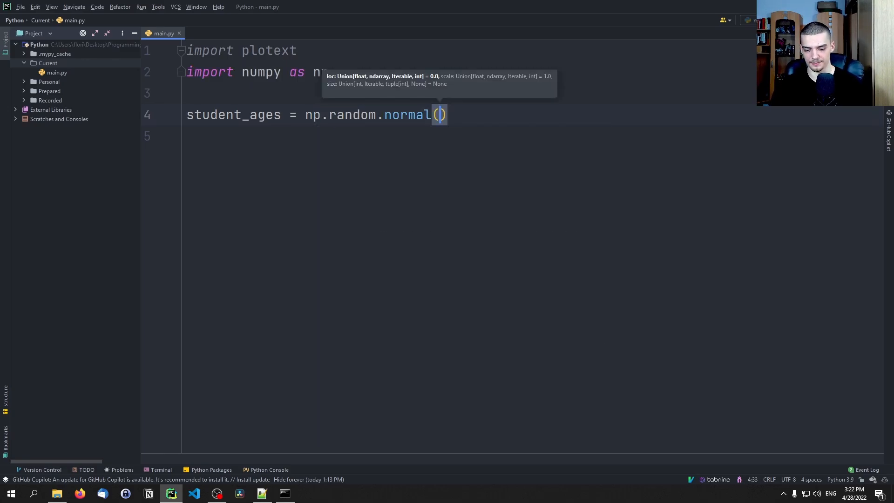
text(1)
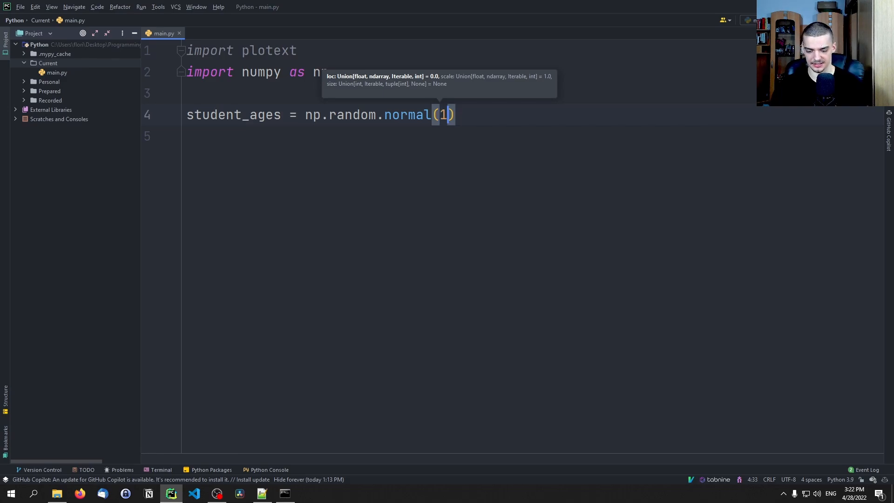
text(4, 5)
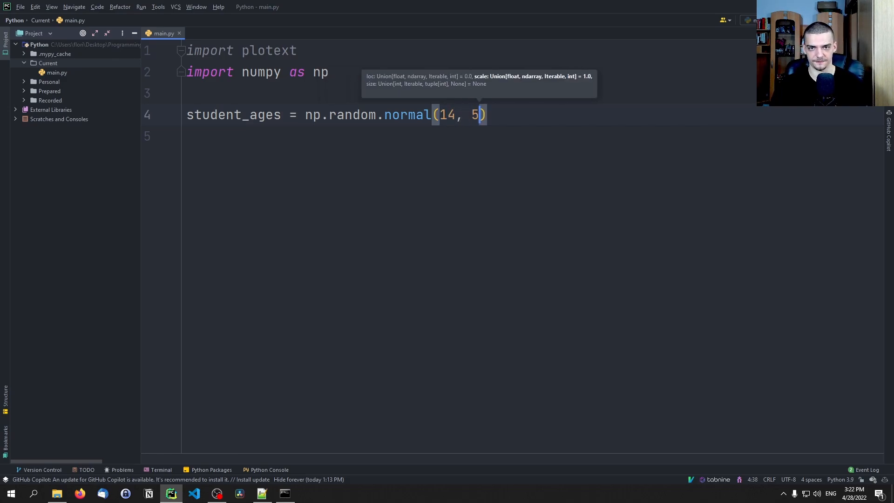
text(, 100)
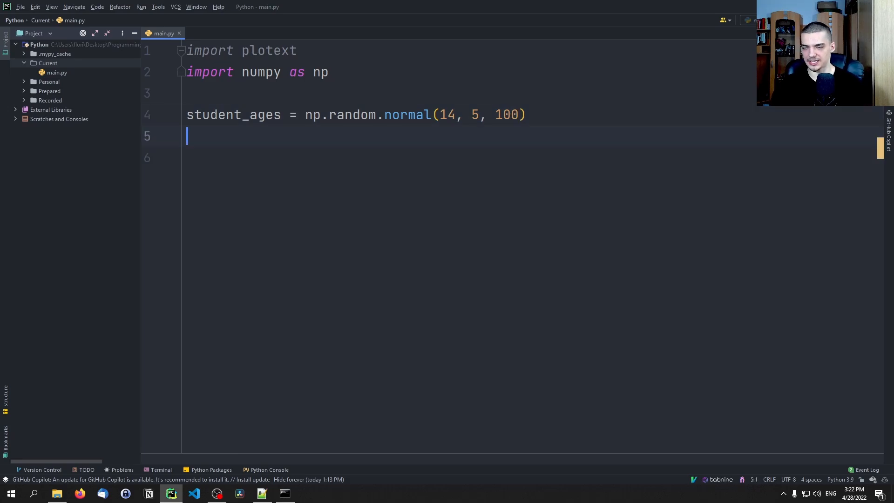
text(worker_ages = np.random.normal()
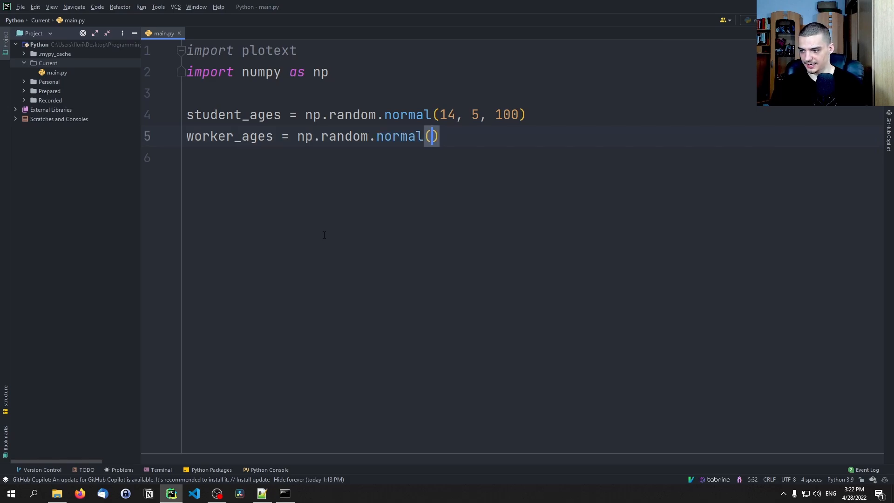
text(40,)
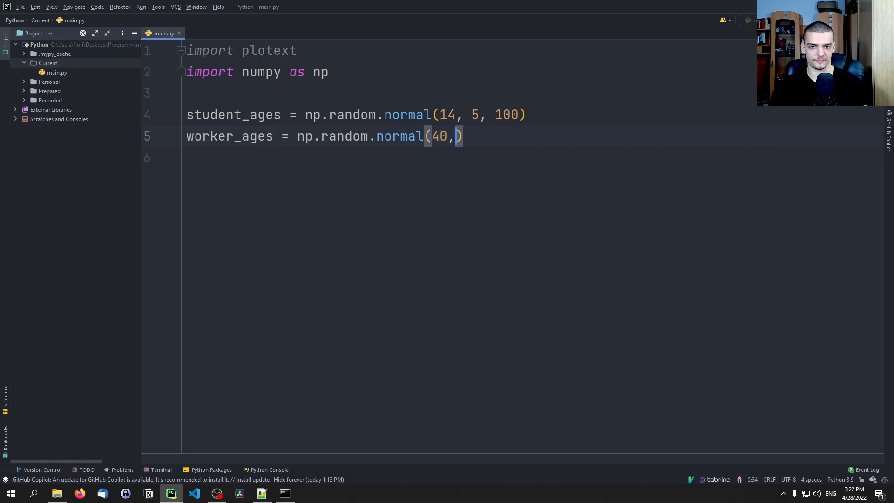
text(20,)
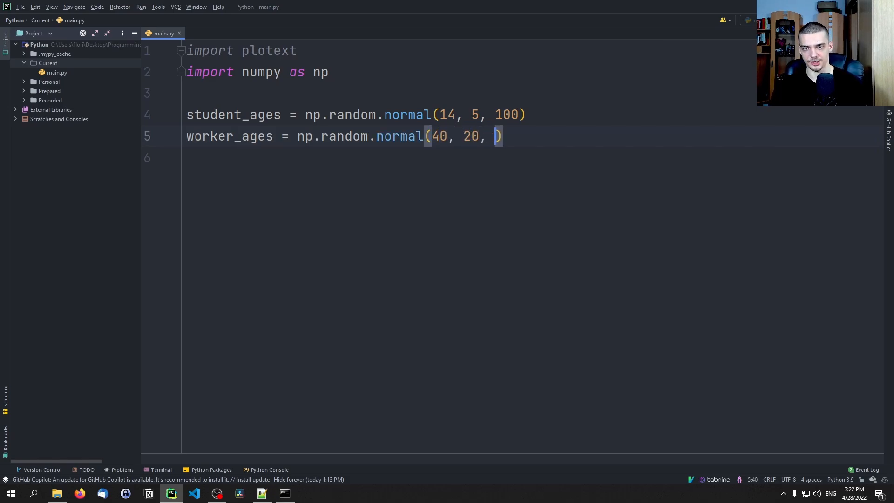
text(100)
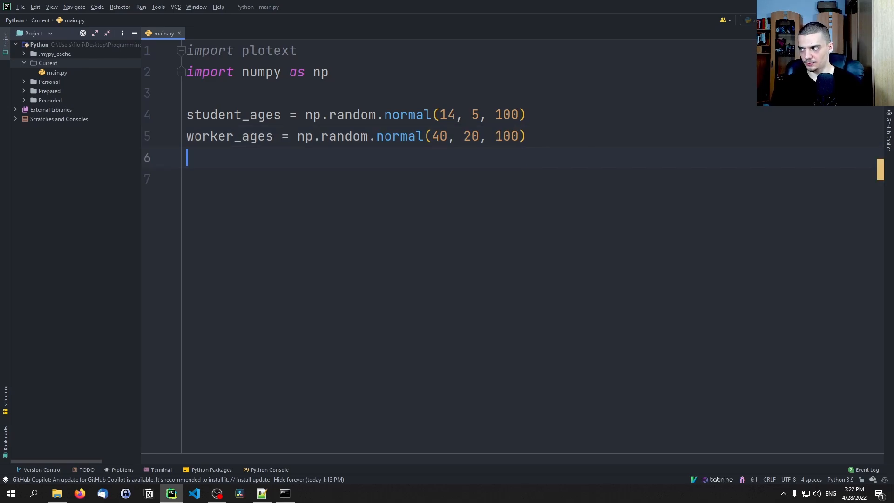
text(guru_ages =)
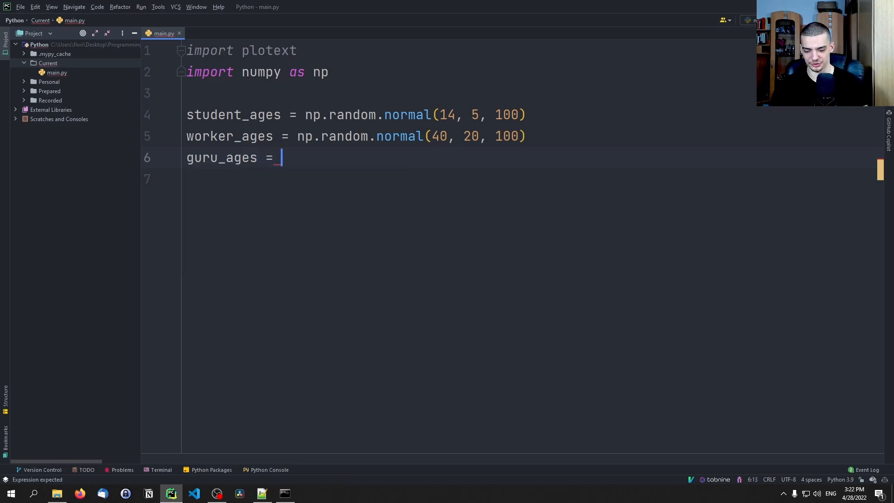
text(np.random.normal())
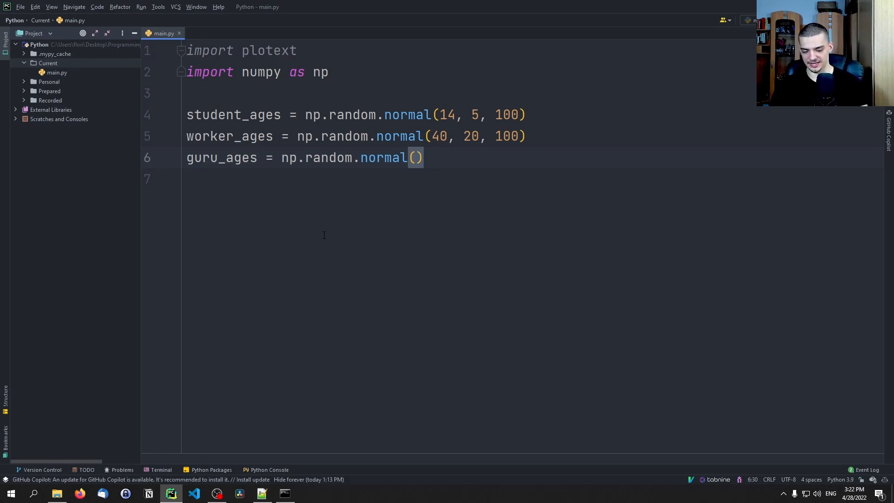
text(80,)
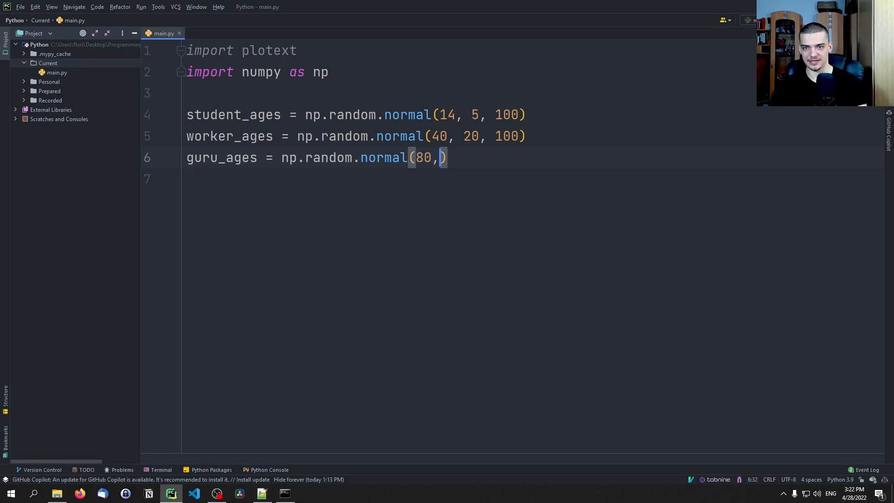
text(10, 100)
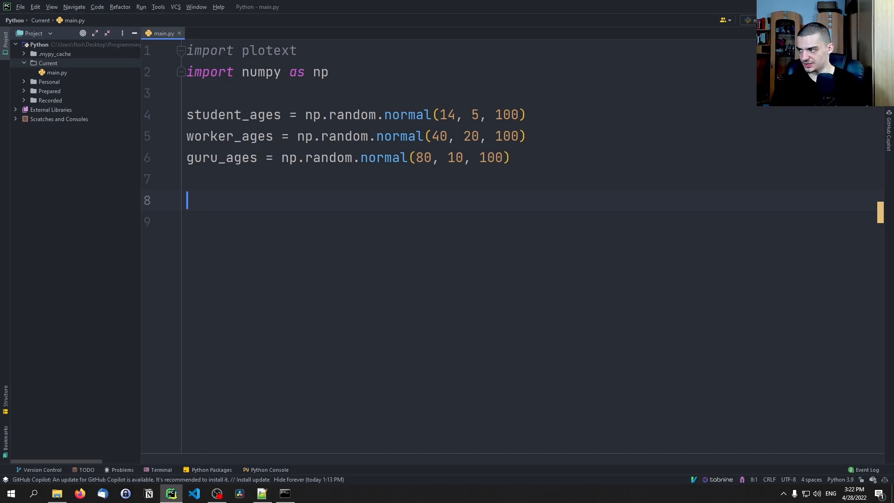
Step: Plot each age array with plotext.hist using 40 bins, then start plotext.show()
text(plotext)
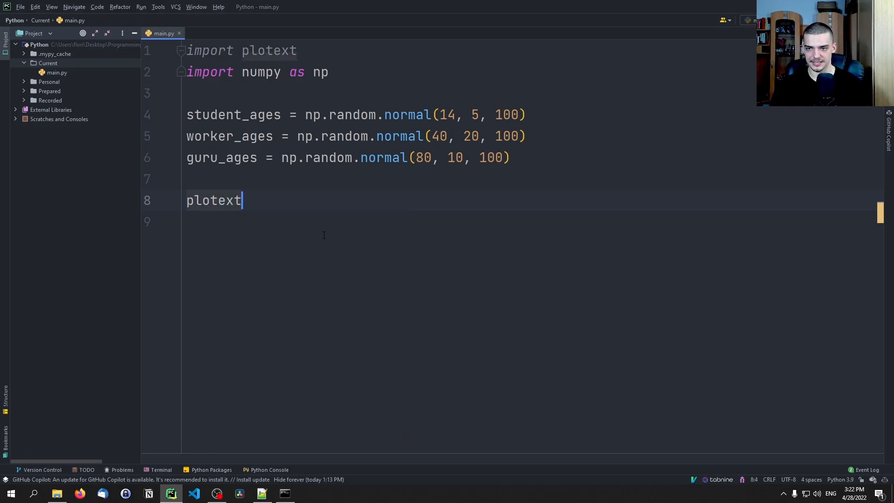
text(.hist())
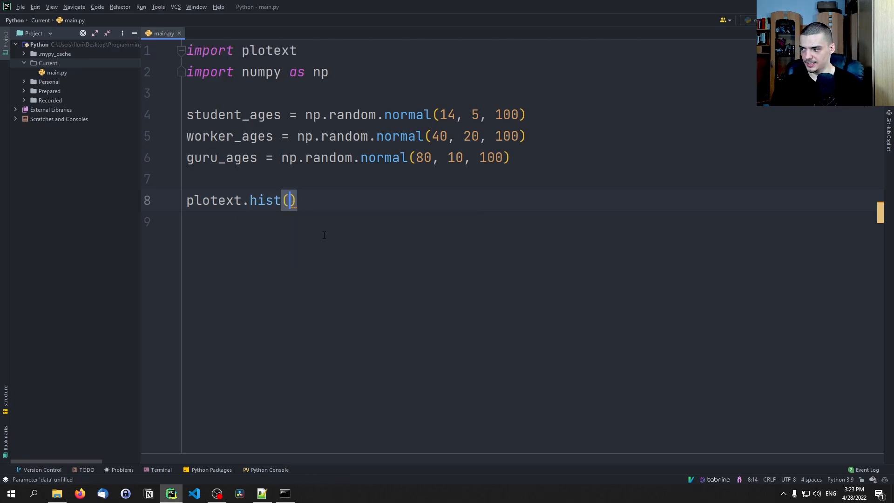
text(student_ages, bins=40)
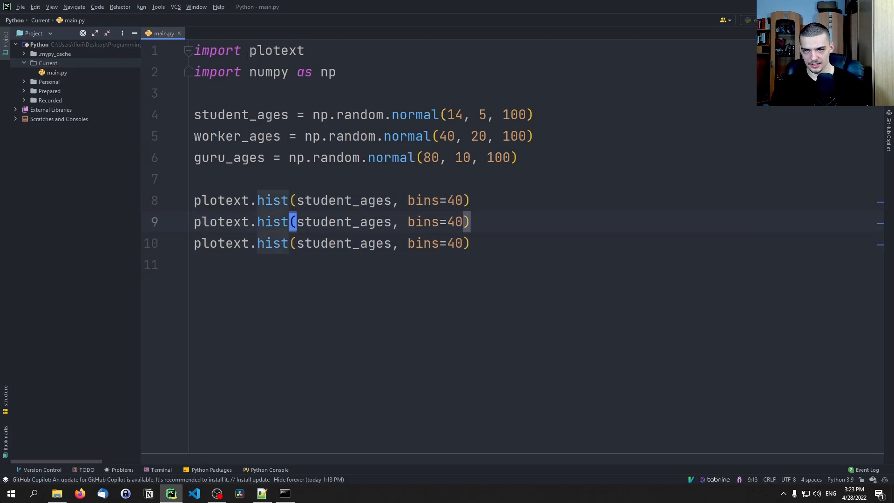
text(worker_ages)
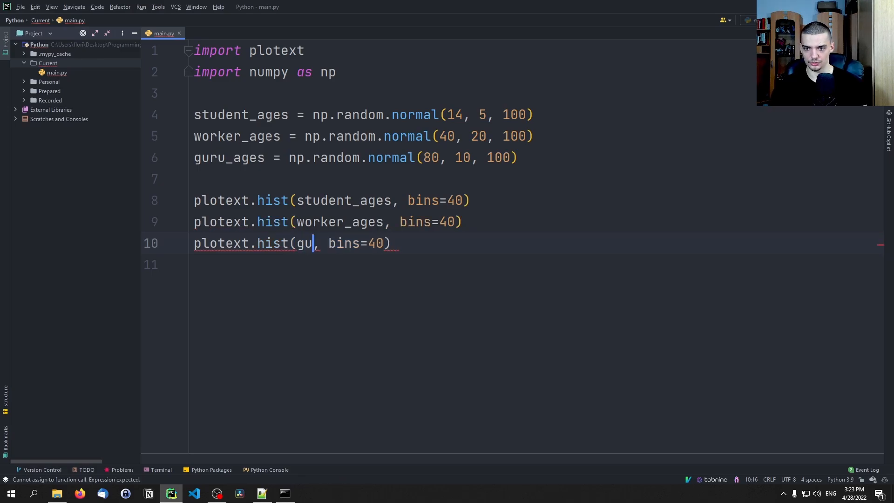
text(ru_ages)
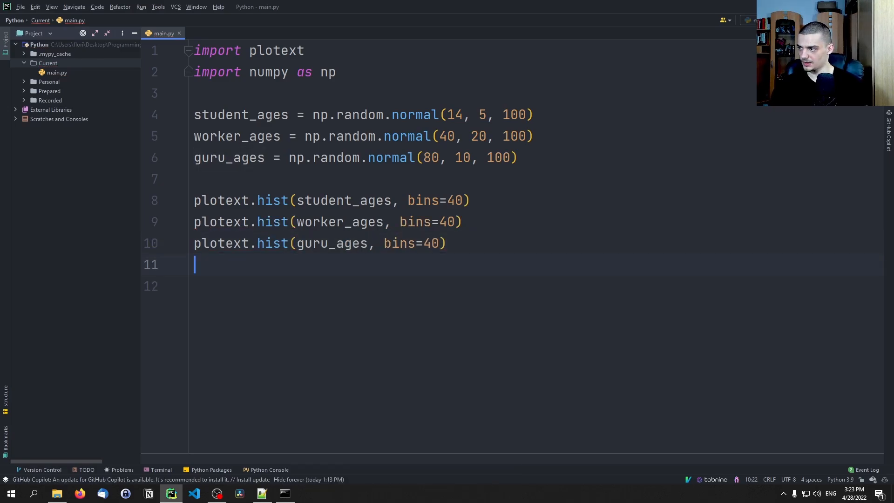
text(plotext.shj)
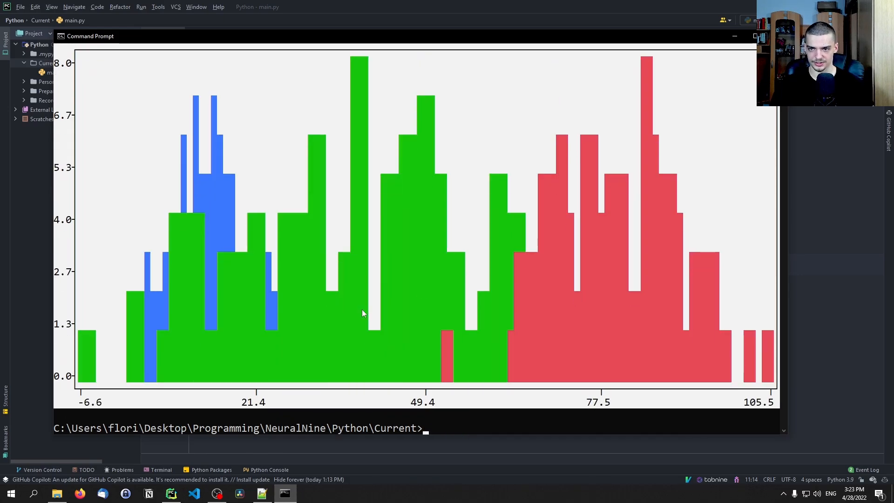
mouse_move(495, 254)
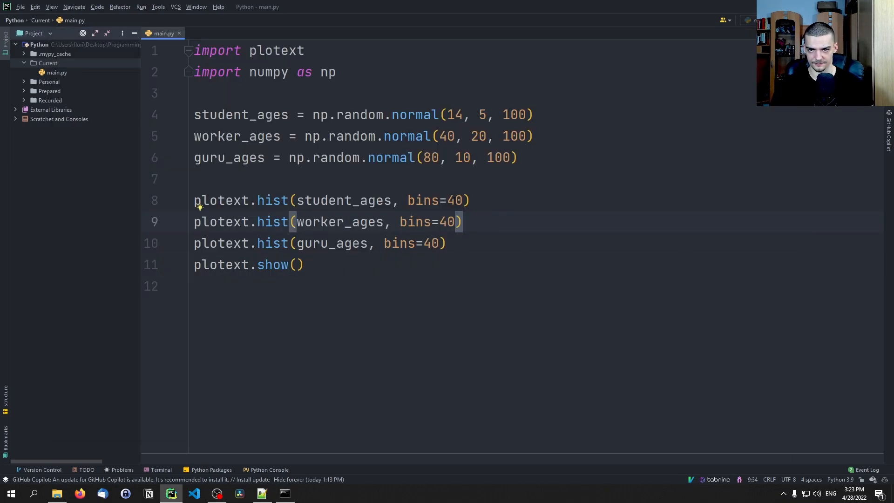
Step: Add label="Student", label="Worker" and label="Guru" to the three plotext.hist calls
text(, lavb)
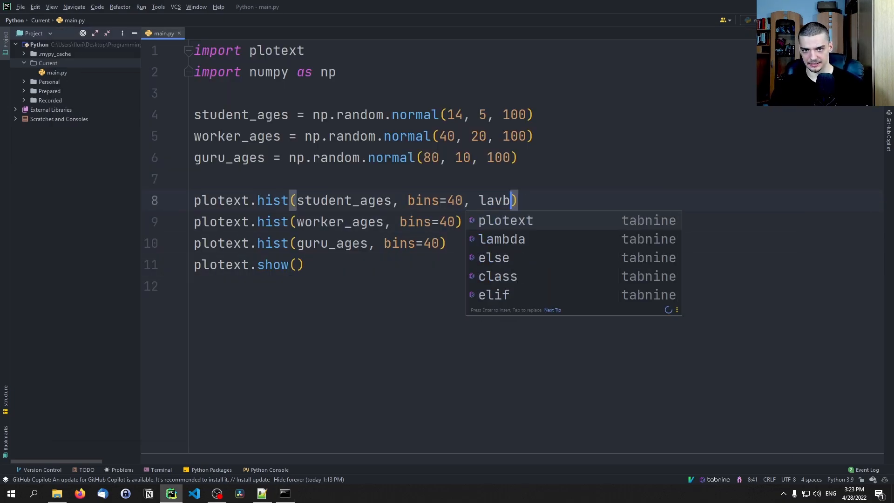
text(label=")
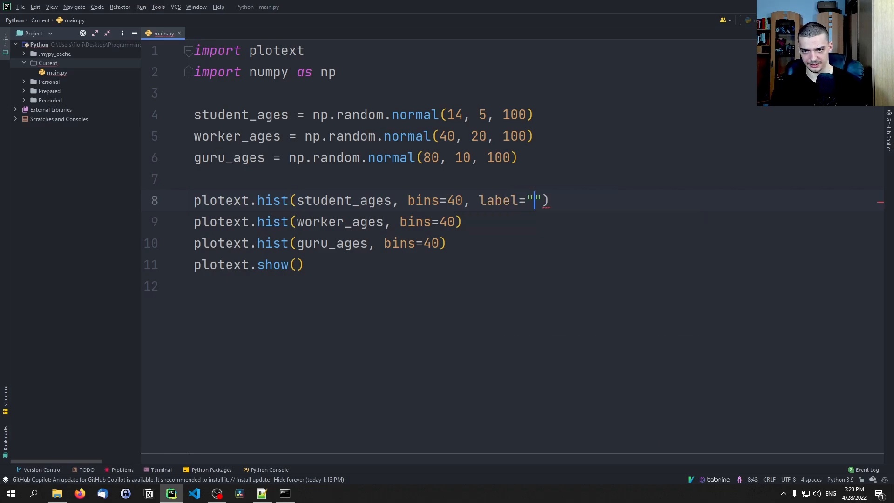
text(Student)
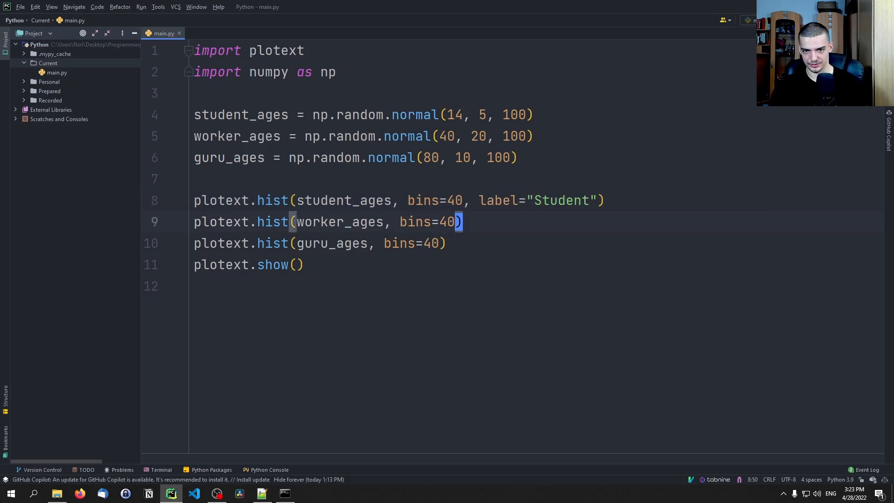
text(, label="")
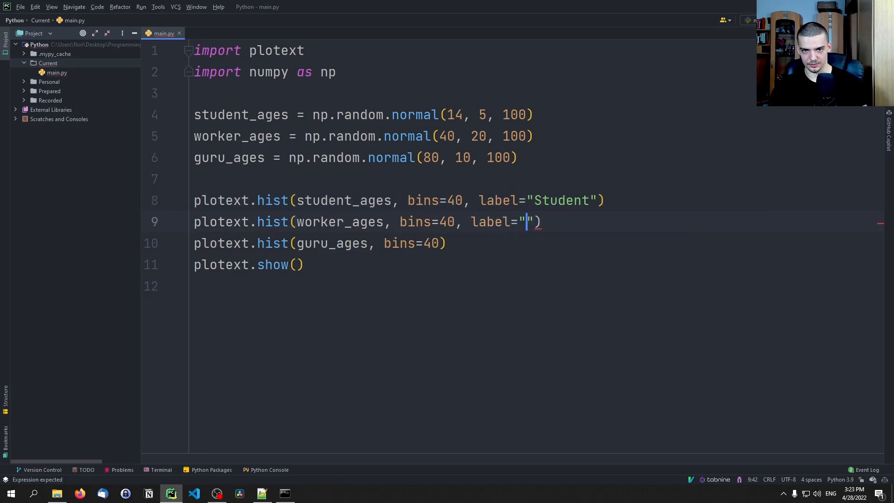
text(Worker)
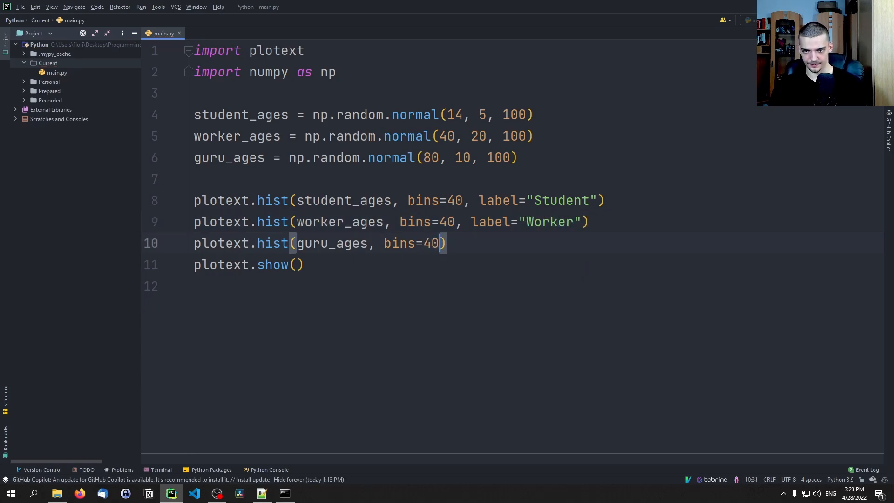
text(, label="G")
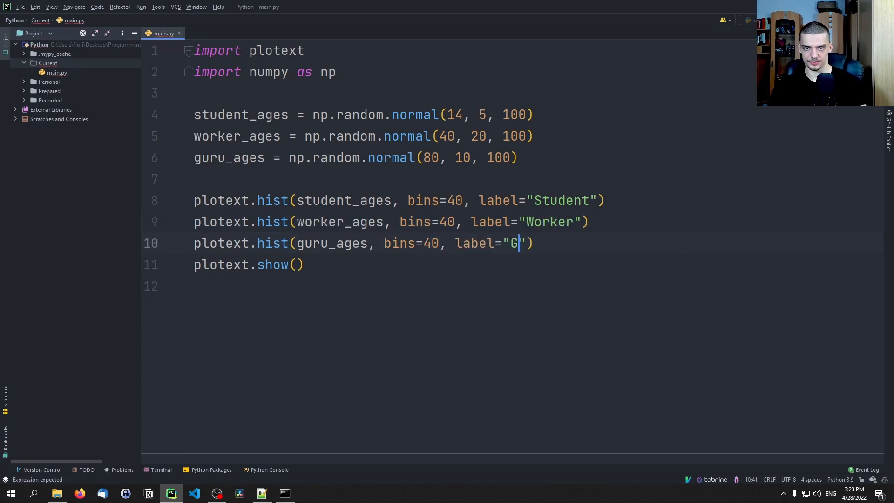
text(uru)
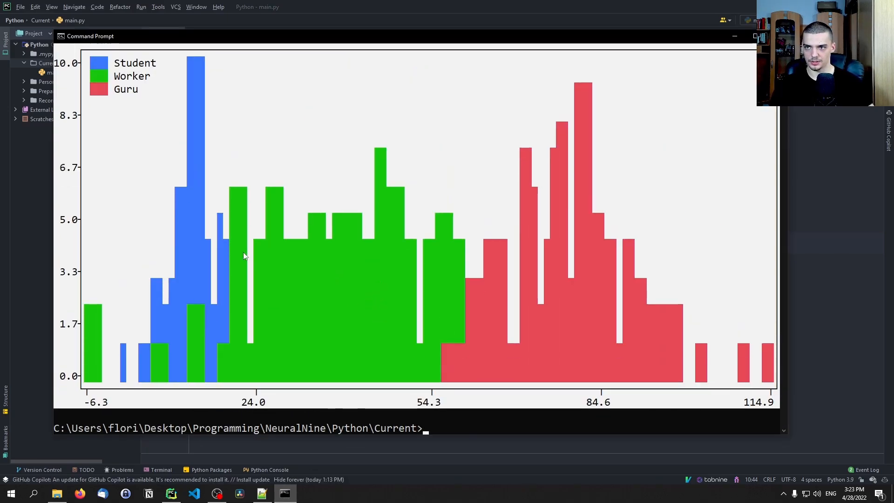
mouse_move(203, 79)
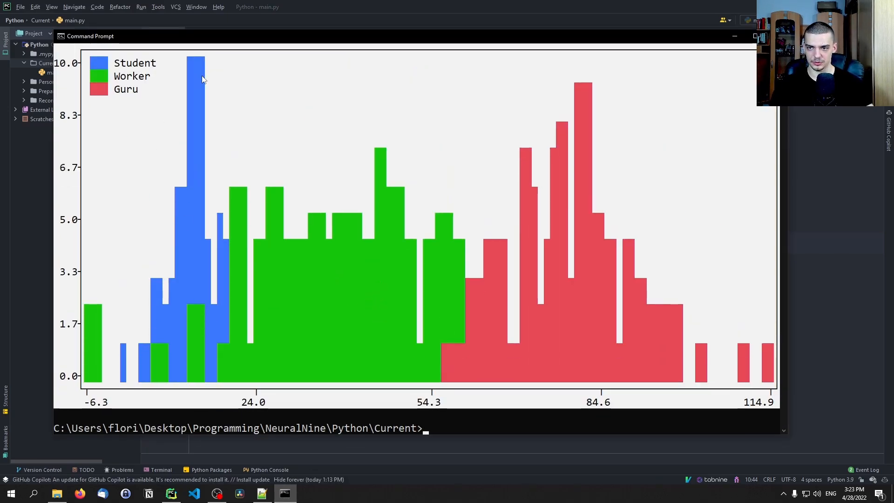
mouse_move(80, 94)
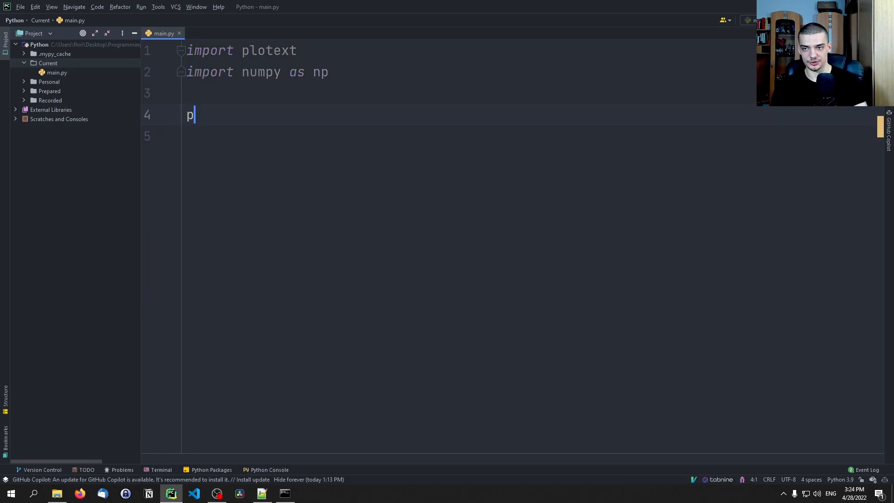
Step: Create a 2×2 subplots grid with subplot (1, 1) titled and scattering np.random.random(100) points
text(lotext.)
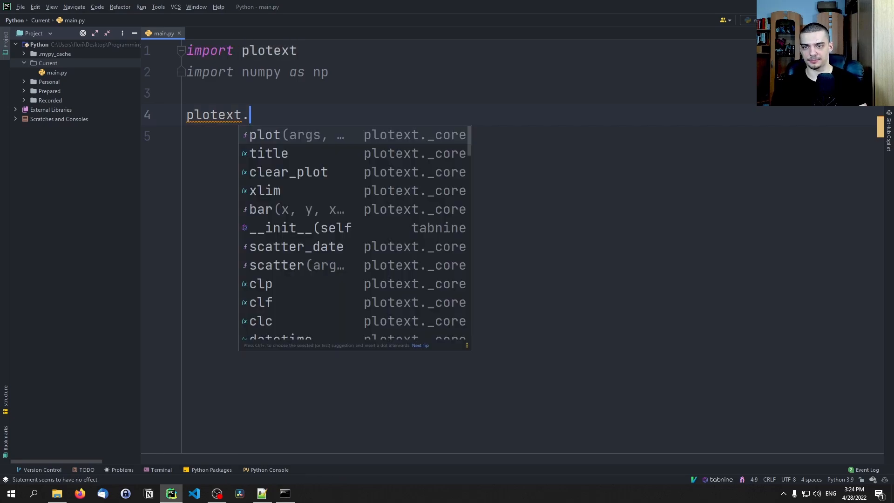
text(subplots(2, 2)
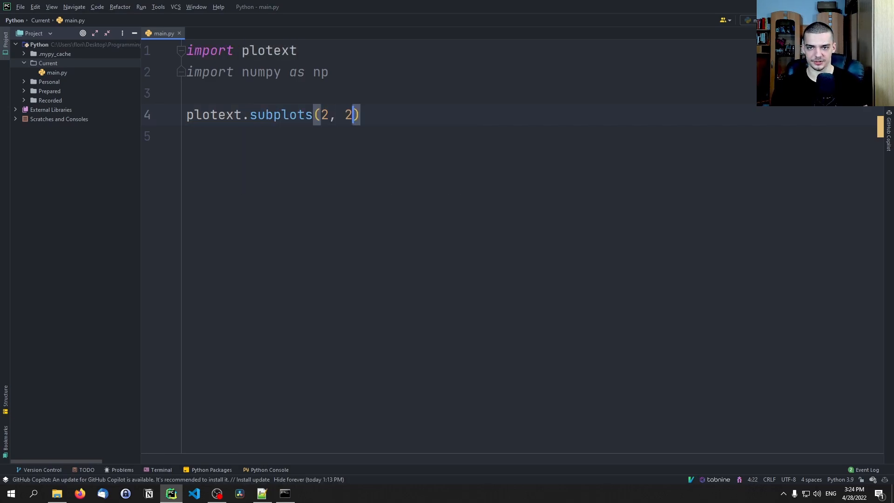
text(p)
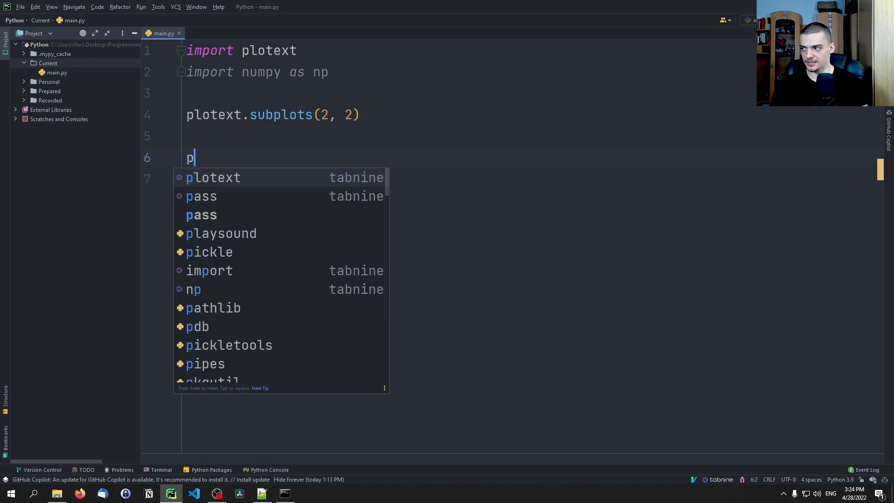
text(lotext.subplot)
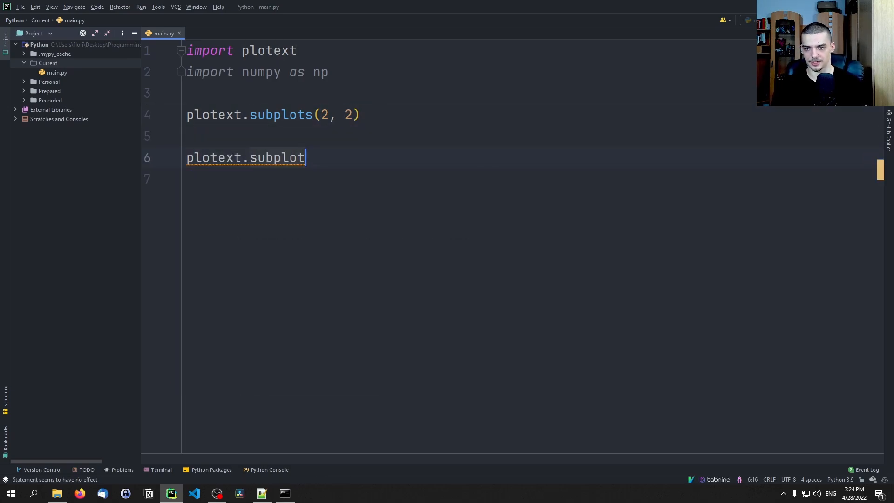
text(())
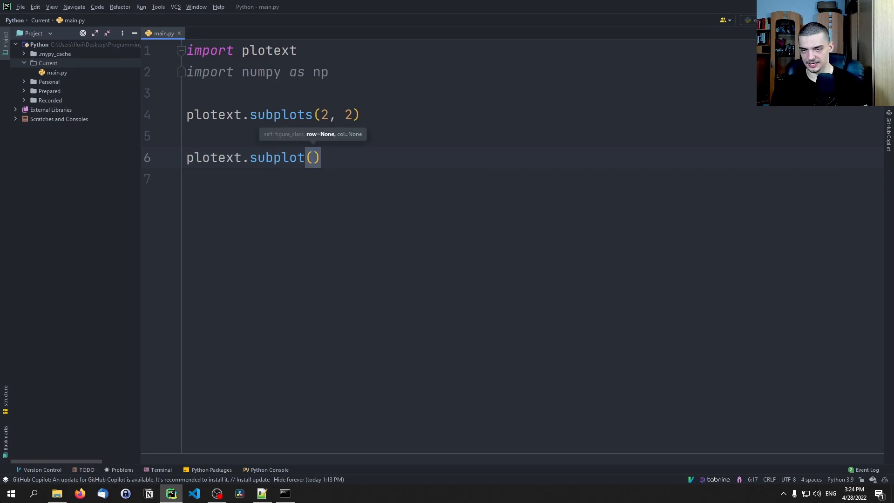
text(1, 1)
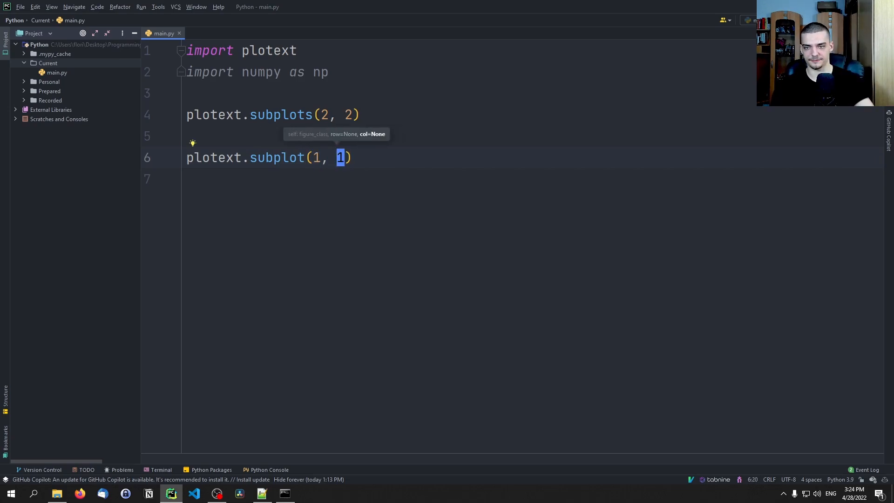
text(plotext)
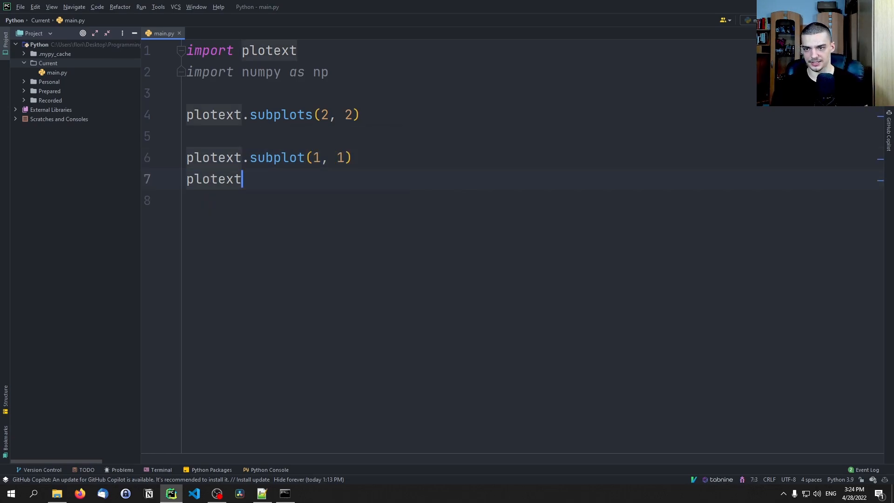
text(.title(""))
click(531, 200)
text(p)
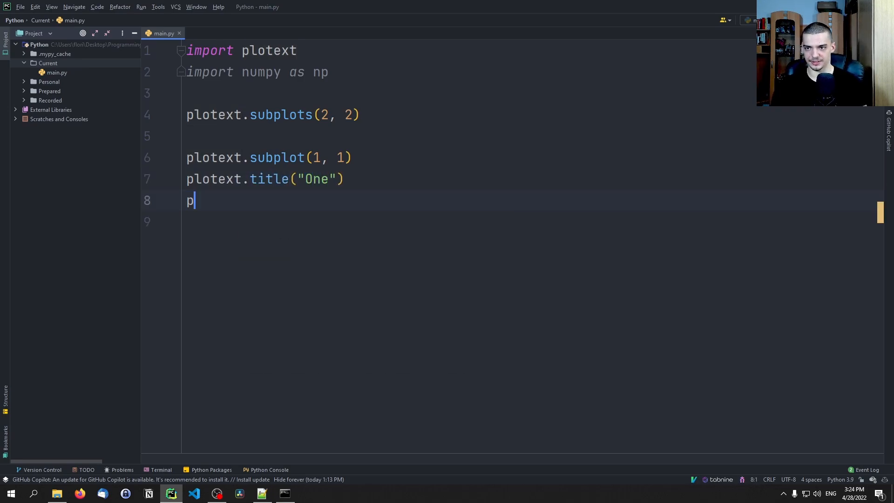
text(lotext.)
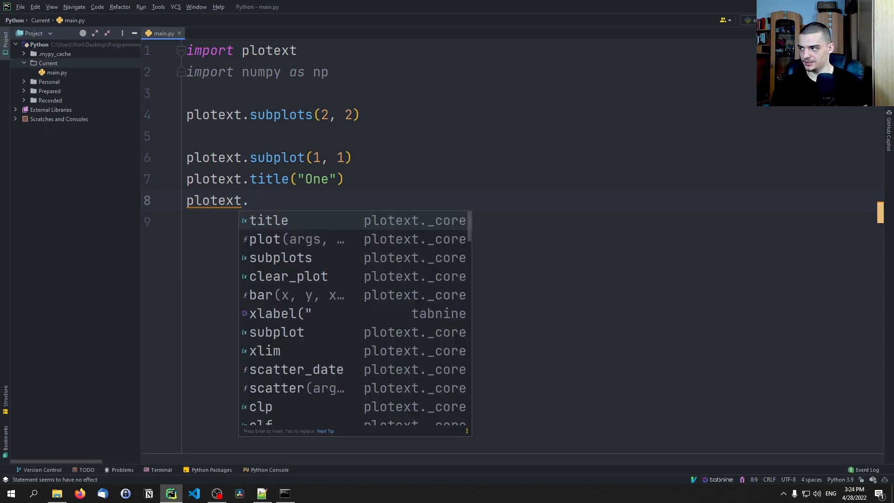
text(scatter(np.)
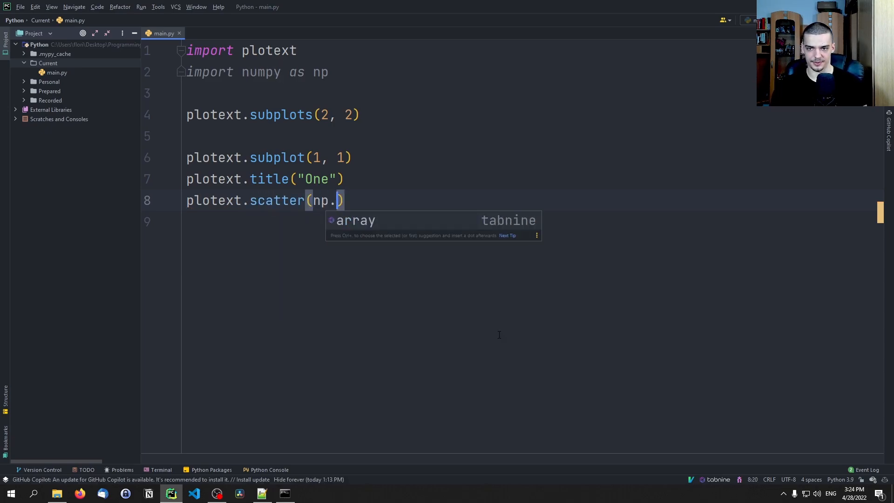
text(random.random)
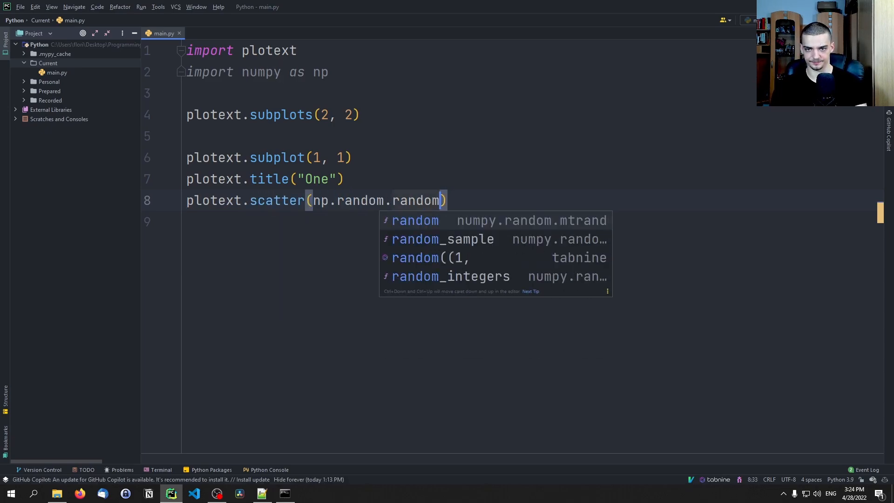
text((100), n)
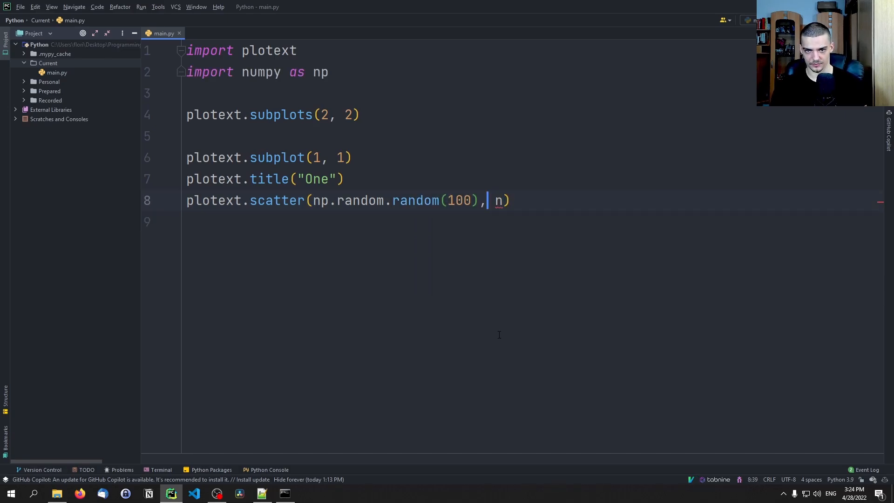
text(p.random.random(100)
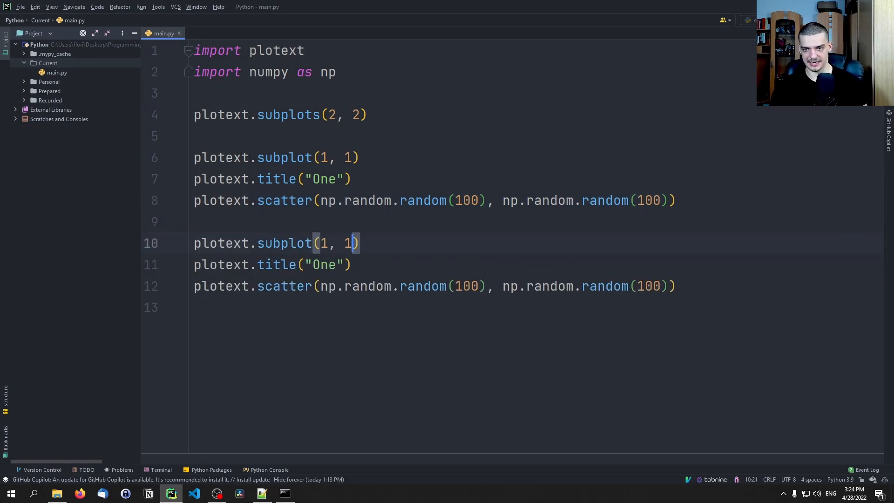
Step: Fill in the remaining subplots titled Two through Four and add plotext.show()
text(w)
text(2)
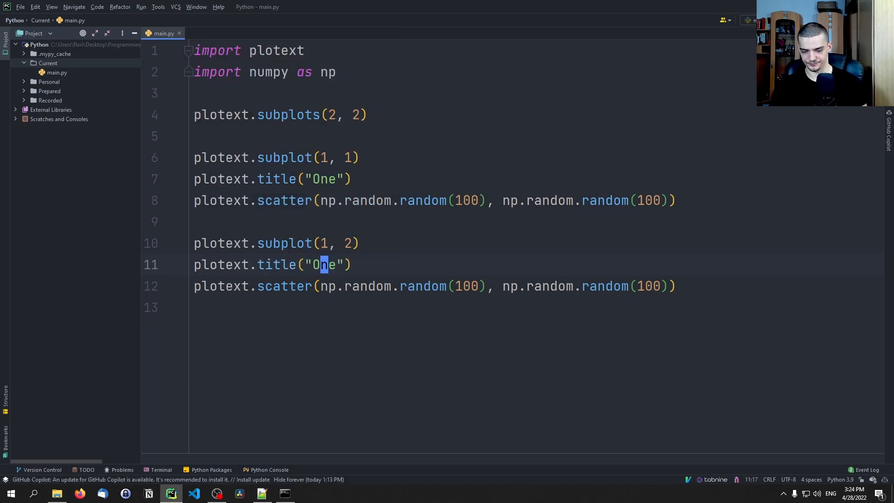
text(Two)
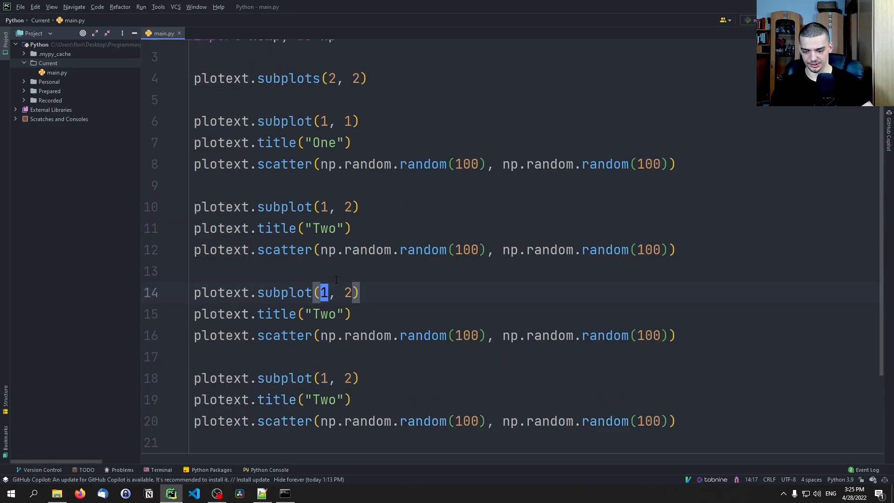
text(2)
click(534, 315)
text(hree)
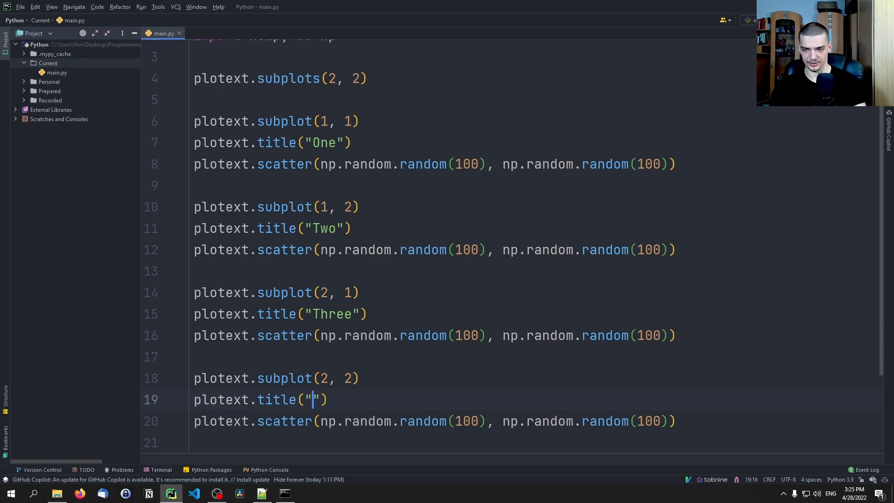
text(Four)
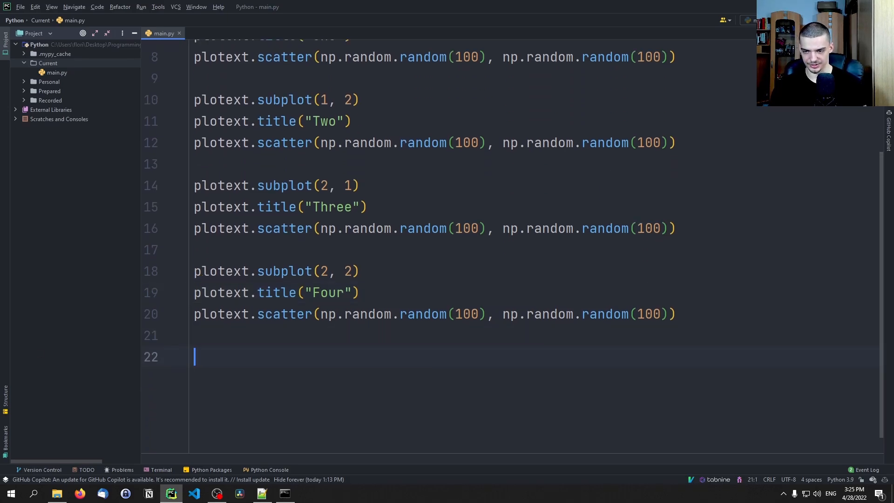
text(plotext.show())
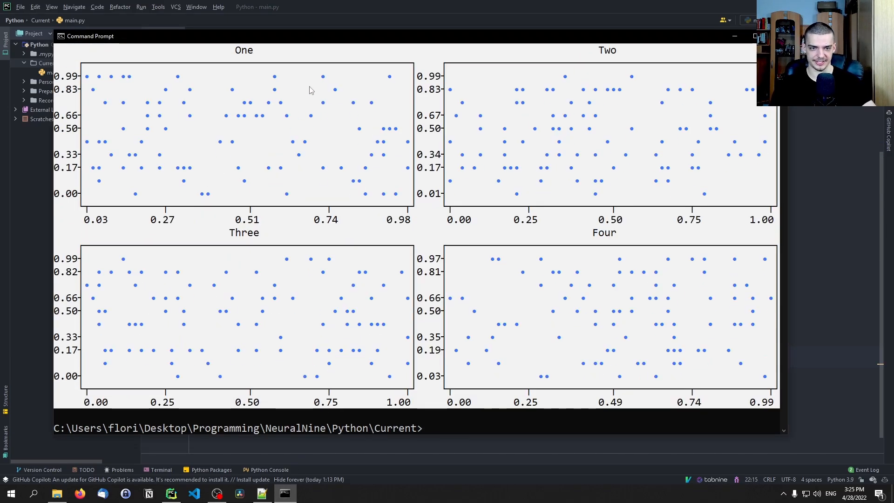
mouse_move(565, 236)
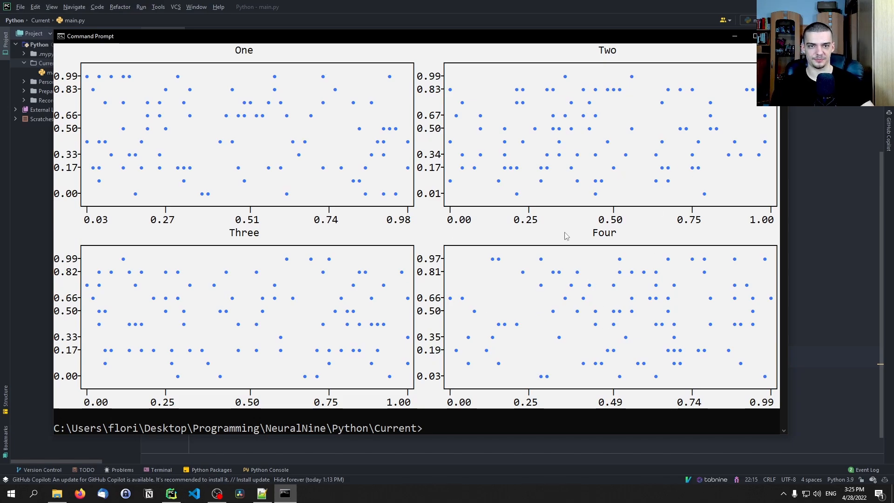
mouse_move(549, 222)
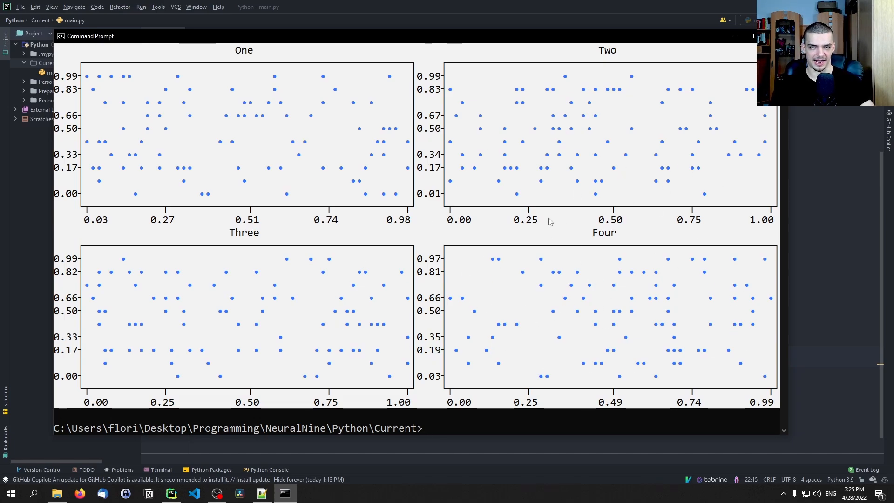
mouse_move(667, 296)
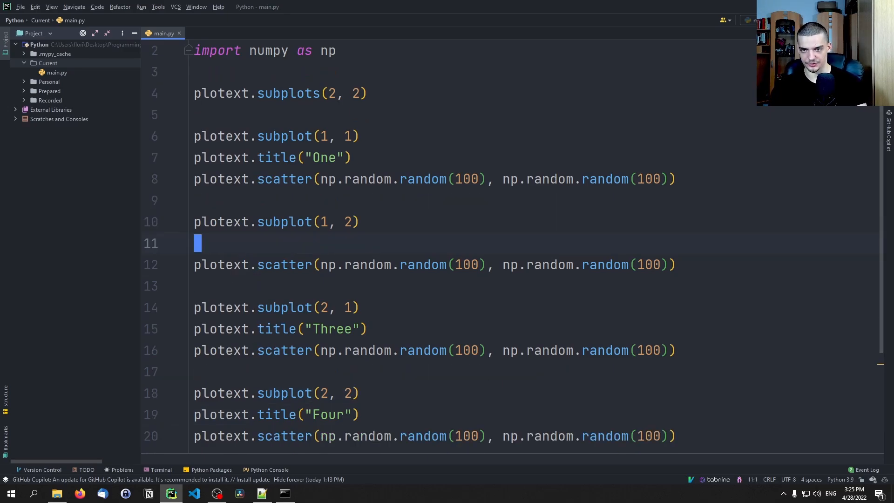
Step: Under subplot (1, 2), add title "Two", langs Python/Java/C, votes [10, 20, 30] and plotext.bar(langs, votes)
text(plotext.title("Two"))
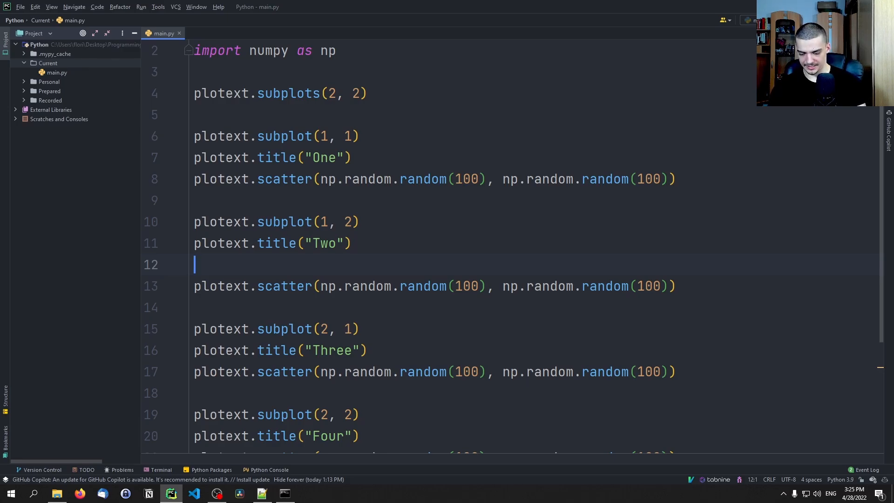
text(langs =)
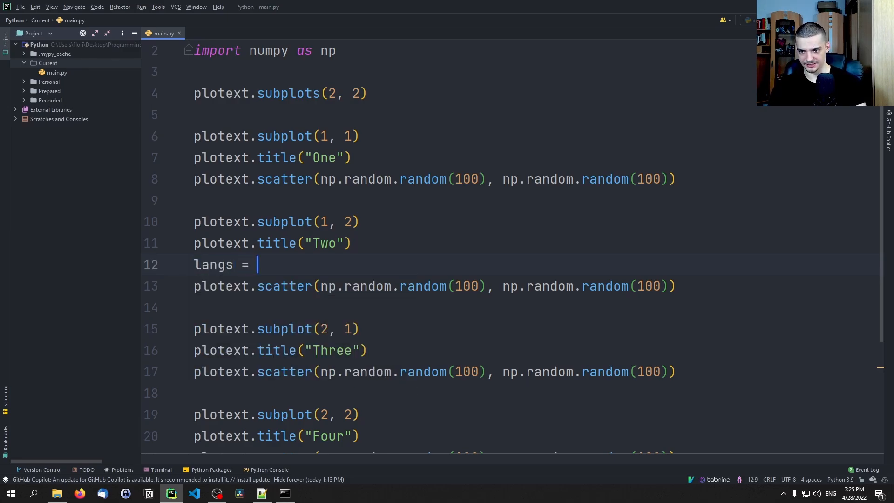
text(["Python",)
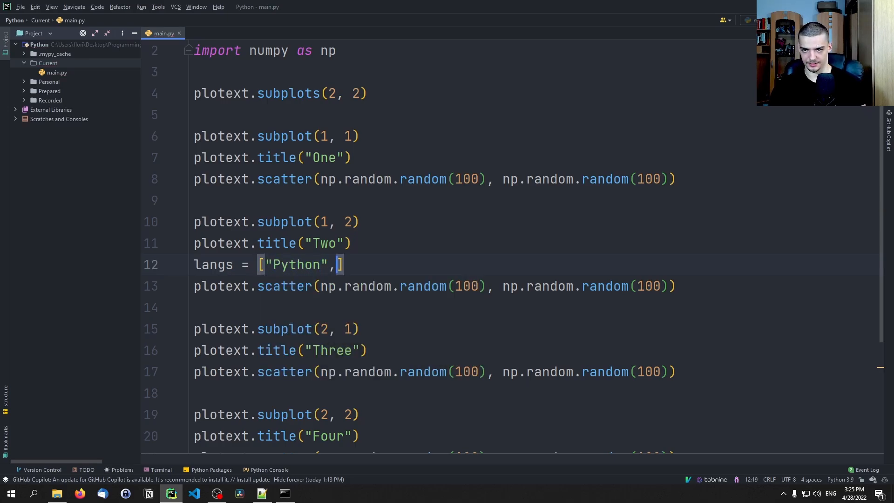
text("Java", "C)
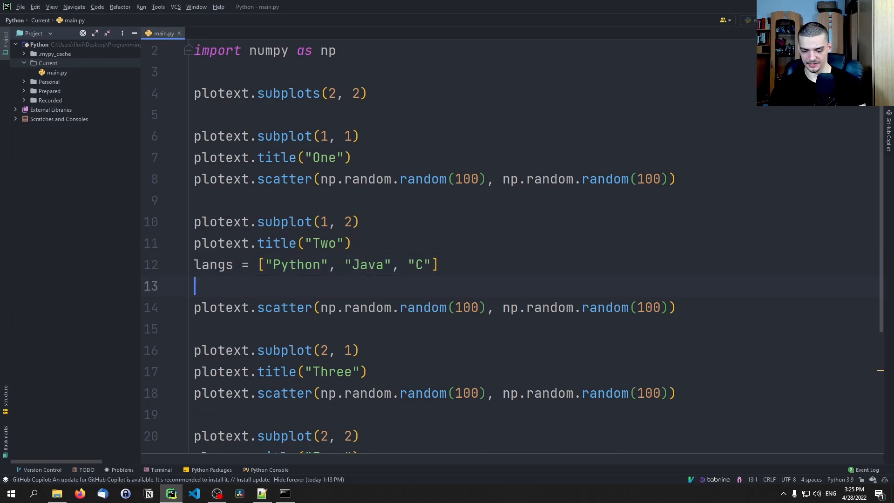
text(votes = [10,)
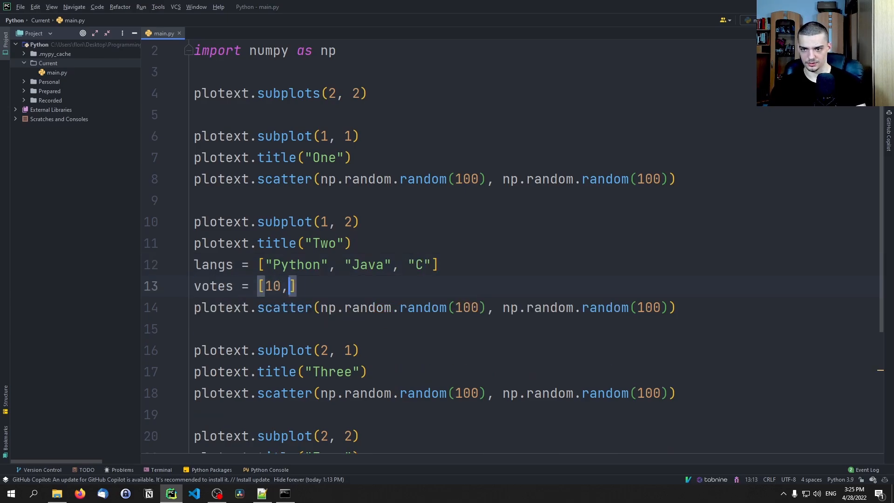
text(20, 30])
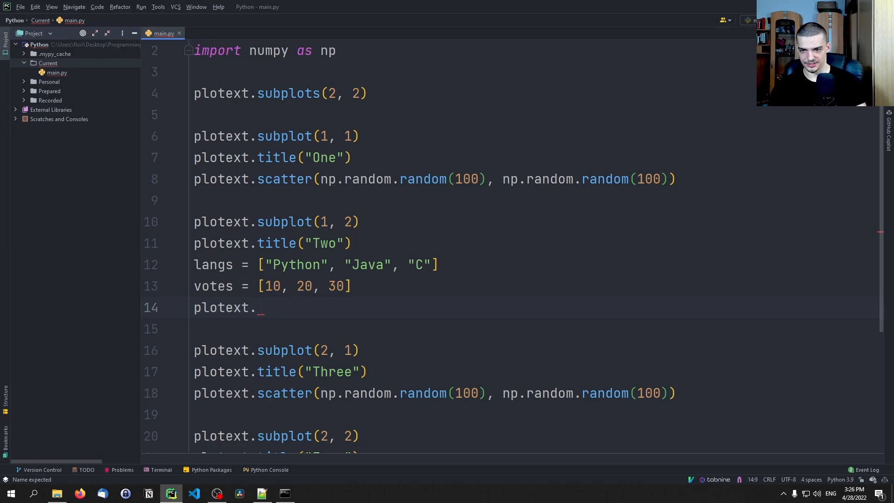
text(bar(lang)
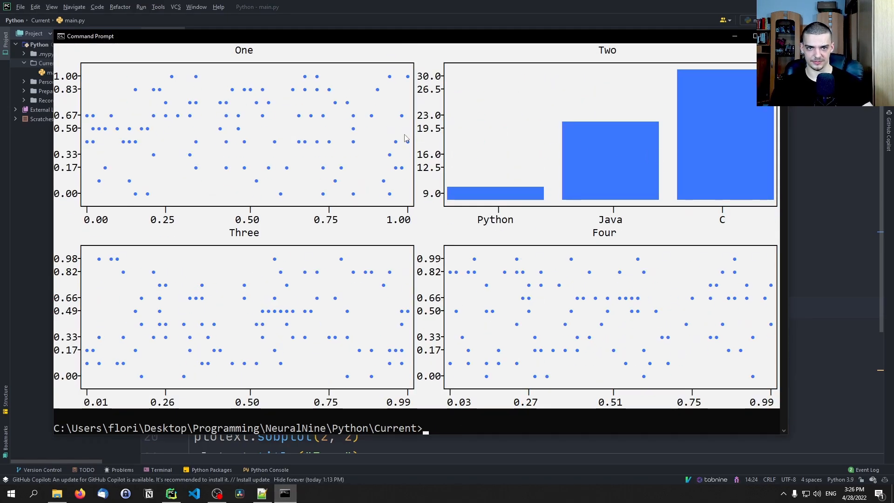
mouse_move(519, 292)
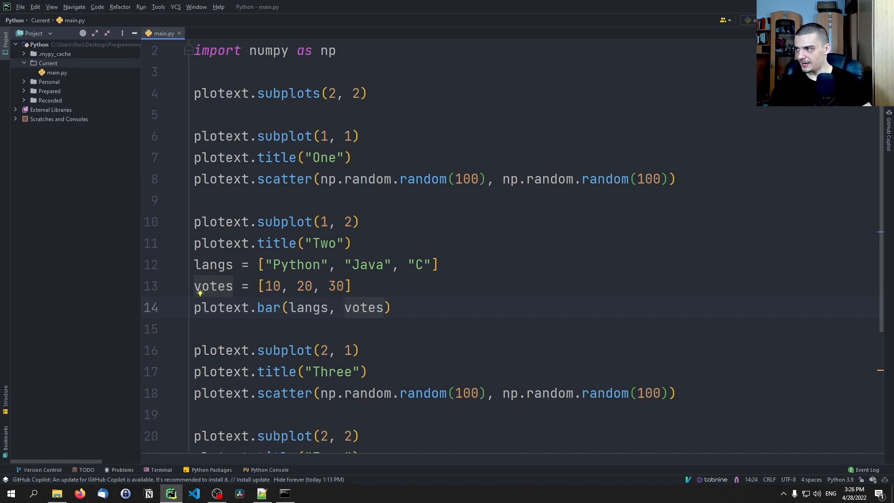
Step: Select from the bar chart line and scroll through the subplot code to delete it
double_click(379, 307)
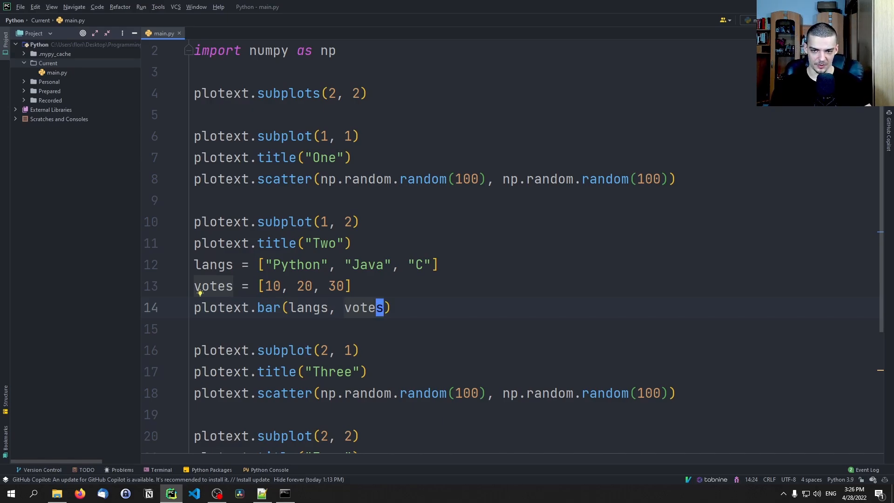
scroll(down, 3)
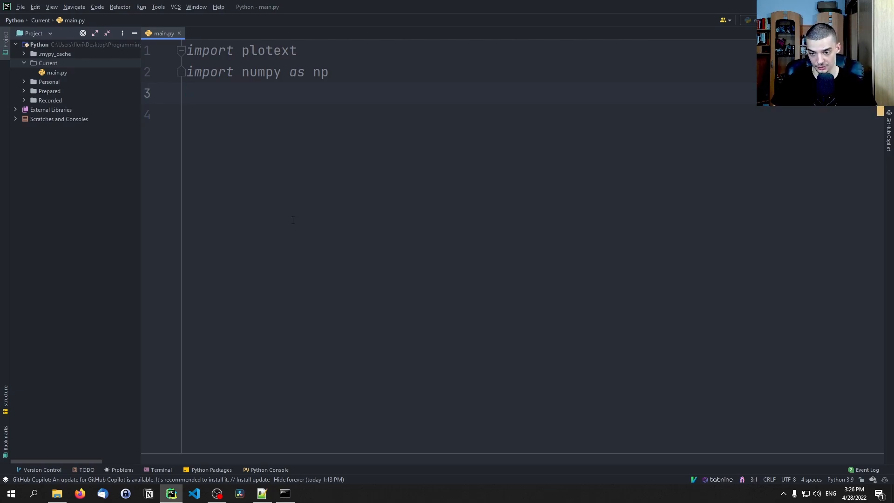
mouse_move(333, 282)
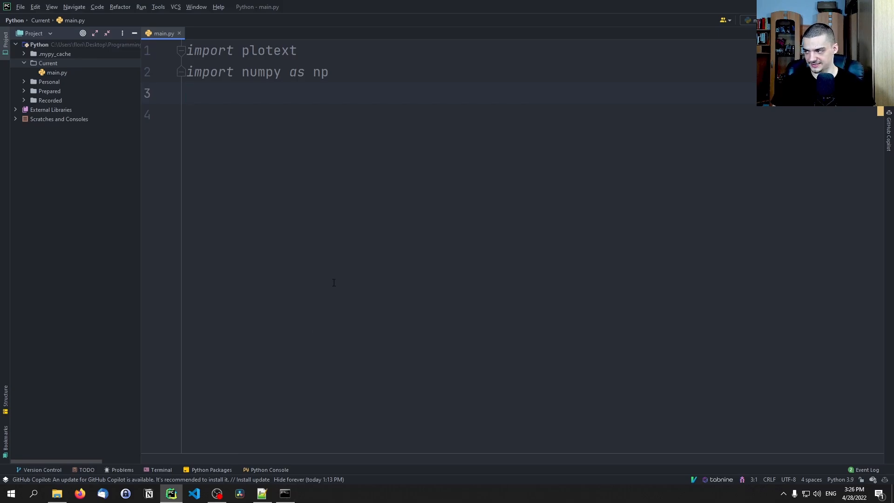
mouse_move(366, 303)
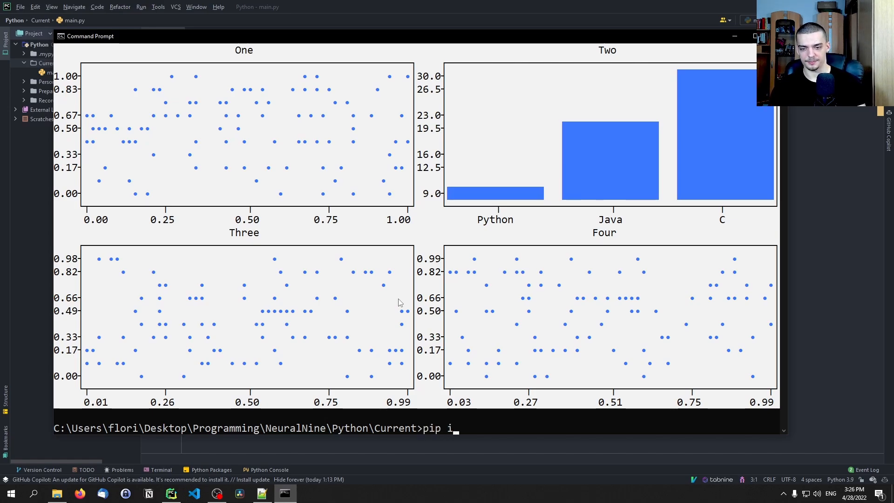
Step: Enter 'pip install pandas-datareader' in Command Prompt to install the package
text(nstall pandas-)
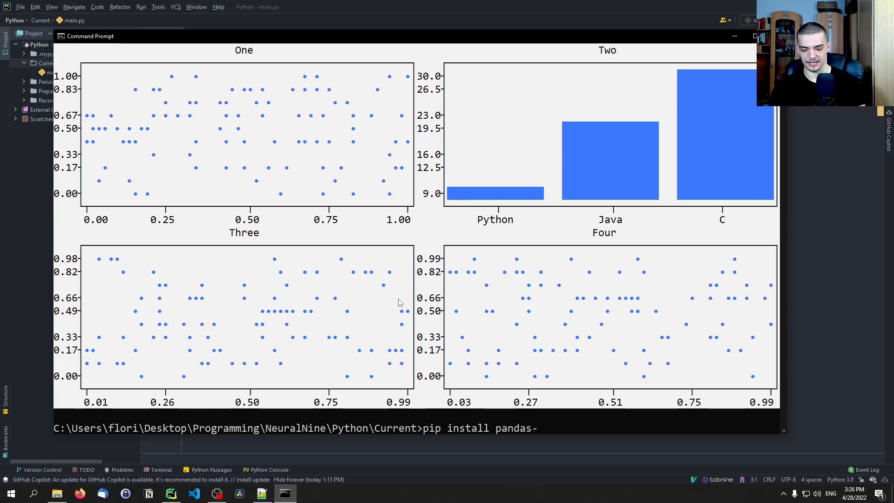
text(datareader)
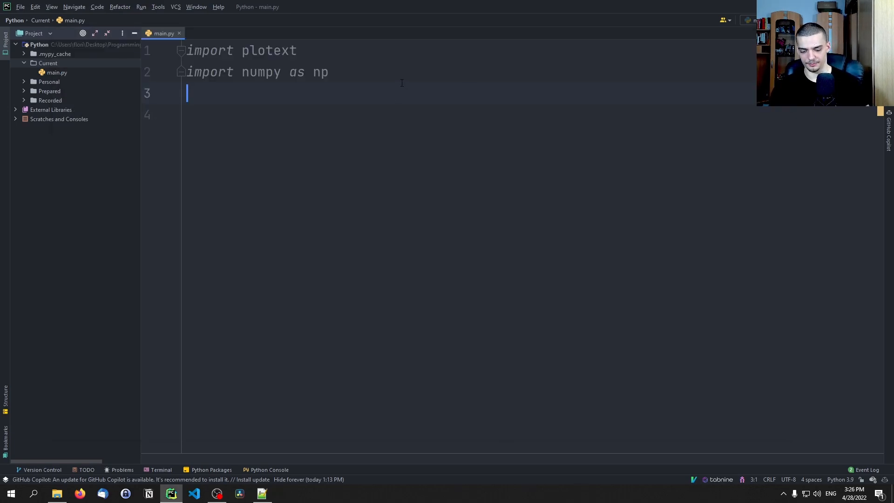
Step: Import pandas_datareader as web and datetime as dt, then define start and end=dt.datetime.now()
text(import pandas_datareader as web)
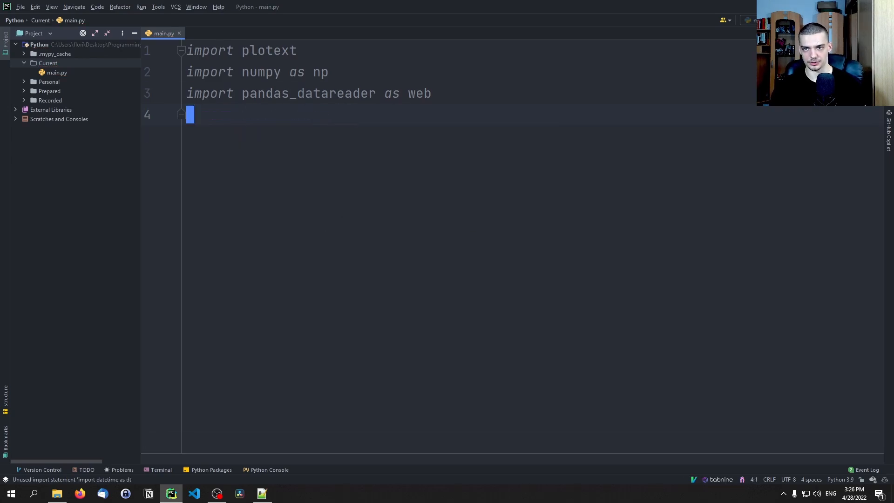
text(import datetime as dt)
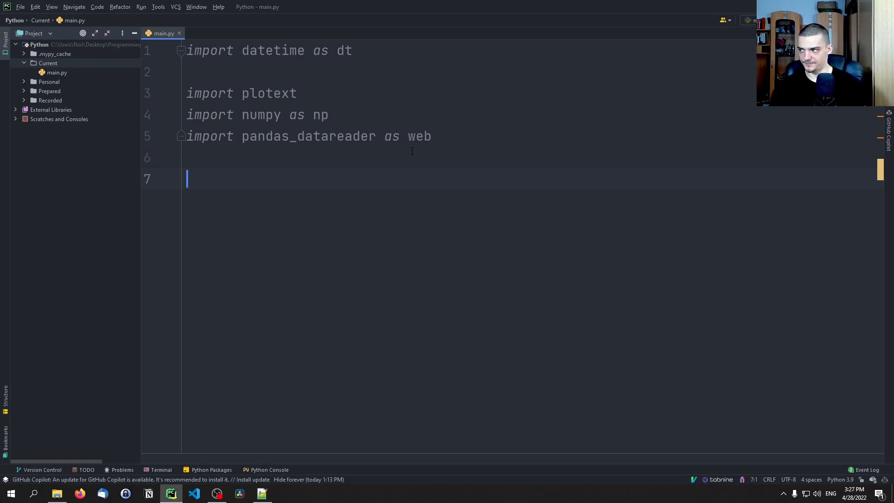
text(sa)
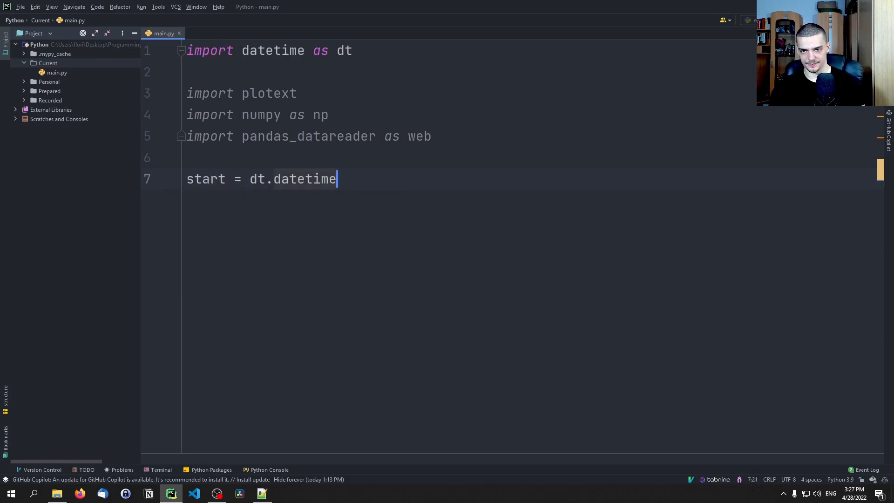
text(.da)
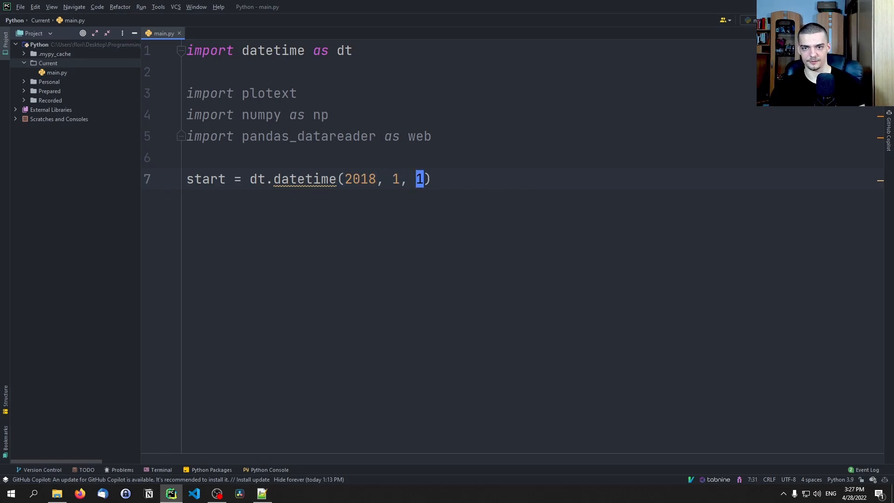
text(end = dt.datetime)
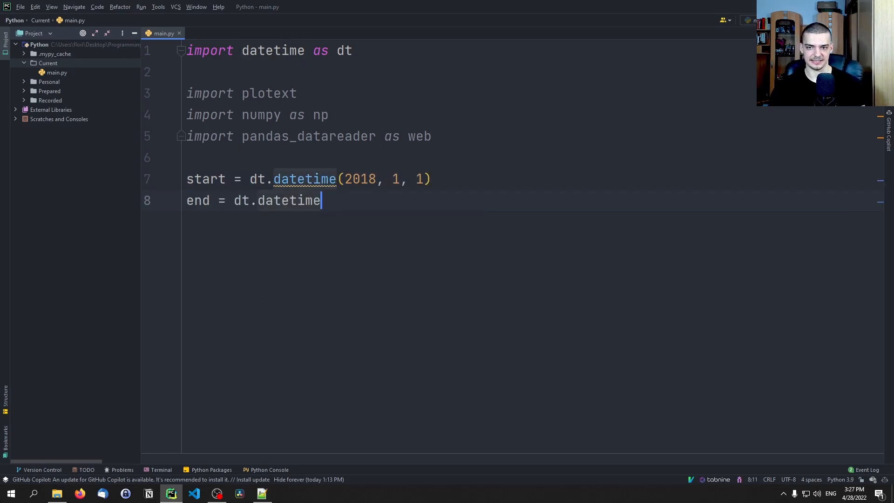
text(.now())
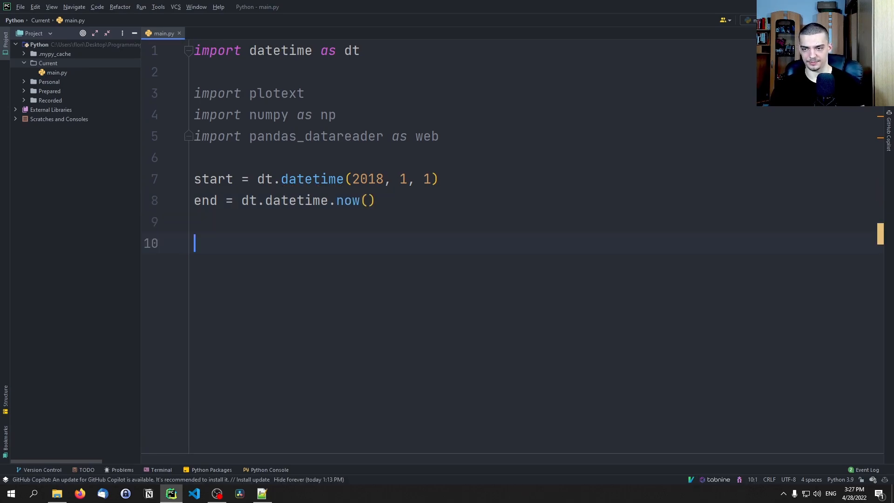
Step: Fetch AAPL data from yahoo between start and end into apple_data
text(apple_)
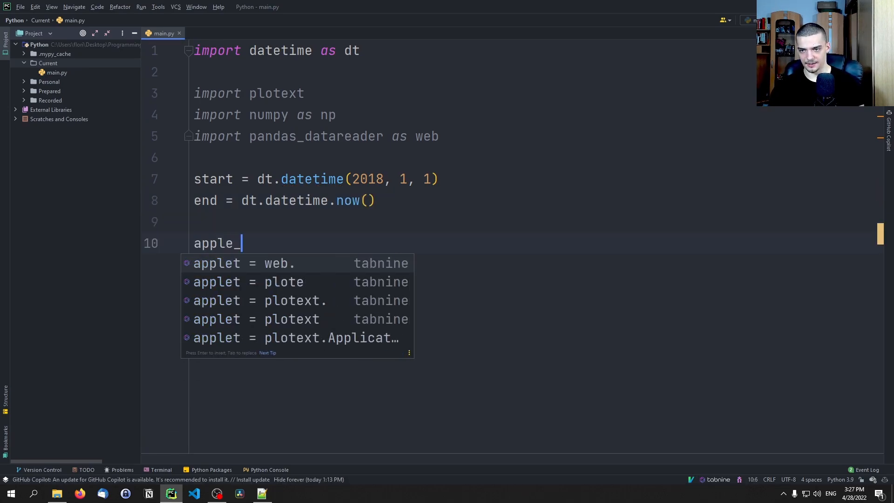
text(data = web.DataReader("AAP)
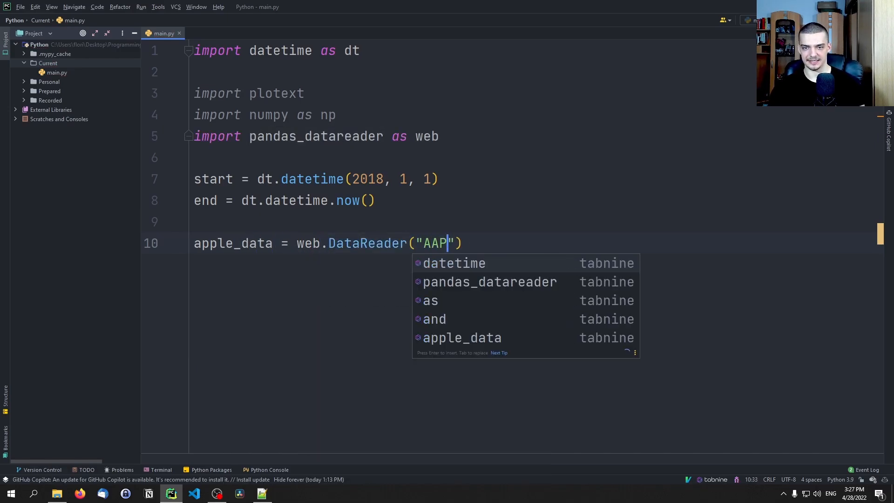
text(L", "yah)
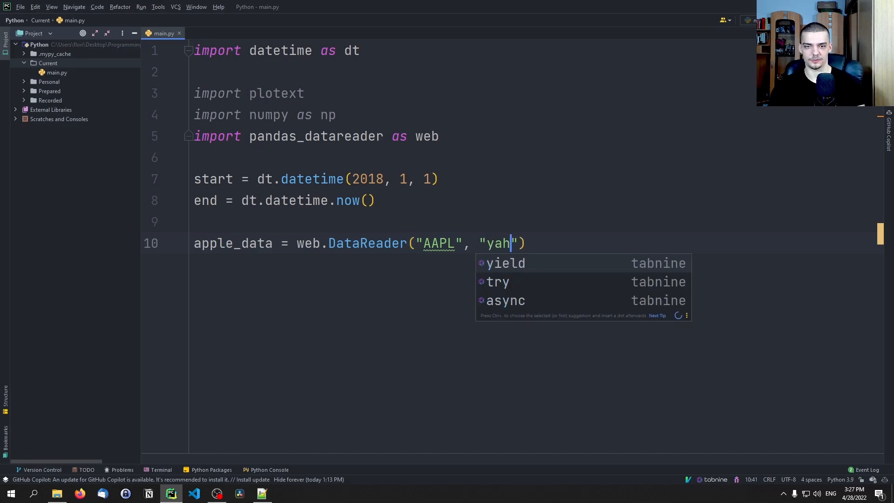
text(oo", star)
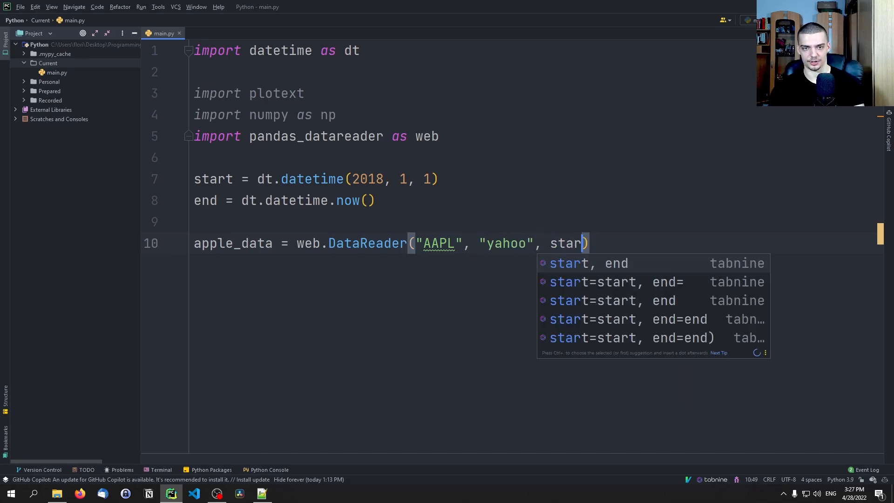
key(Tab)
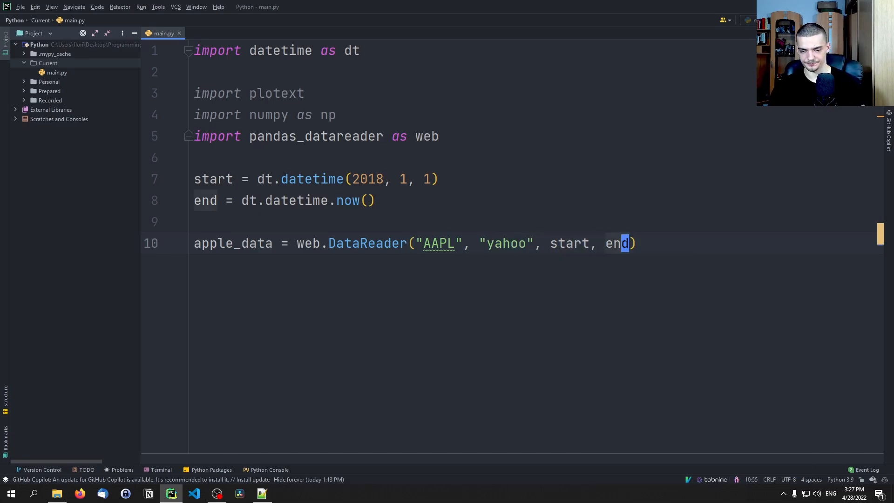
key(enter)
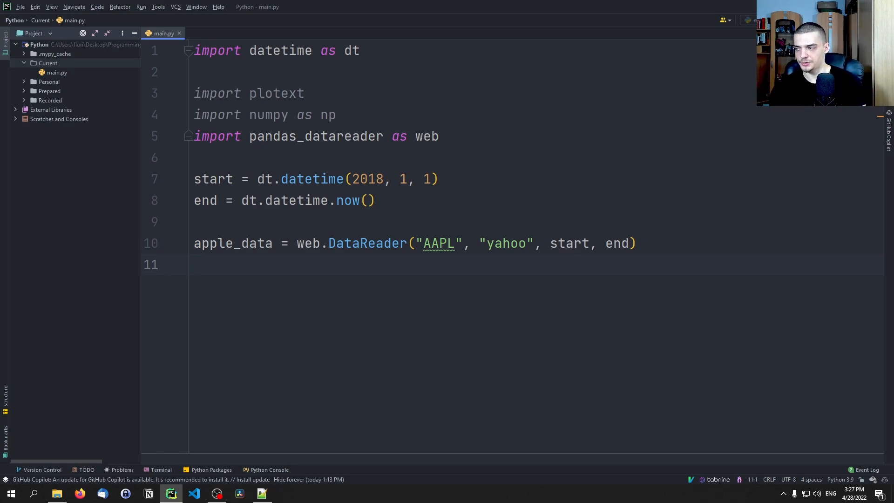
text(dares =)
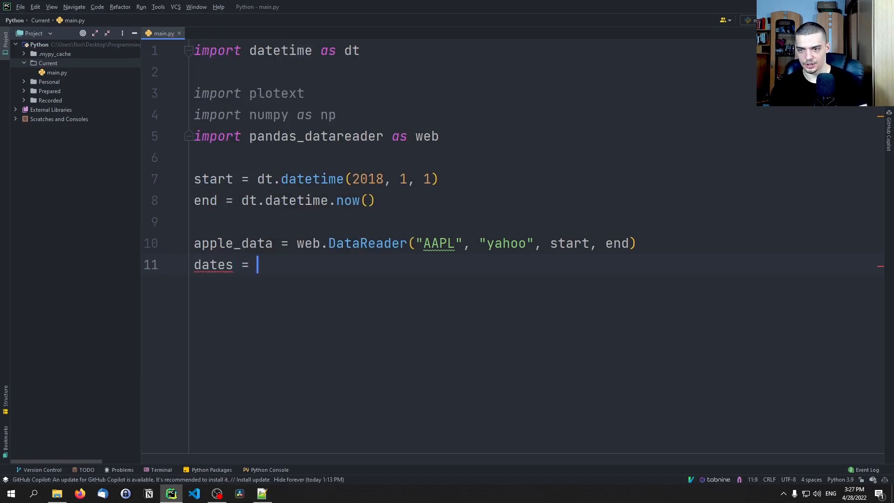
Step: Set dates to plotext.datetime.datetime_to_string(x) for each x in apple_data.index
text([plotext.)
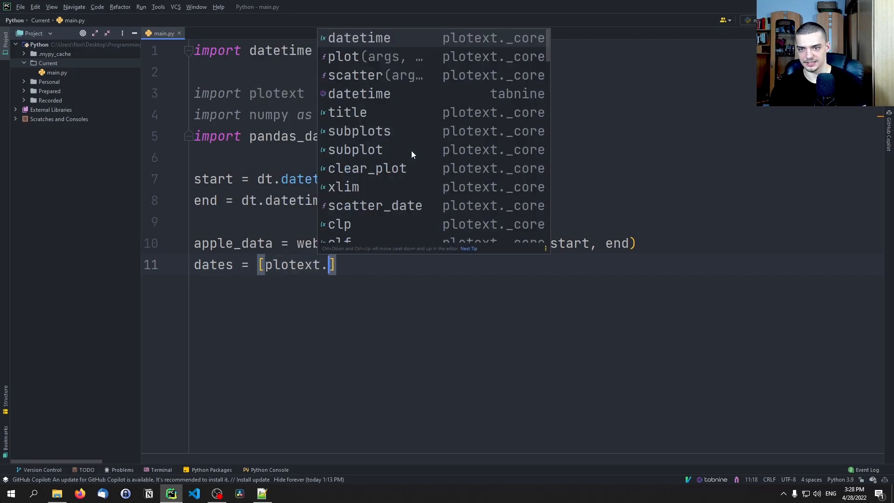
click(359, 38)
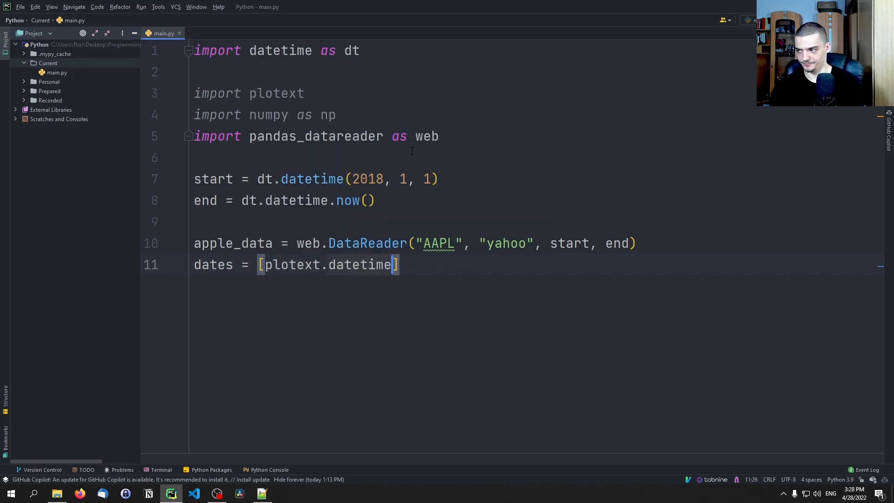
text(.datetime_to_string())
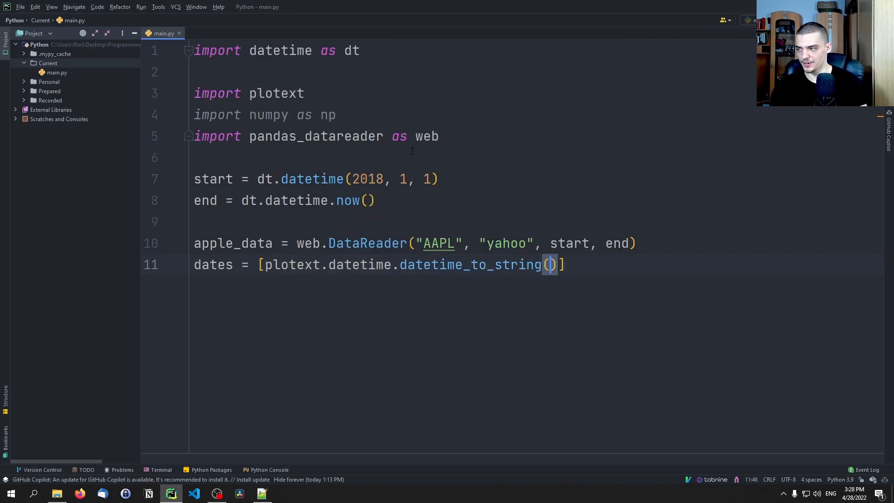
text(x for)
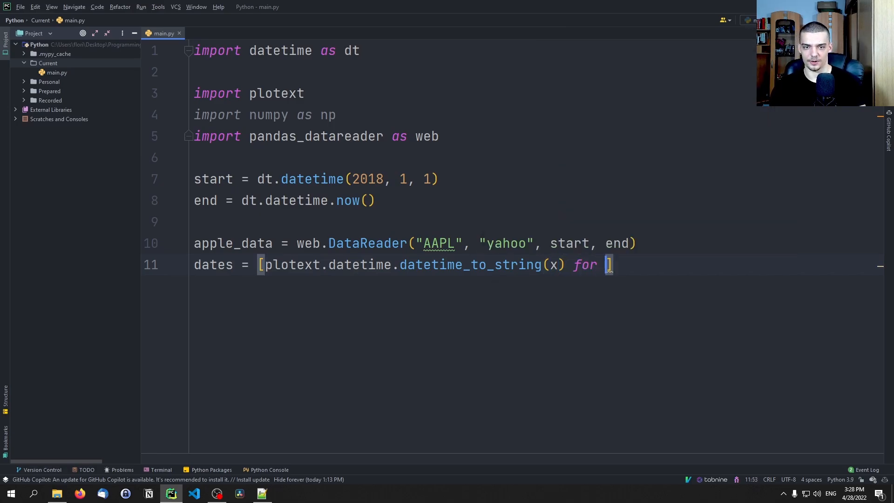
text(x in apple_data)
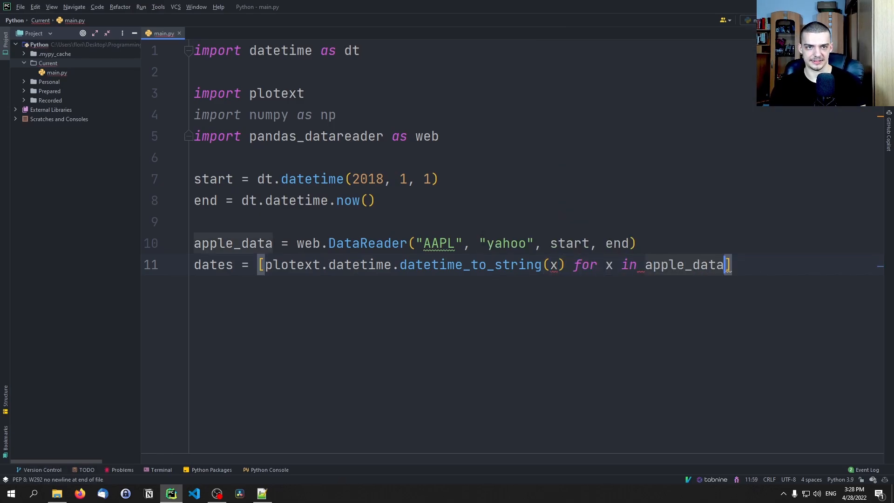
text(.index)
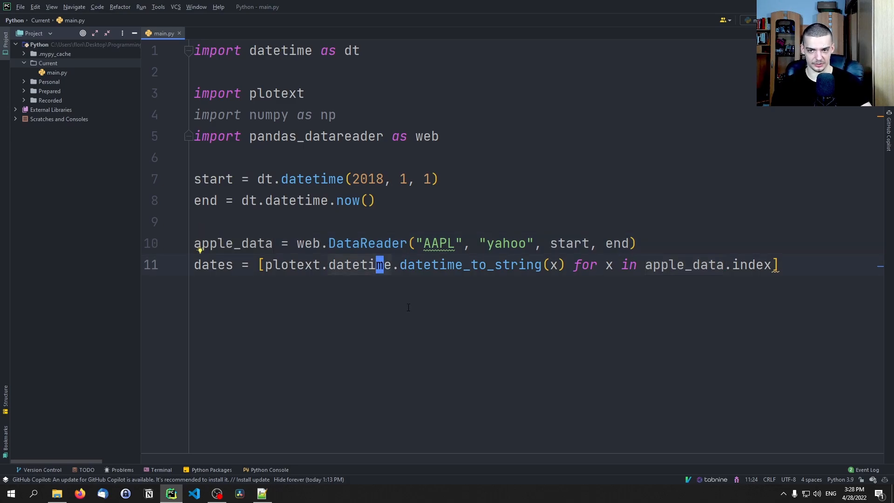
key(enter)
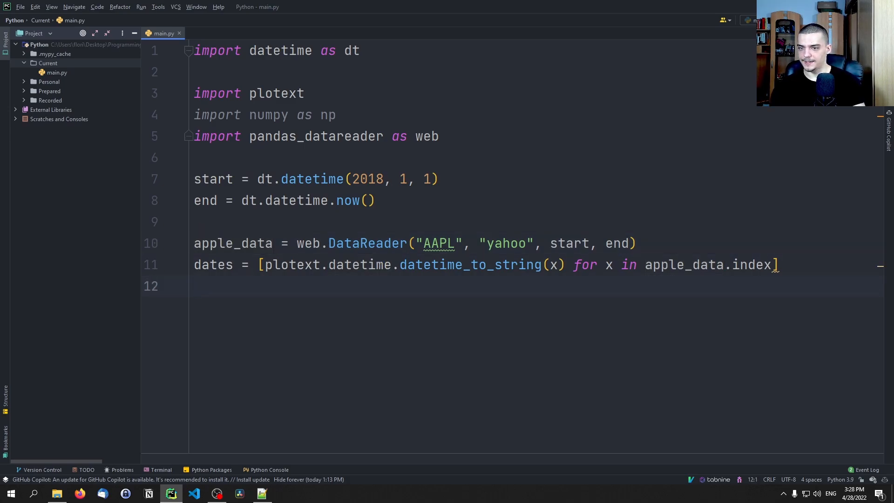
key(enter)
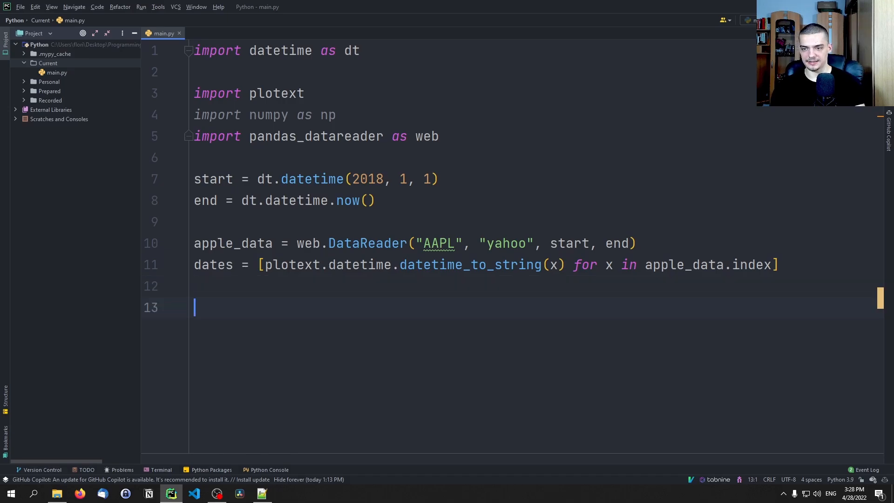
text(pl)
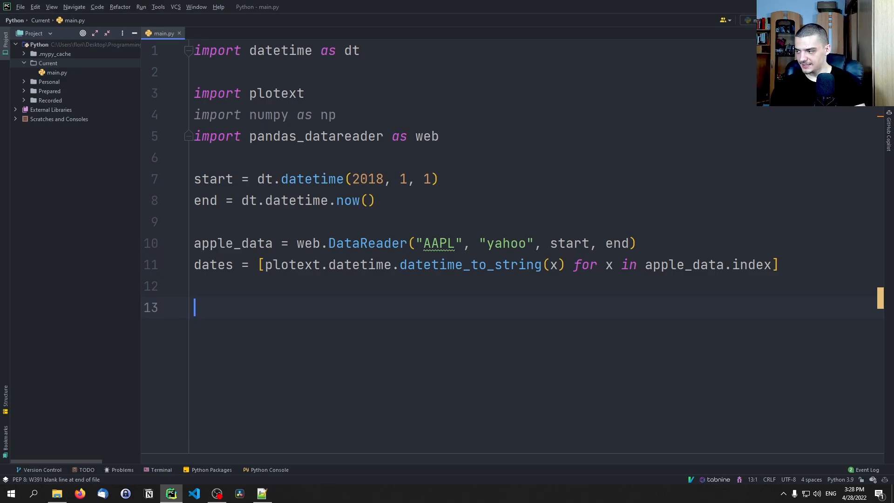
text(plotext.)
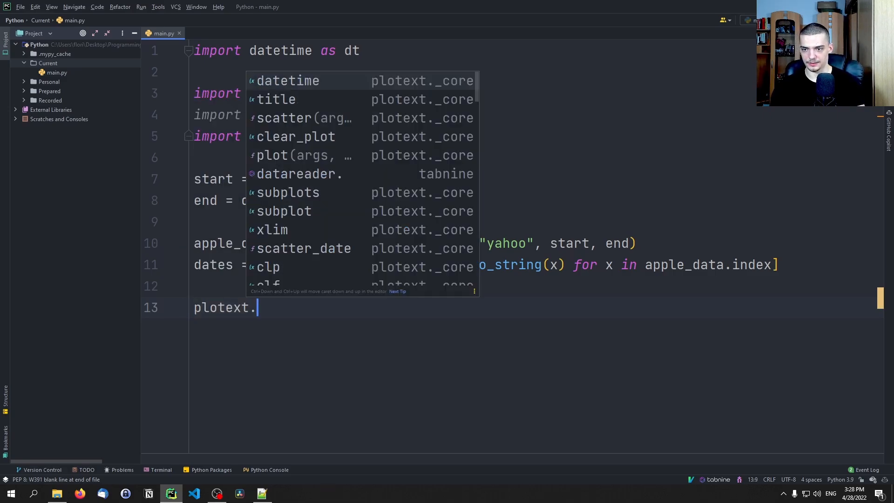
Step: Plot dates against list(apple_data['Adj Close']) with plotext.plot_date
text(plot_date(d)
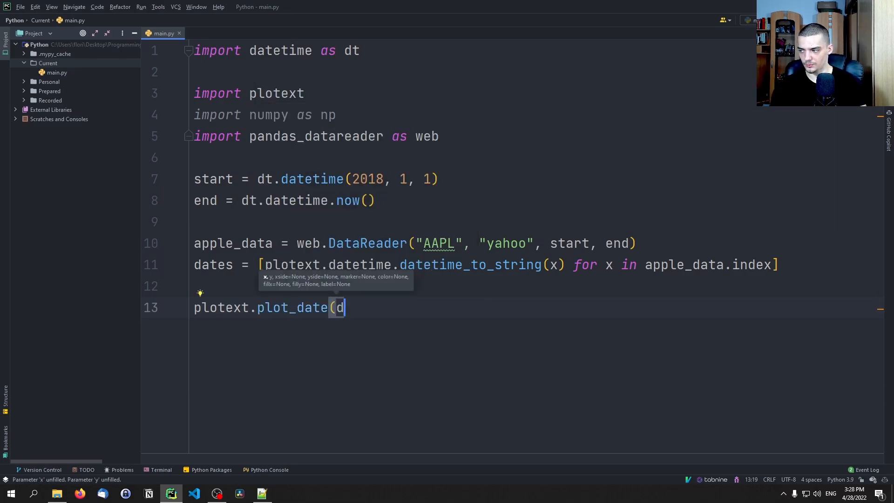
text(ates, ))
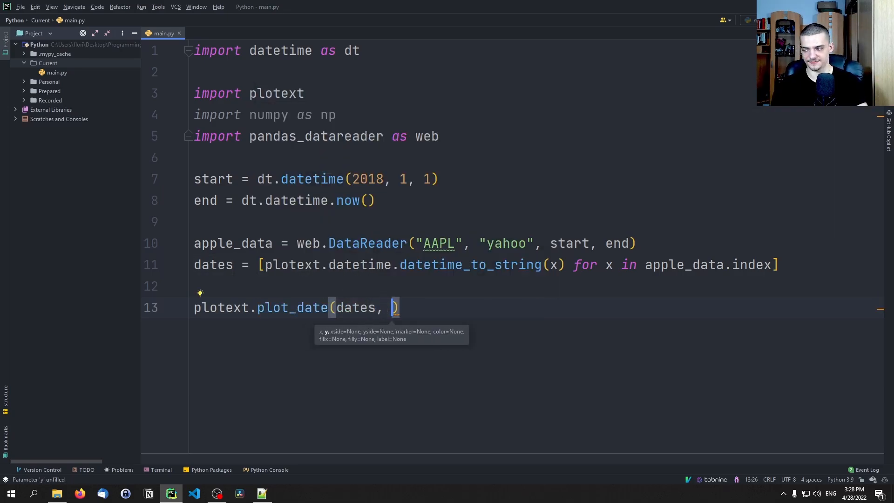
text(list)
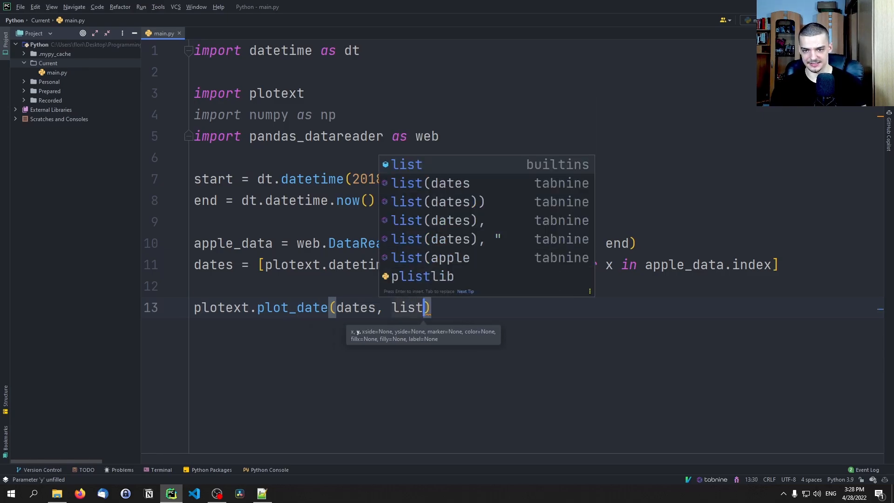
text((a)
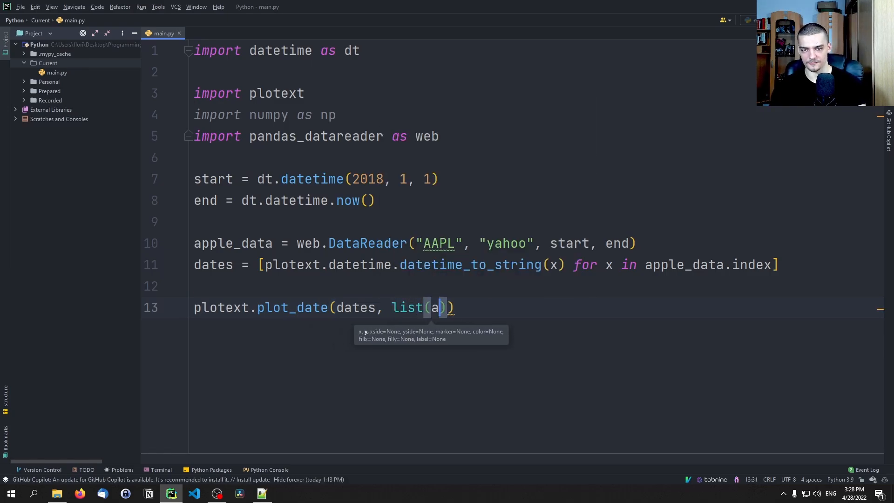
text(pple_data.)
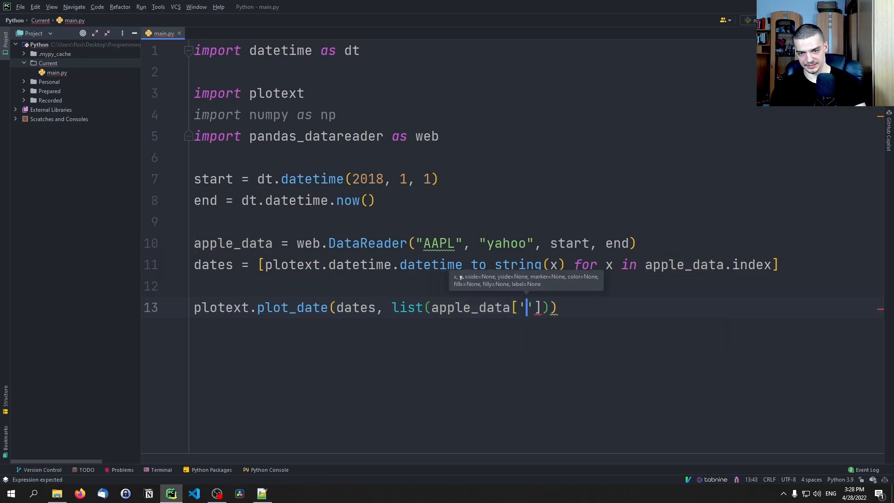
text(Close)
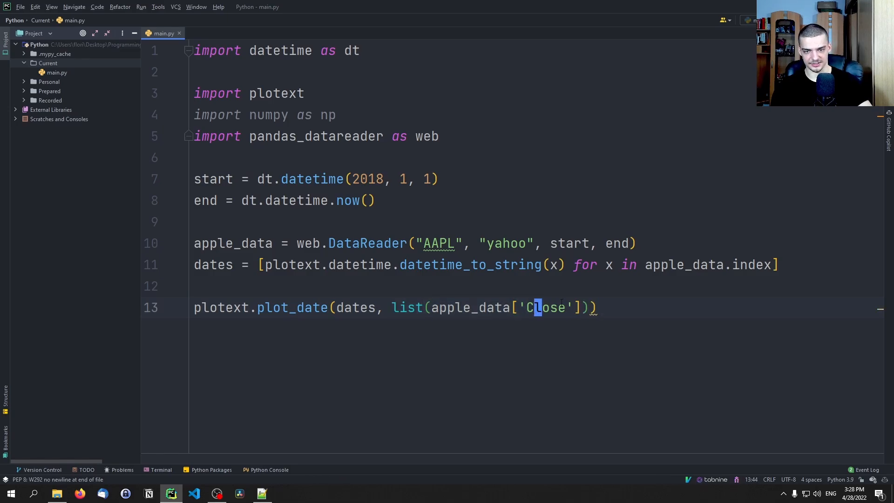
text(Adj)
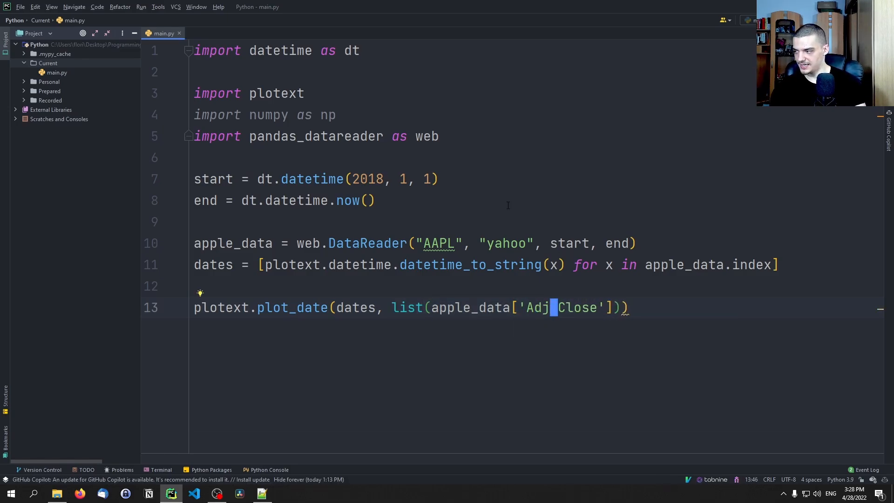
Step: Label the axes Date and Price and add plotext.show()
text(plotext.)
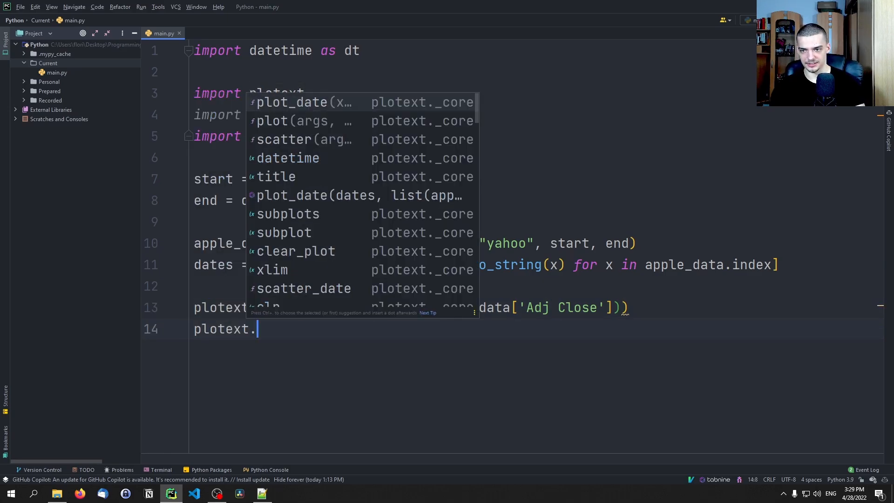
text(xlim)
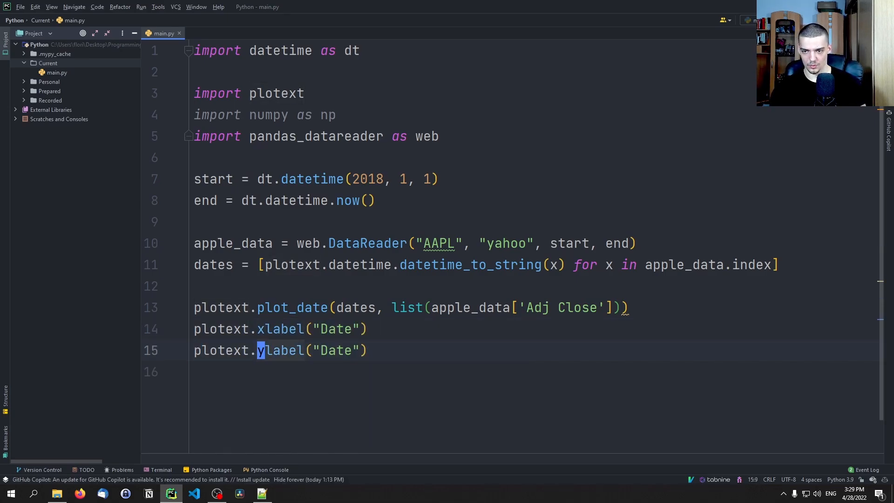
text(Pr)
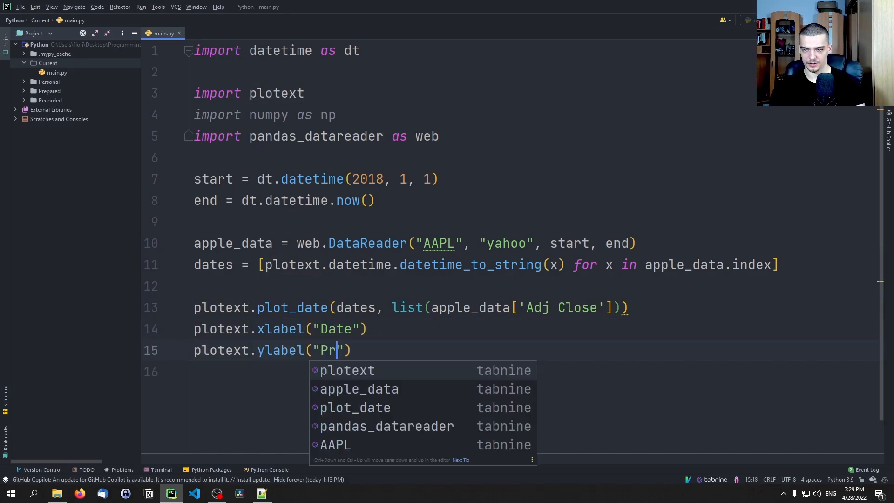
key(Enter)
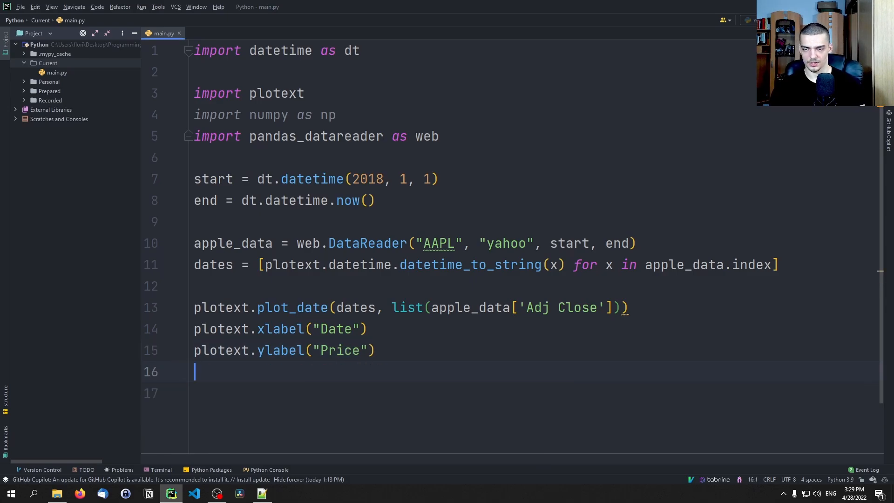
text(plotext.show())
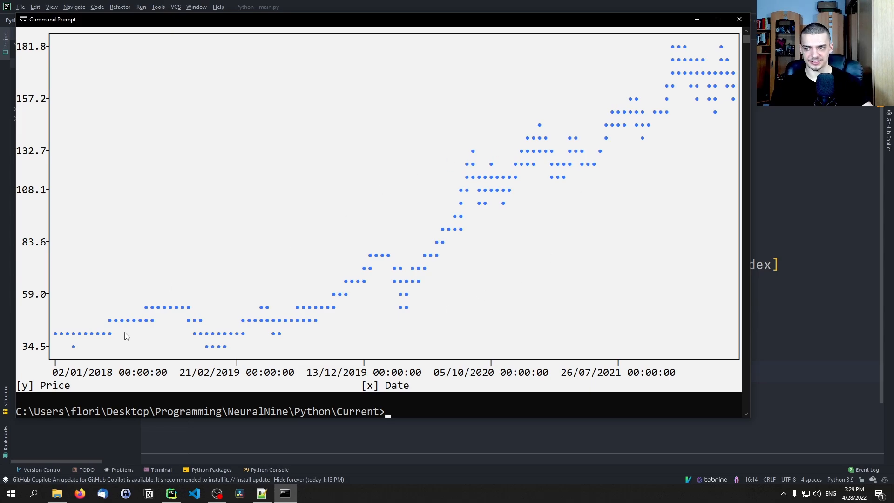
mouse_move(704, 93)
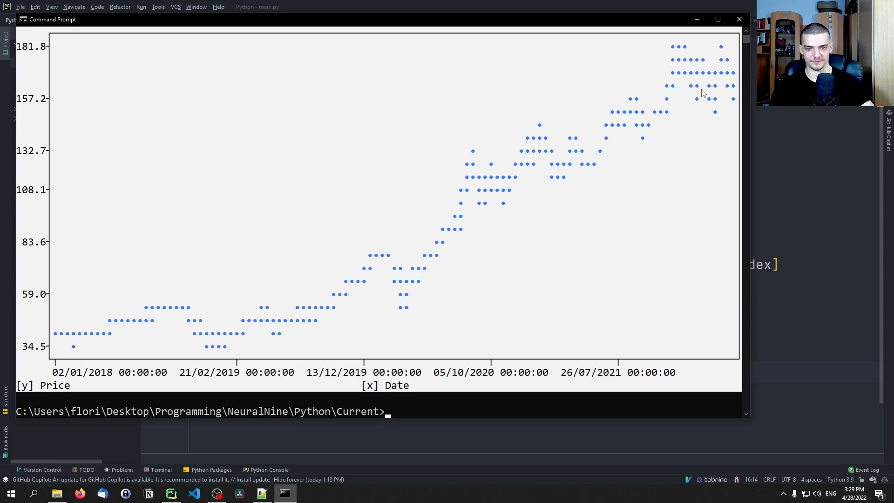
mouse_move(120, 381)
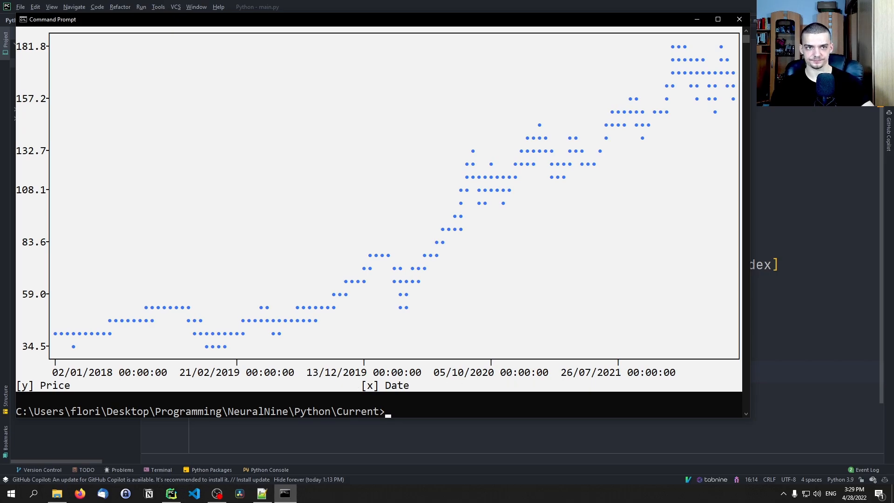
Step: Return to main.py in the PyCharm editor after viewing the Apple price chart
click(170, 493)
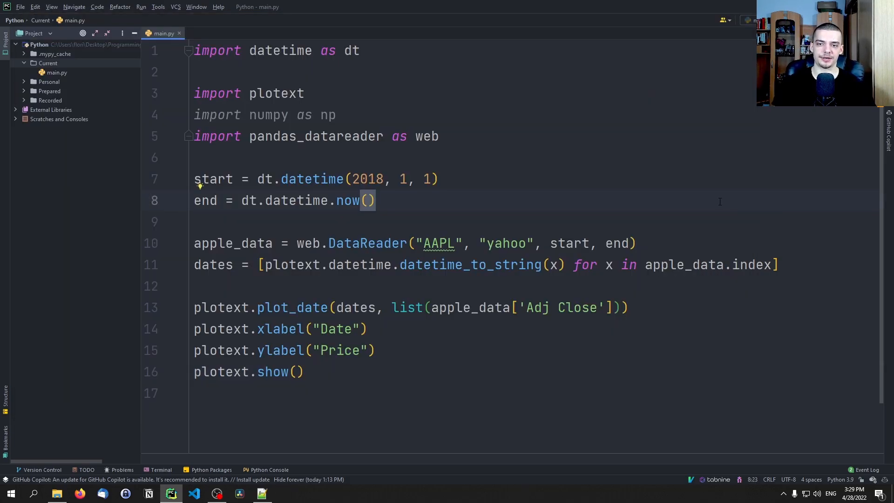